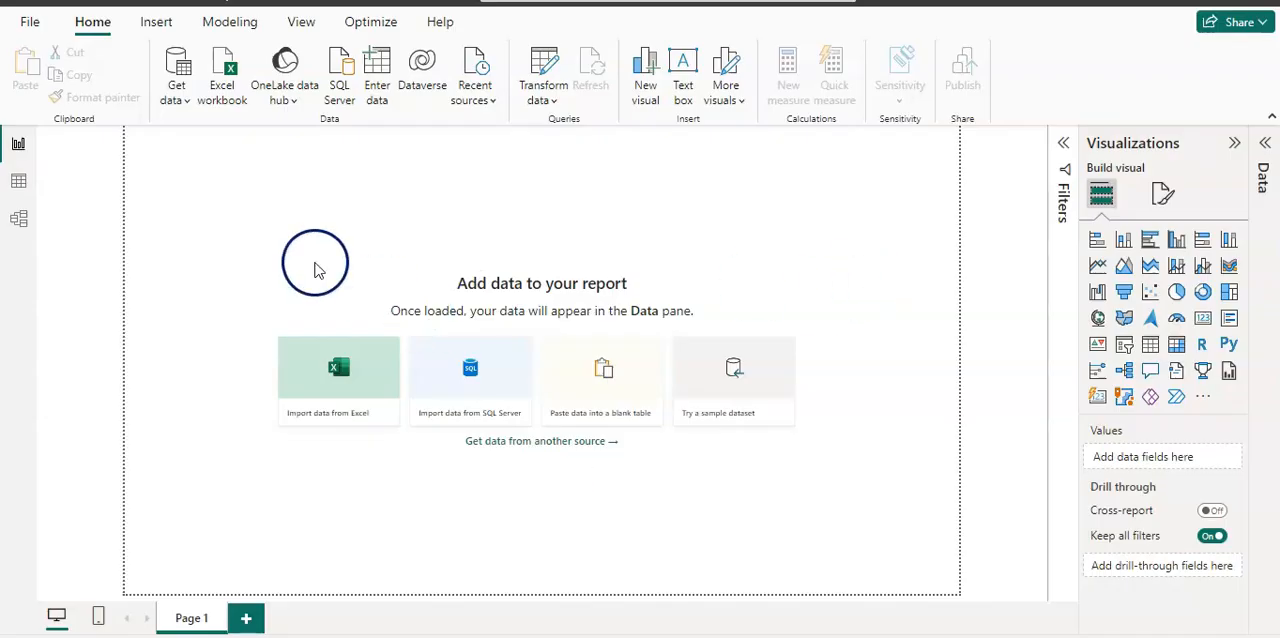
{"action": "mouse_move", "coordinate": [344, 382]}
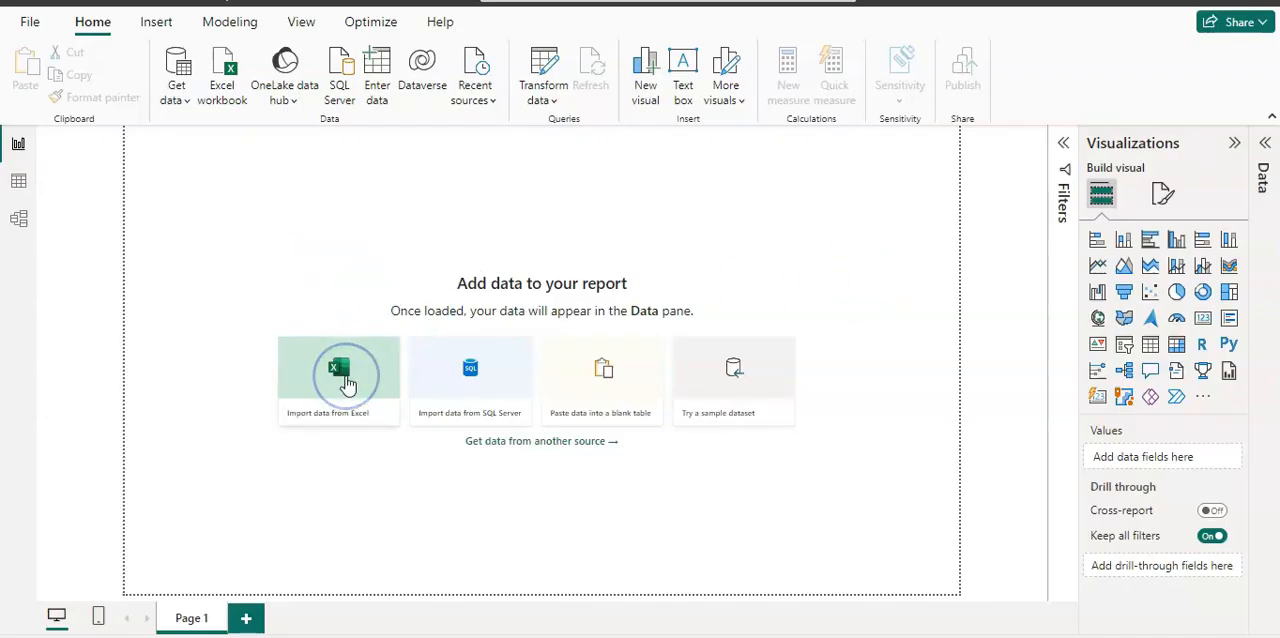
Import SalespersonPerformance.xlsx and load the SalesPersonPerformance sheet into Power Query for transformation.
{"action": "left_click", "coordinate": [338, 372]}
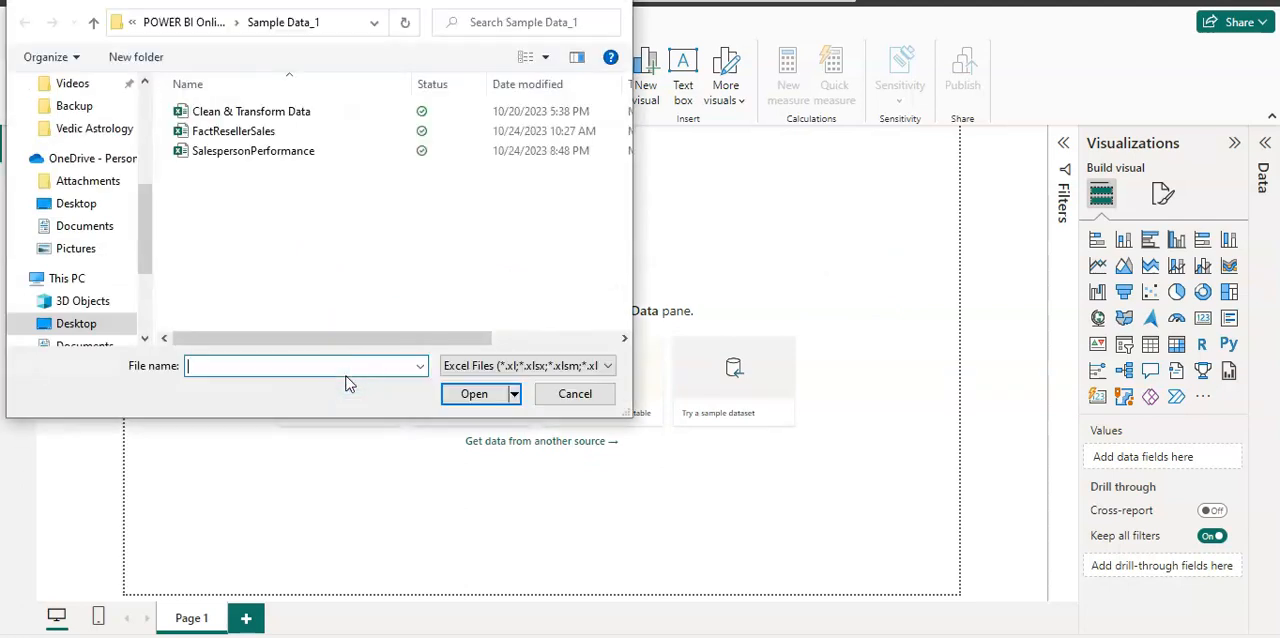
{"action": "left_click", "coordinate": [252, 150]}
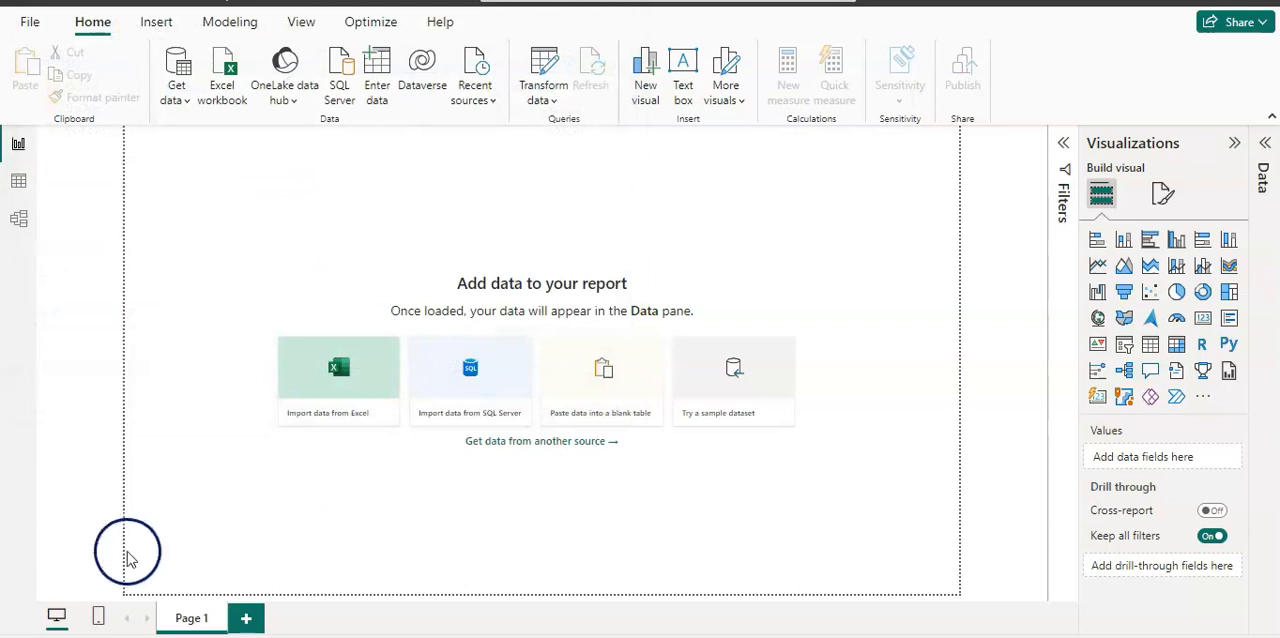
{"action": "left_click", "coordinate": [338, 364]}
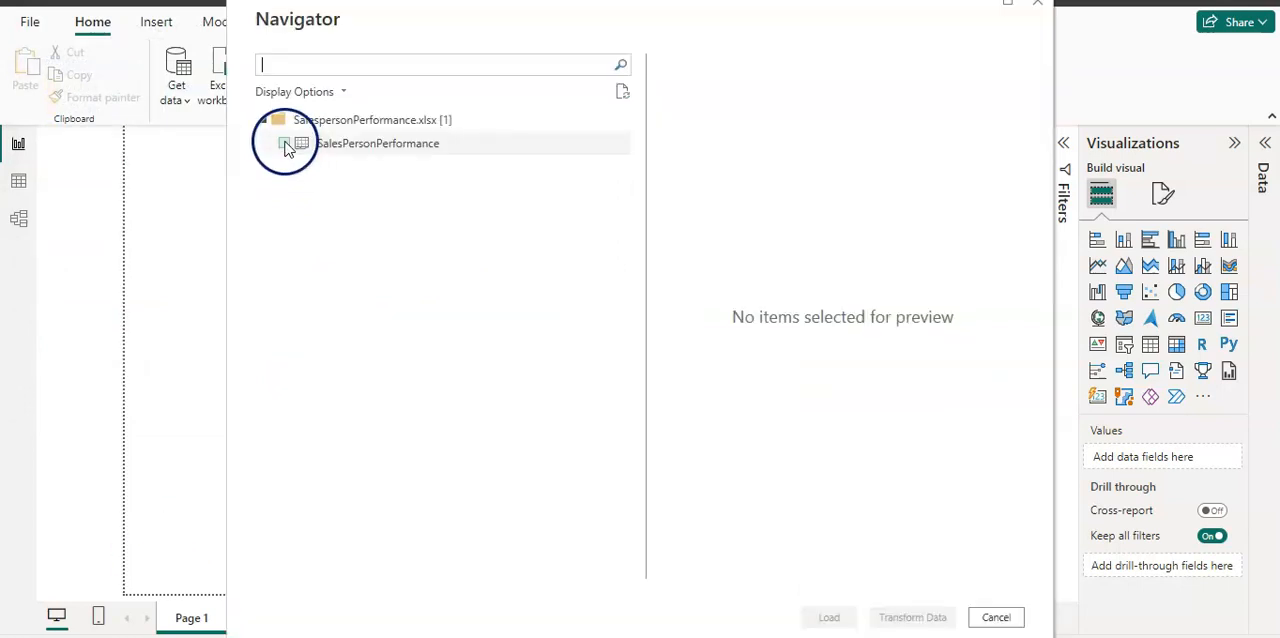
{"action": "left_click", "coordinate": [284, 144]}
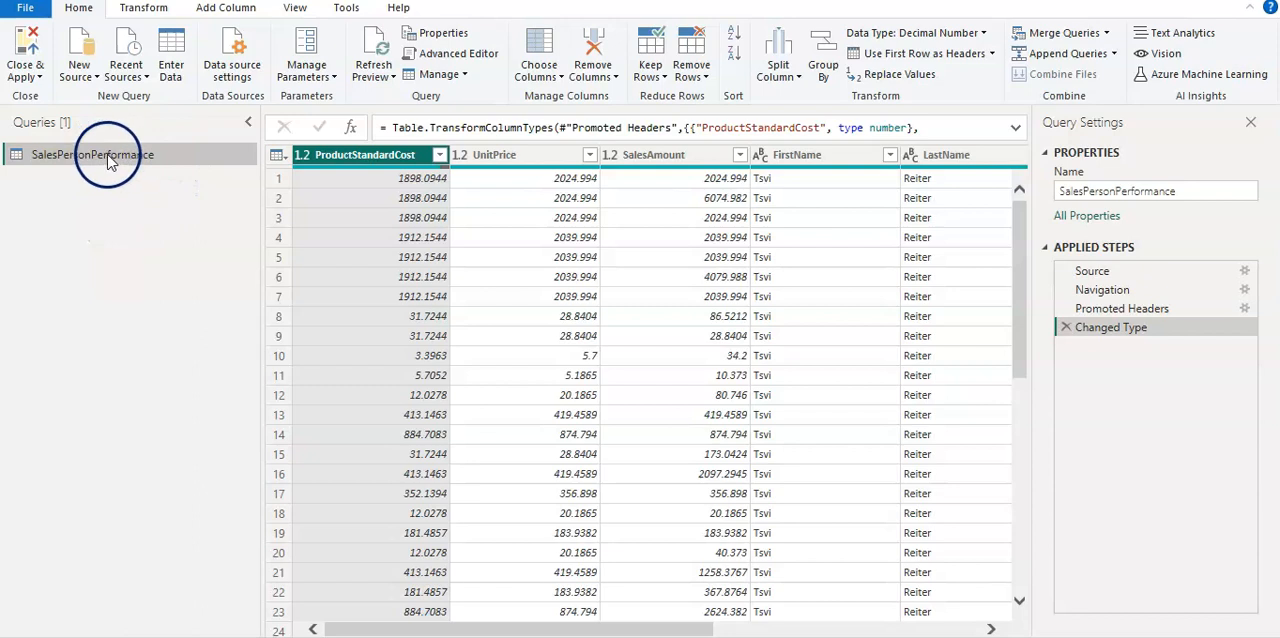
{"action": "mouse_move", "coordinate": [140, 166]}
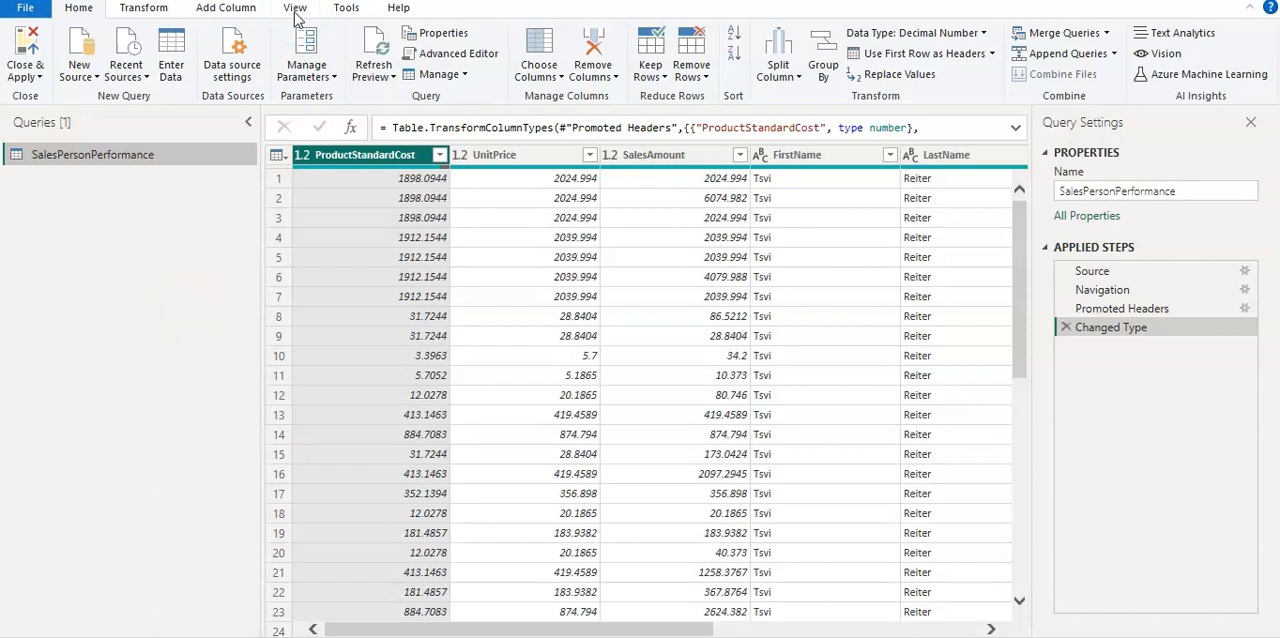
Enable Column quality from the View data preview options to show valid/error/empty percentages.
{"action": "left_click", "coordinate": [294, 8]}
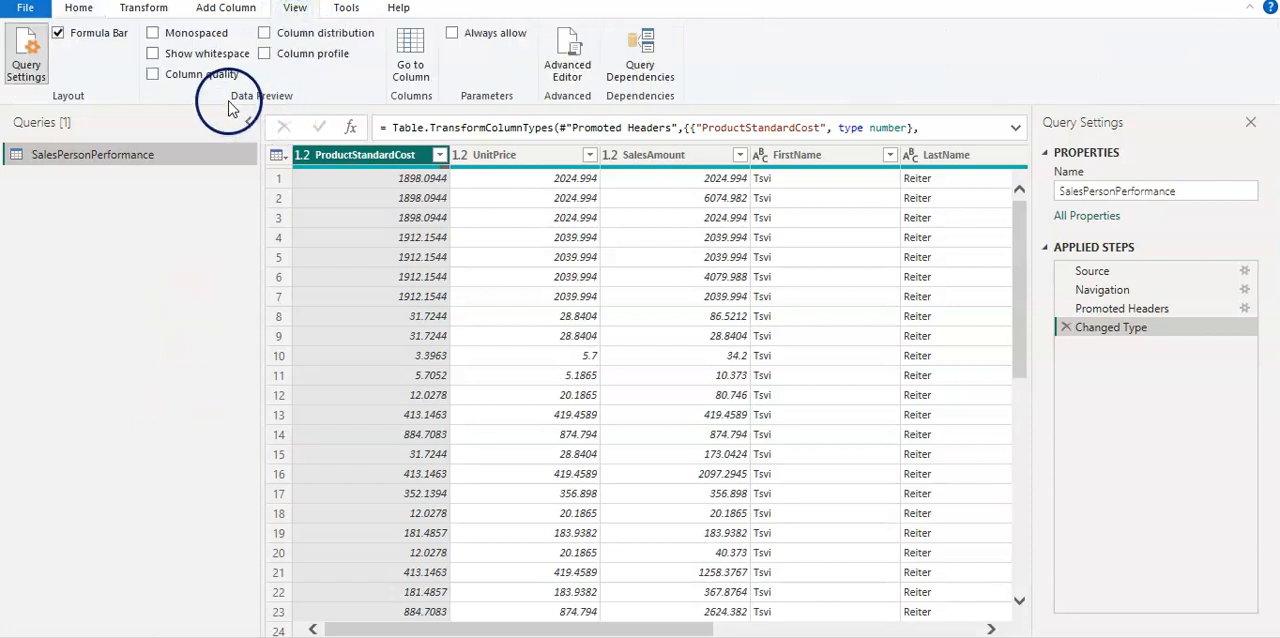
{"action": "mouse_move", "coordinate": [284, 78]}
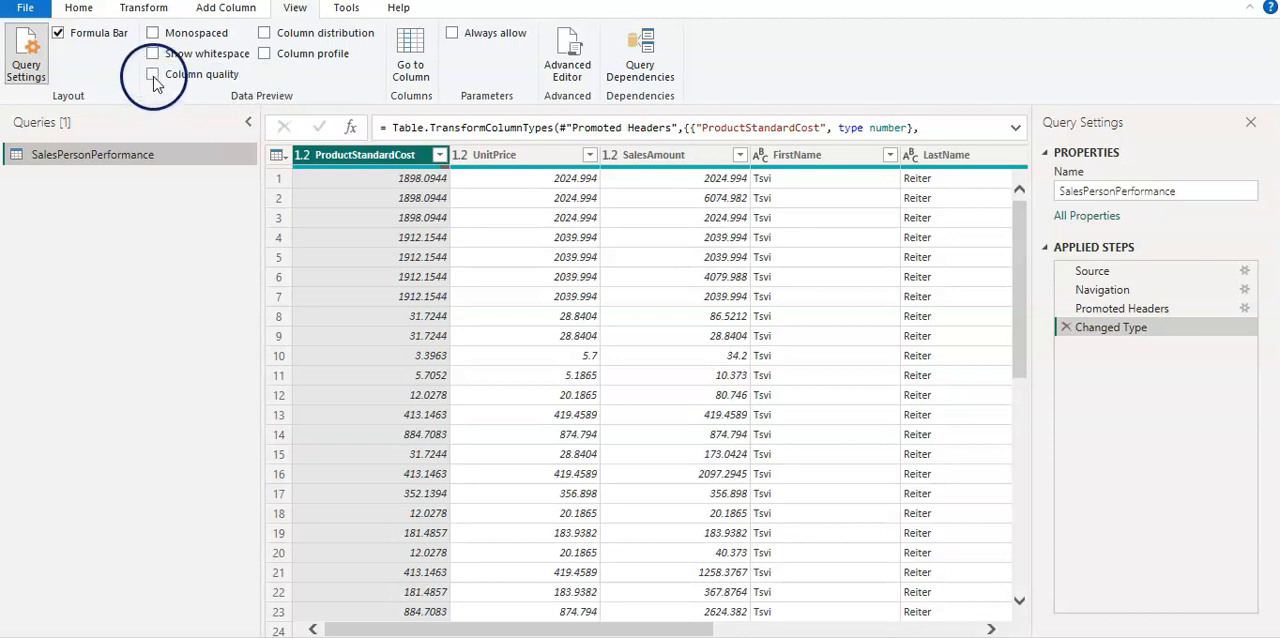
{"action": "mouse_move", "coordinate": [156, 78]}
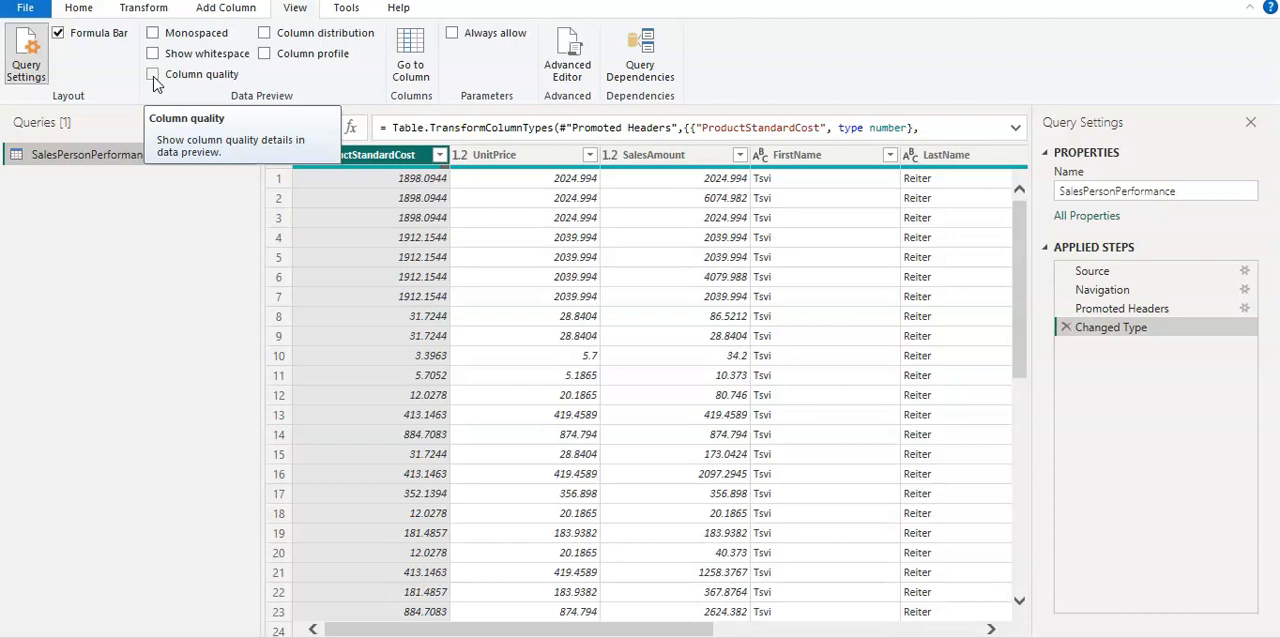
{"action": "left_click", "coordinate": [156, 76]}
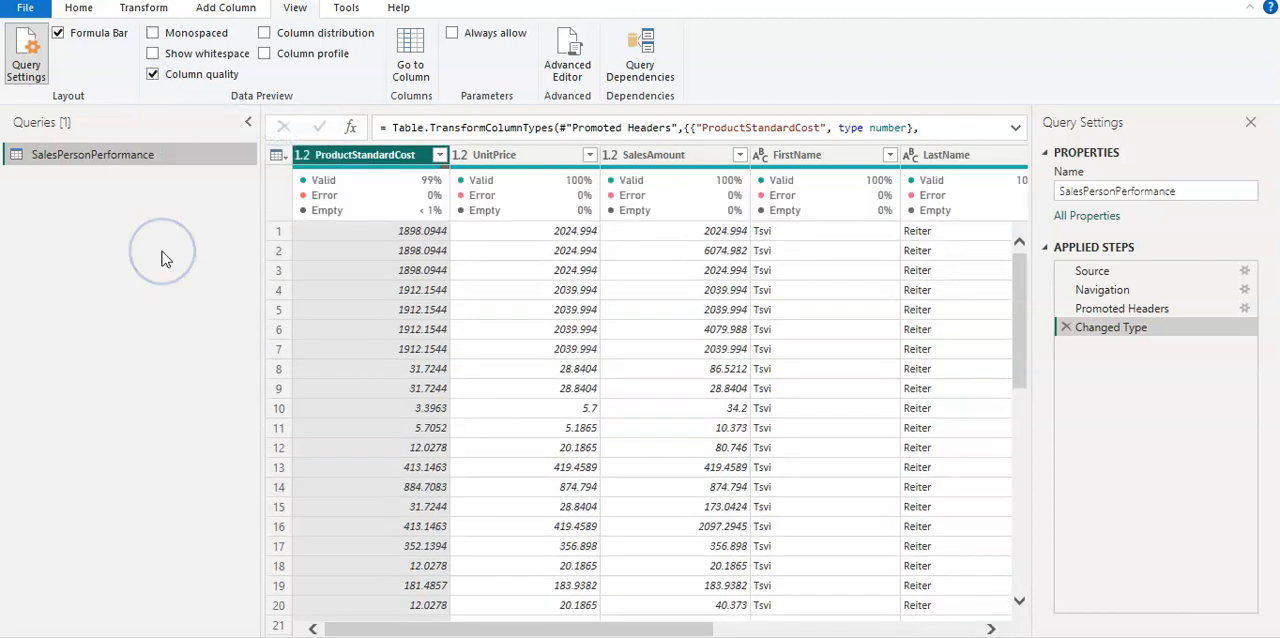
{"action": "mouse_move", "coordinate": [610, 204]}
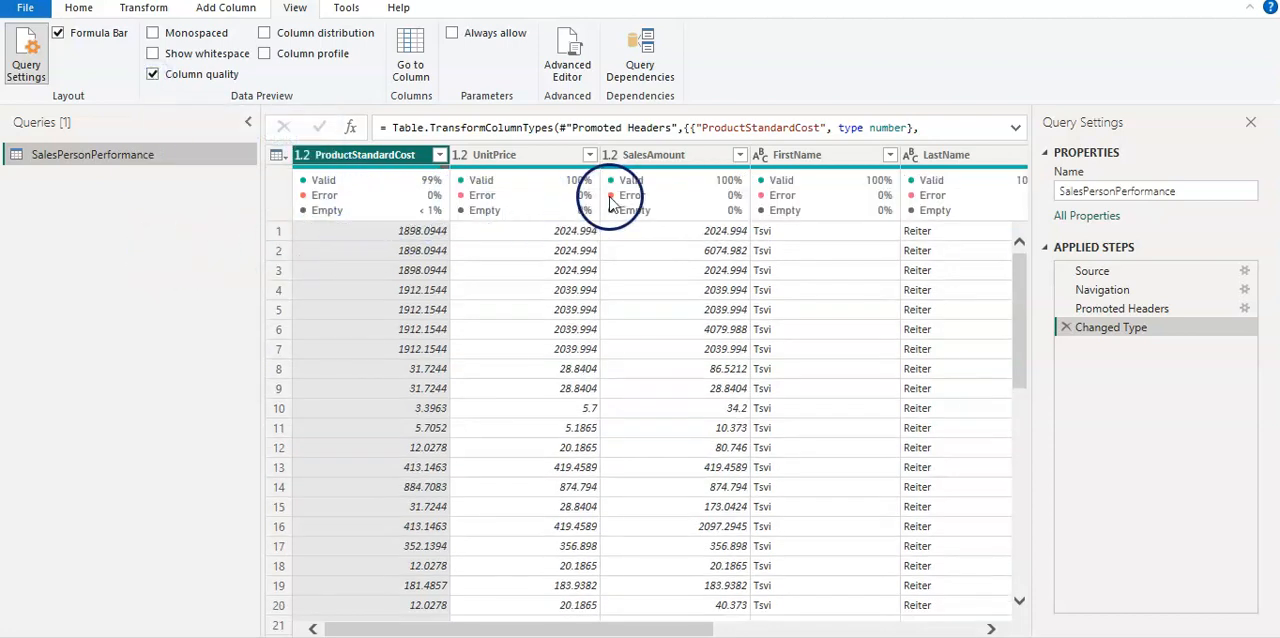
{"action": "mouse_move", "coordinate": [872, 196]}
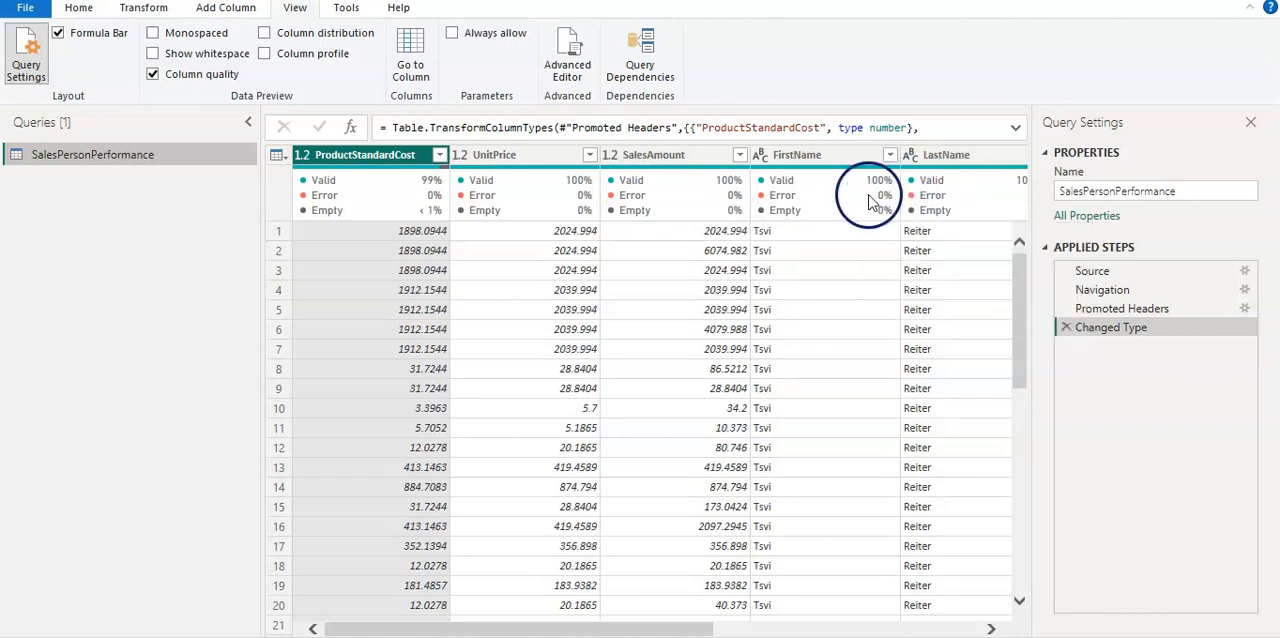
{"action": "mouse_move", "coordinate": [474, 200]}
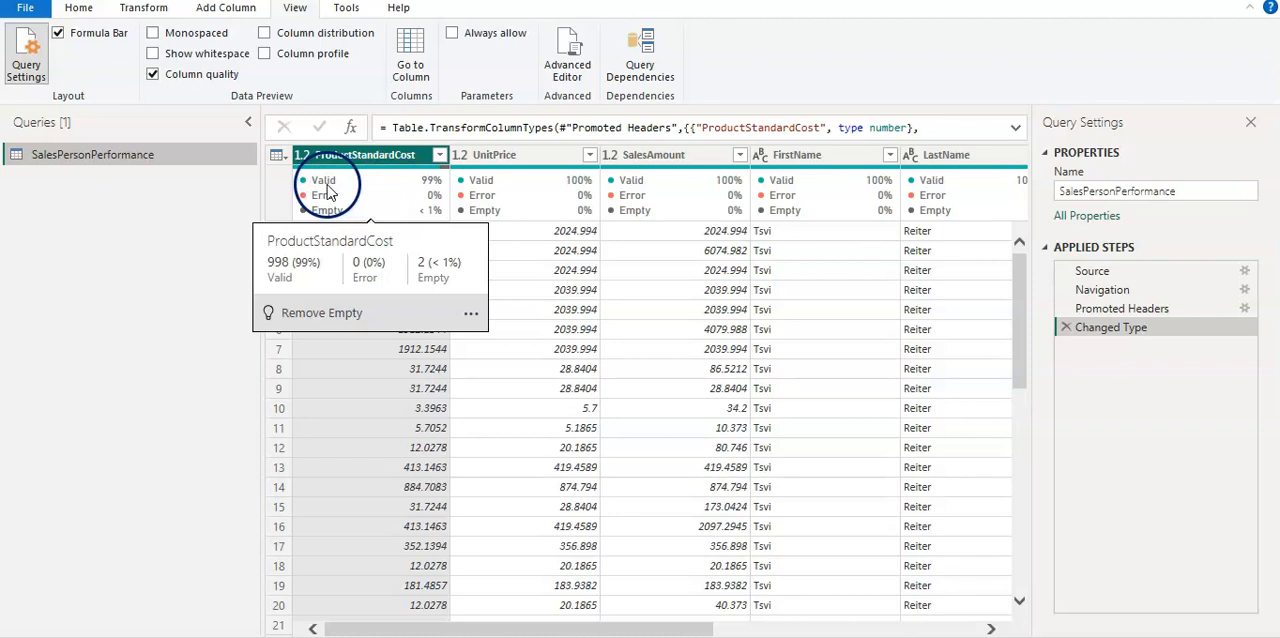
{"action": "mouse_move", "coordinate": [440, 188]}
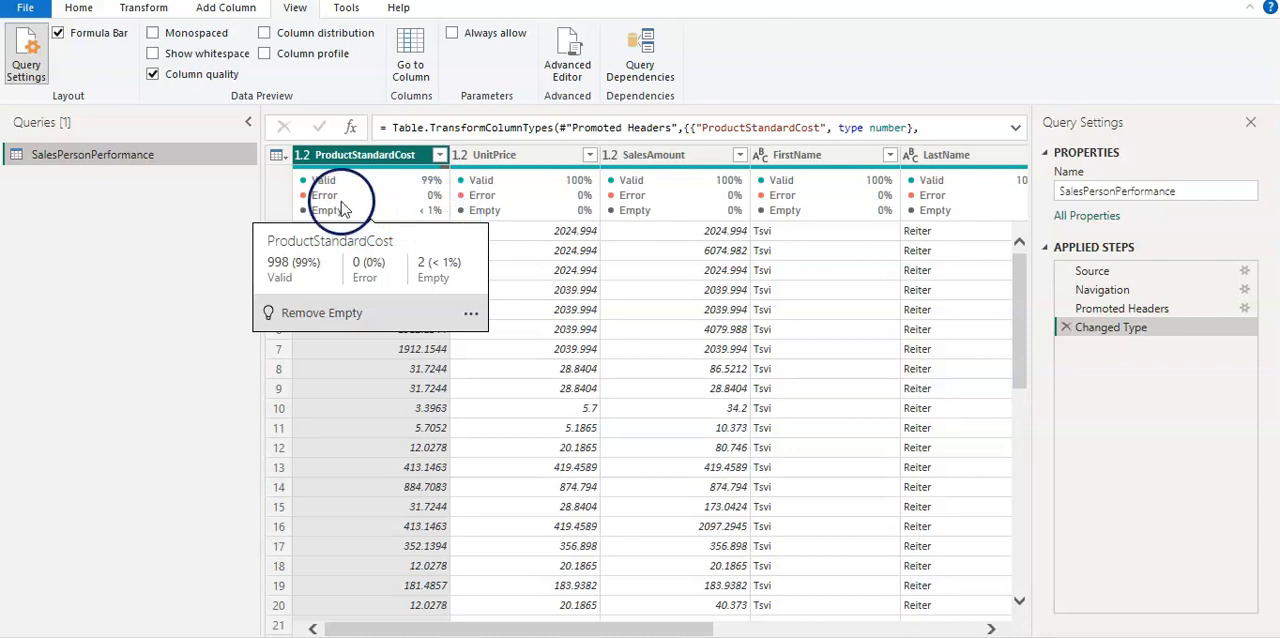
{"action": "mouse_move", "coordinate": [698, 200]}
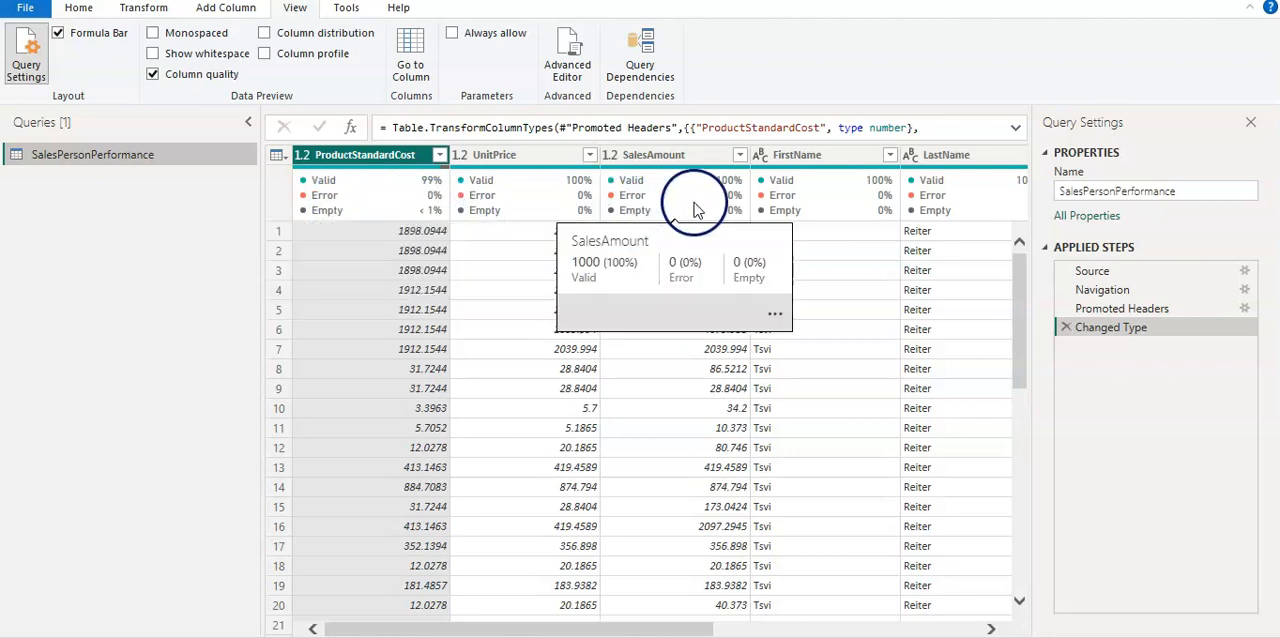
{"action": "mouse_move", "coordinate": [816, 204]}
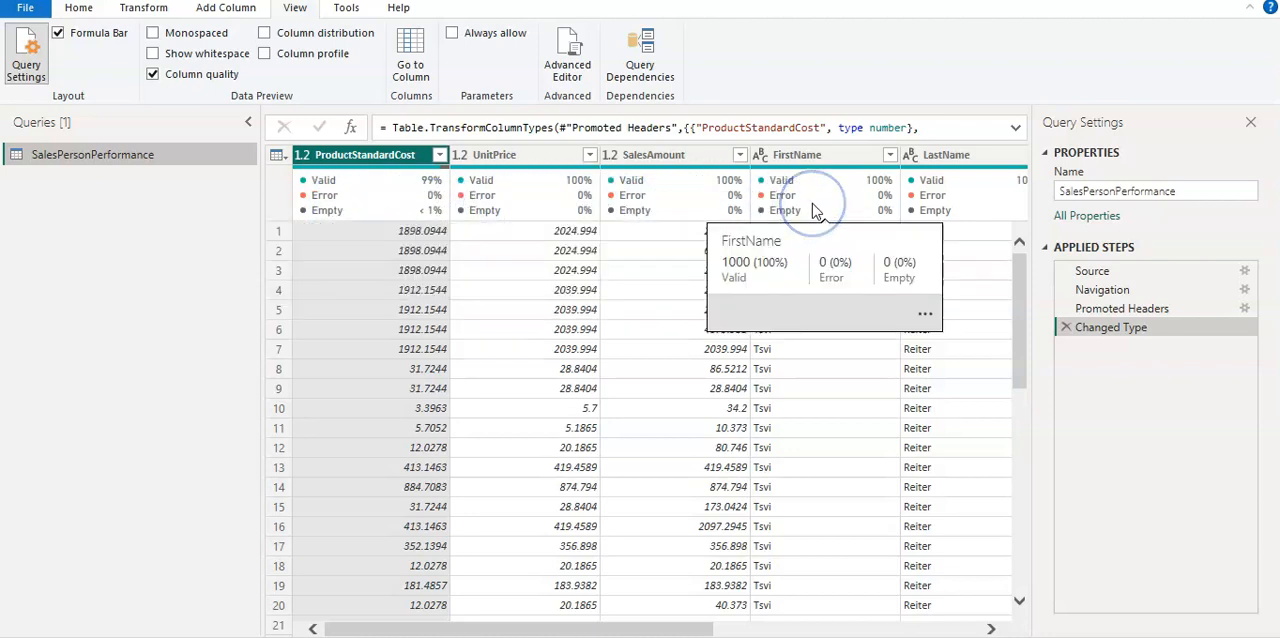
{"action": "mouse_move", "coordinate": [708, 196]}
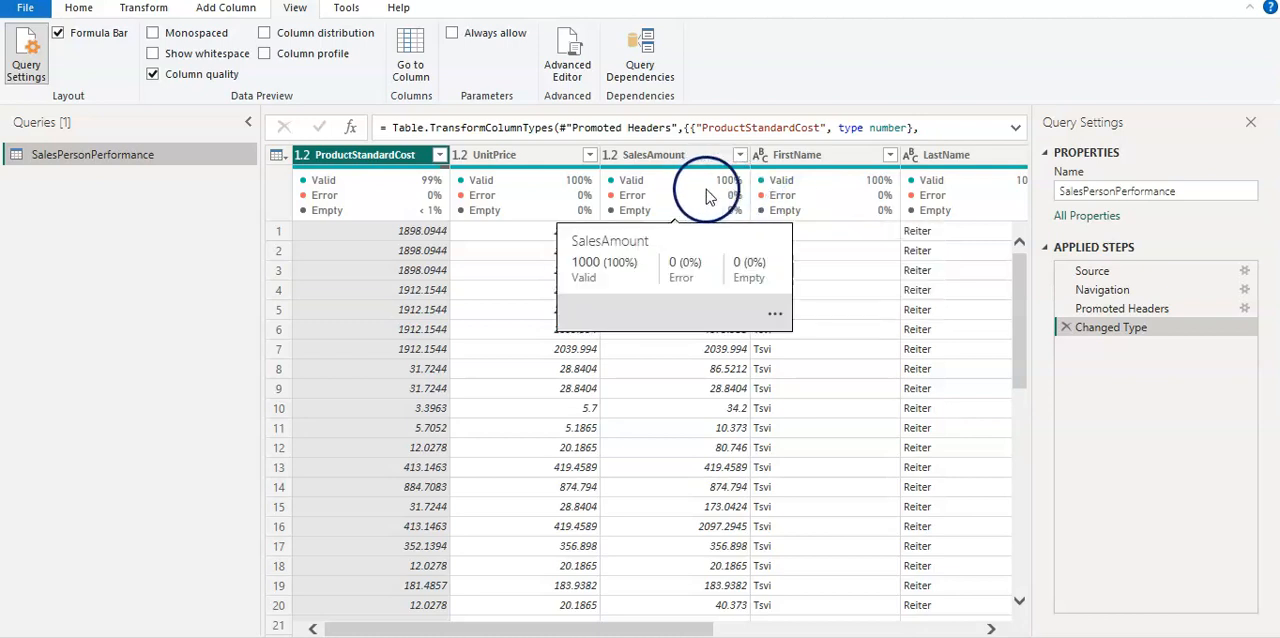
{"action": "mouse_move", "coordinate": [400, 196]}
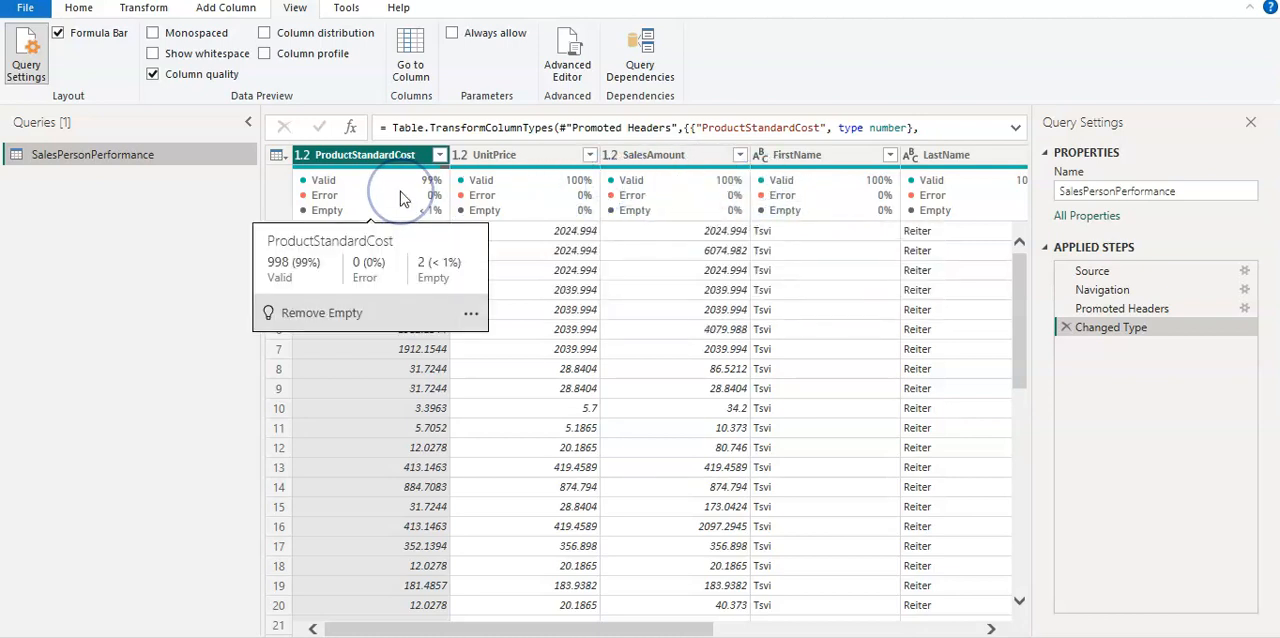
{"action": "mouse_move", "coordinate": [360, 192]}
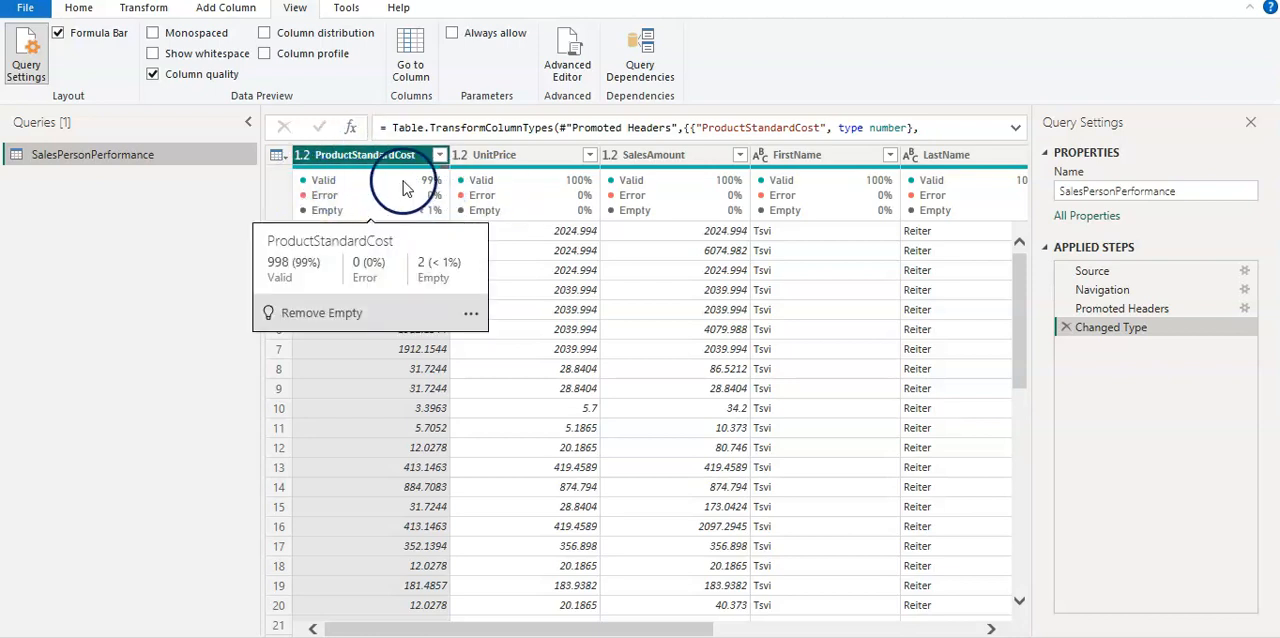
{"action": "mouse_move", "coordinate": [428, 220]}
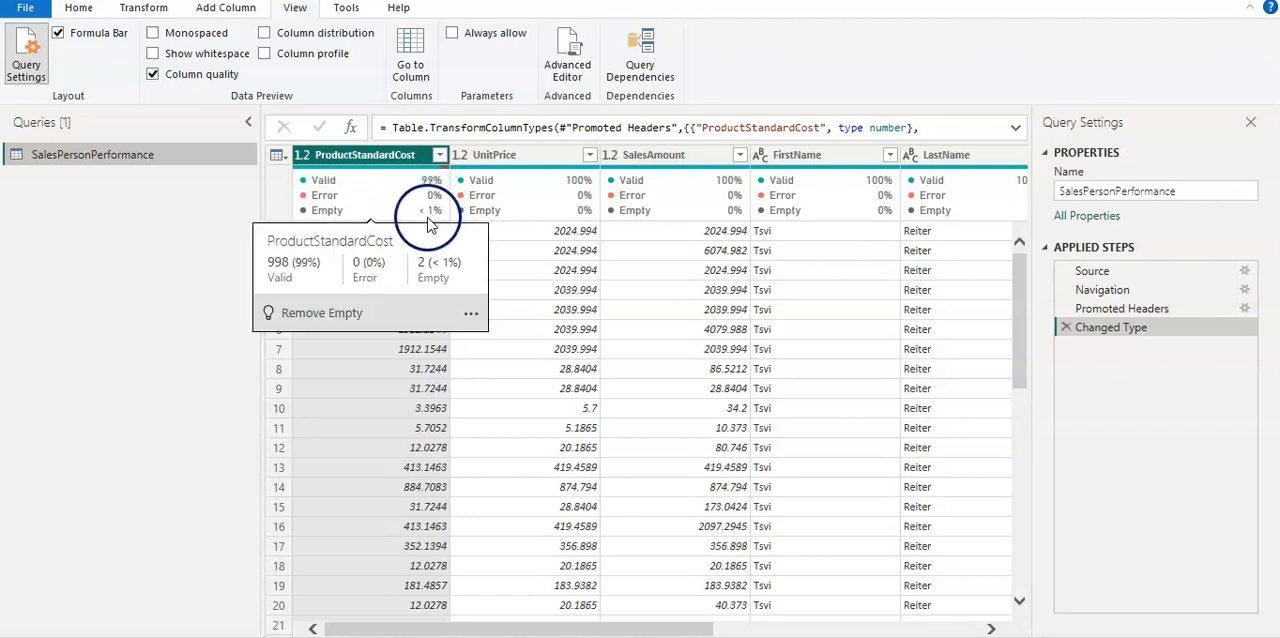
{"action": "mouse_move", "coordinate": [432, 218]}
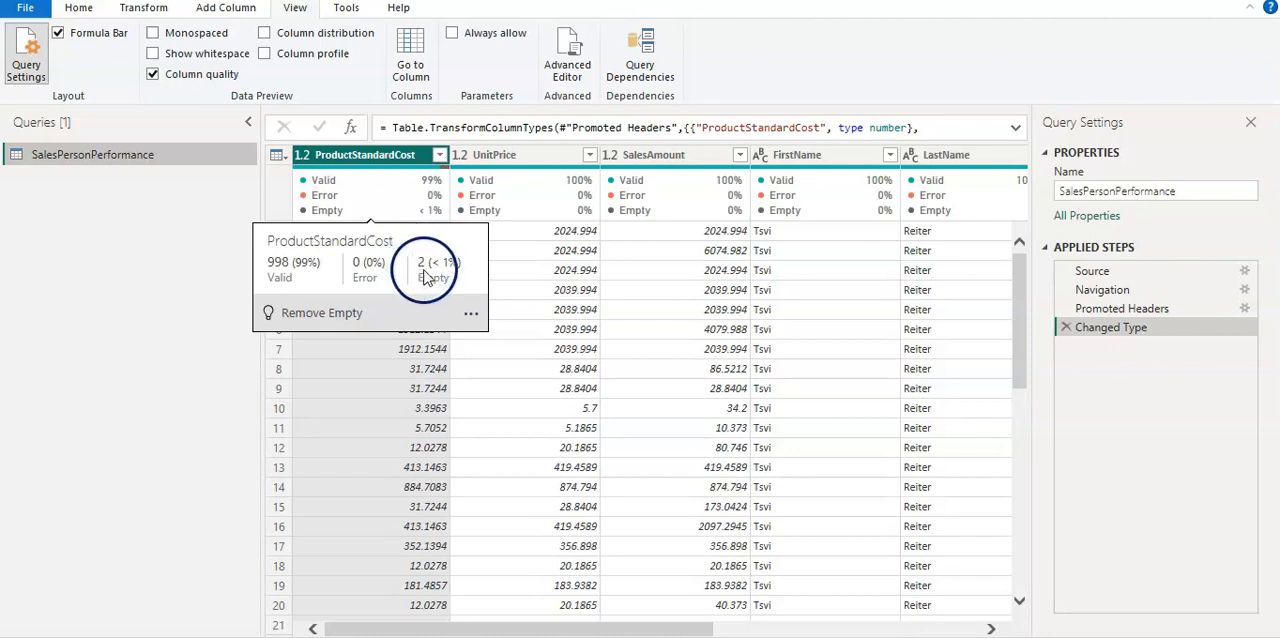
{"action": "mouse_move", "coordinate": [452, 278]}
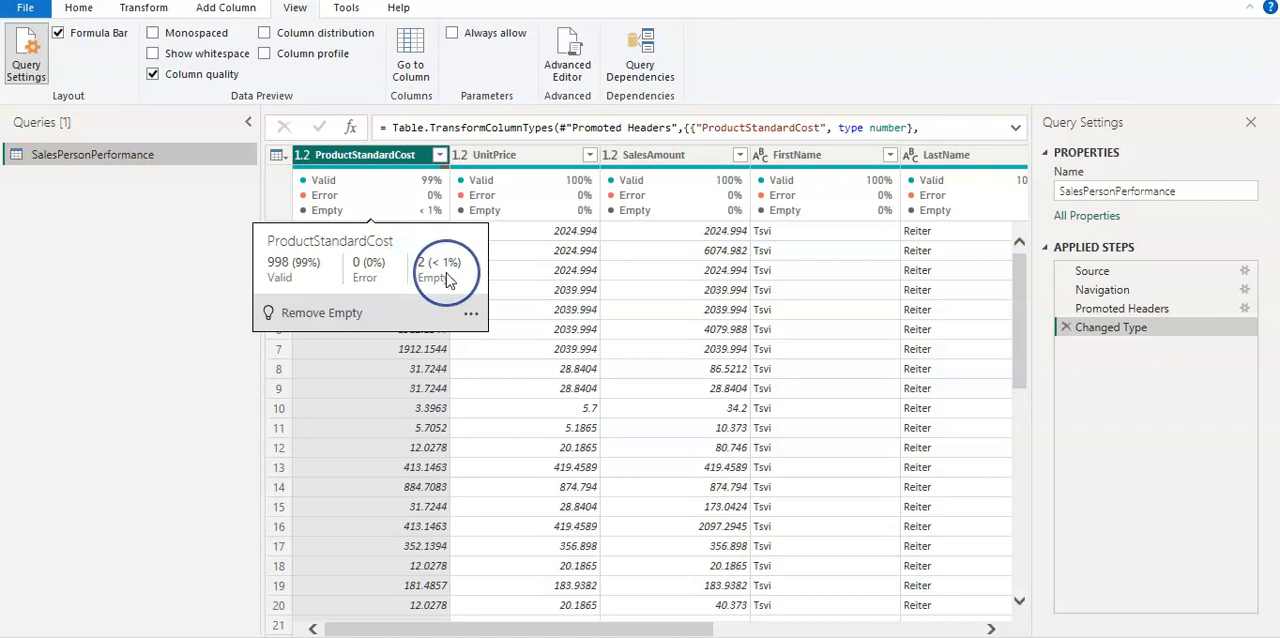
{"action": "mouse_move", "coordinate": [472, 312]}
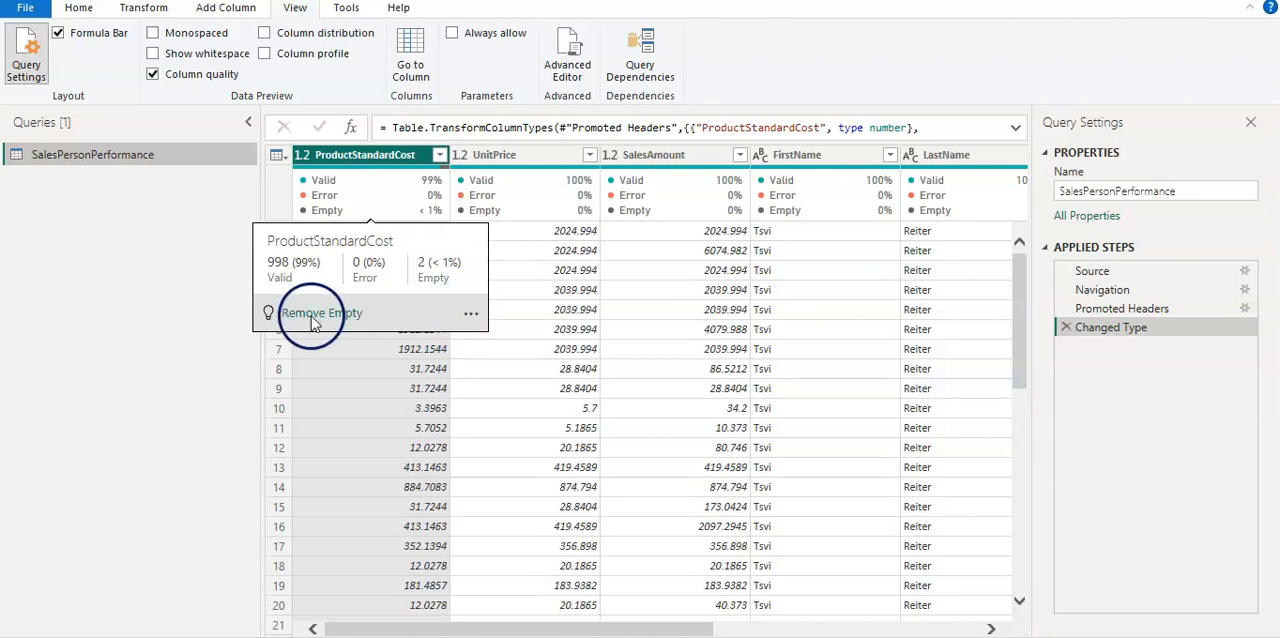
Remove the two empty rows from ProductStandardCost so it reads 100% valid.
{"action": "left_click", "coordinate": [320, 312]}
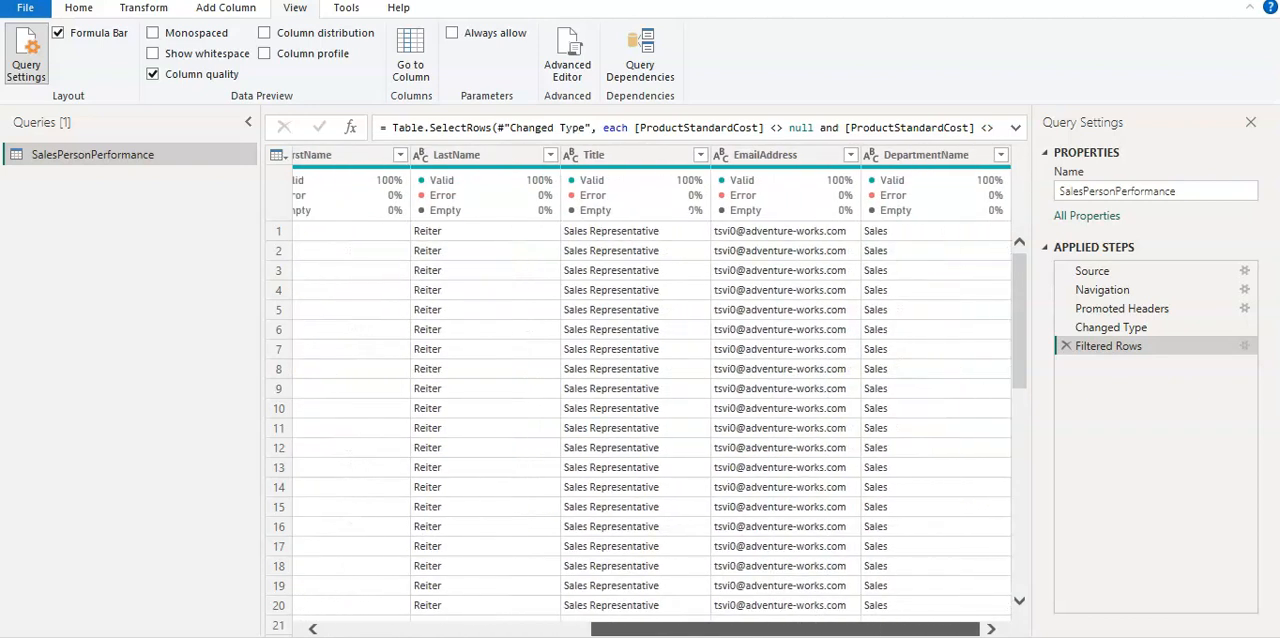
{"action": "scroll", "scroll_direction": "right", "scroll_amount": 3}
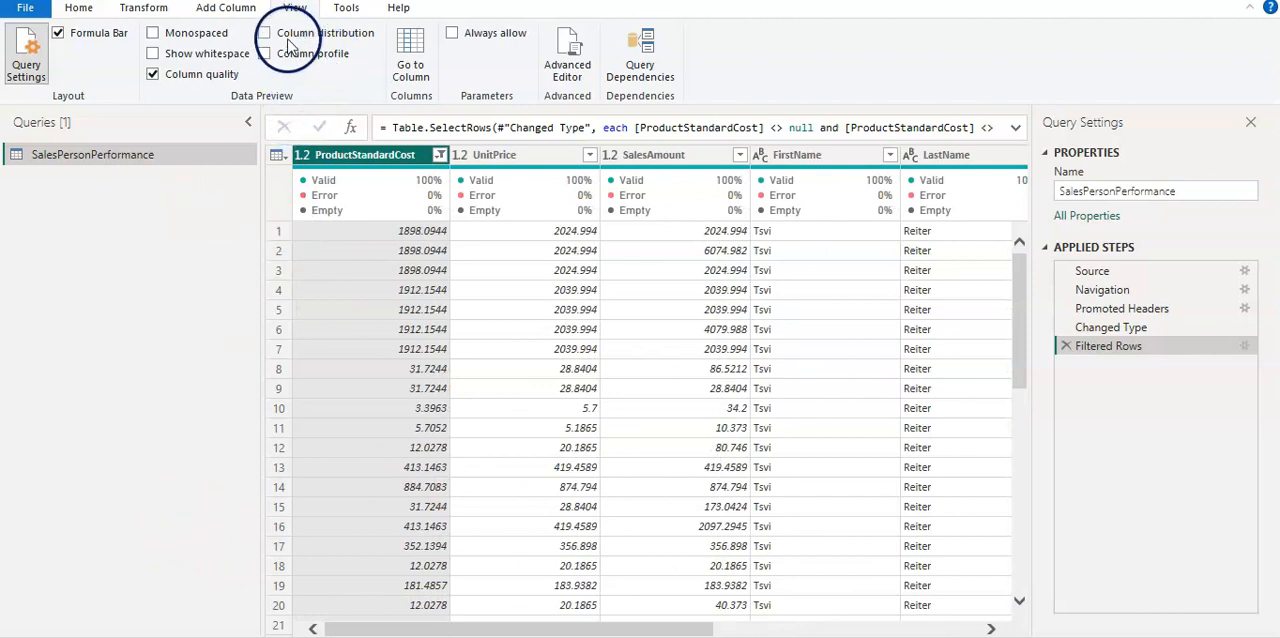
{"action": "mouse_move", "coordinate": [268, 36]}
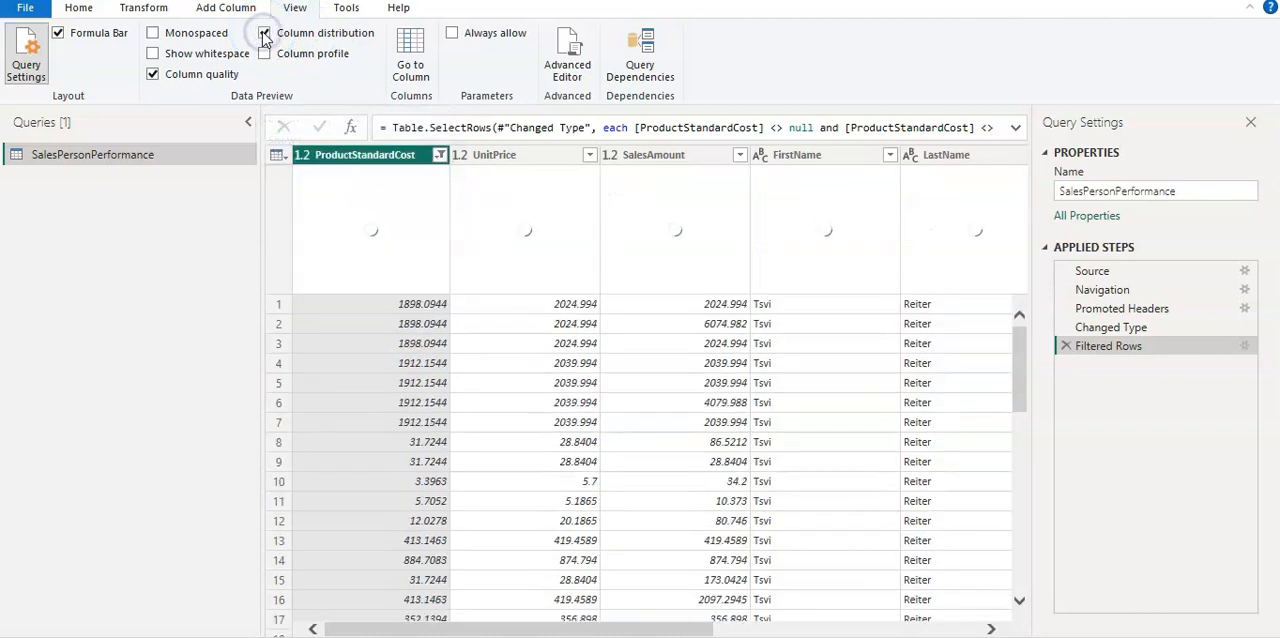
Enable Column distribution and read the distinct/unique counts for ProductStandardCost.
{"action": "left_click", "coordinate": [264, 32]}
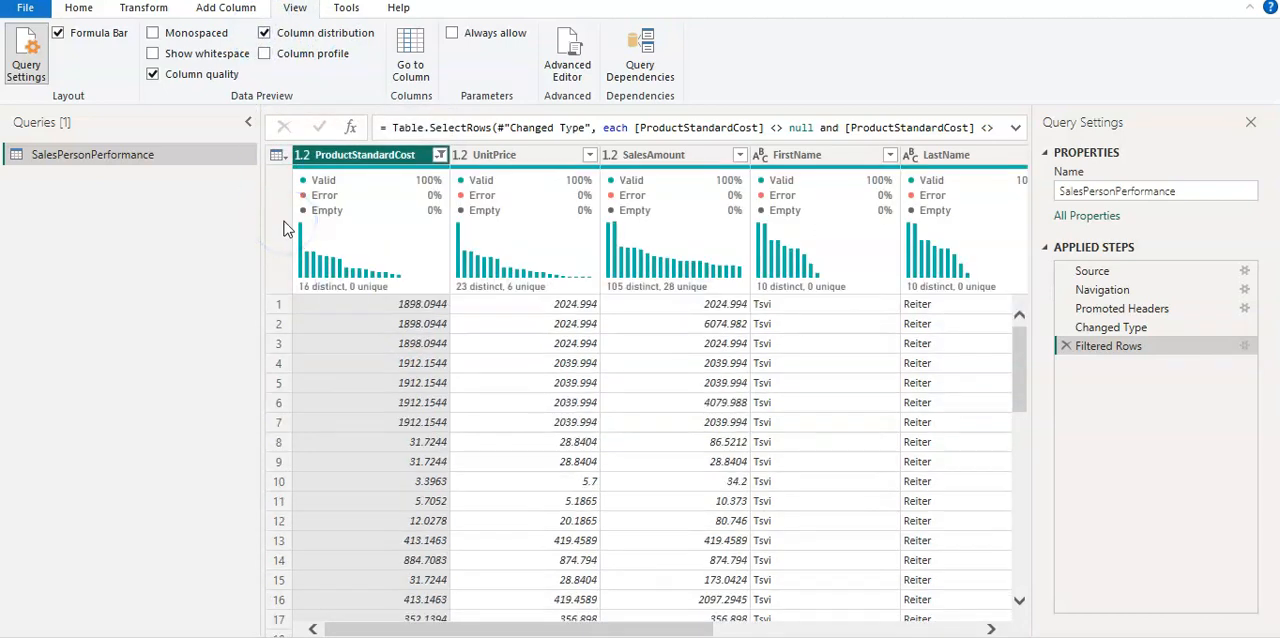
{"action": "left_click", "coordinate": [344, 290]}
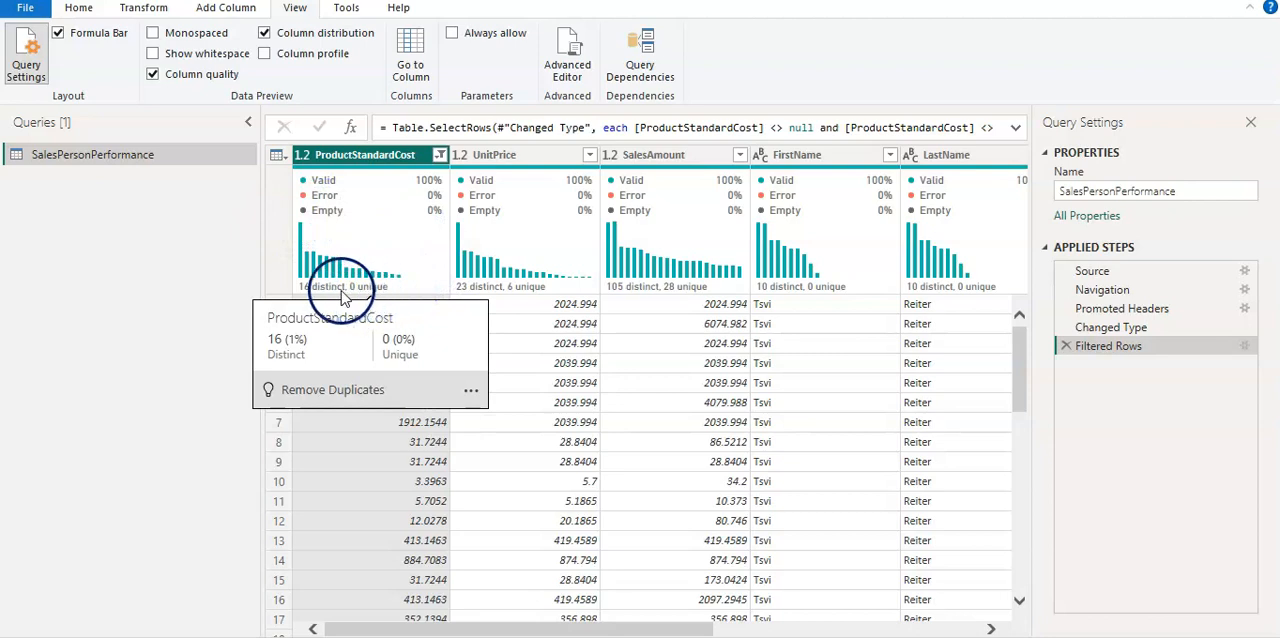
{"action": "mouse_move", "coordinate": [436, 232]}
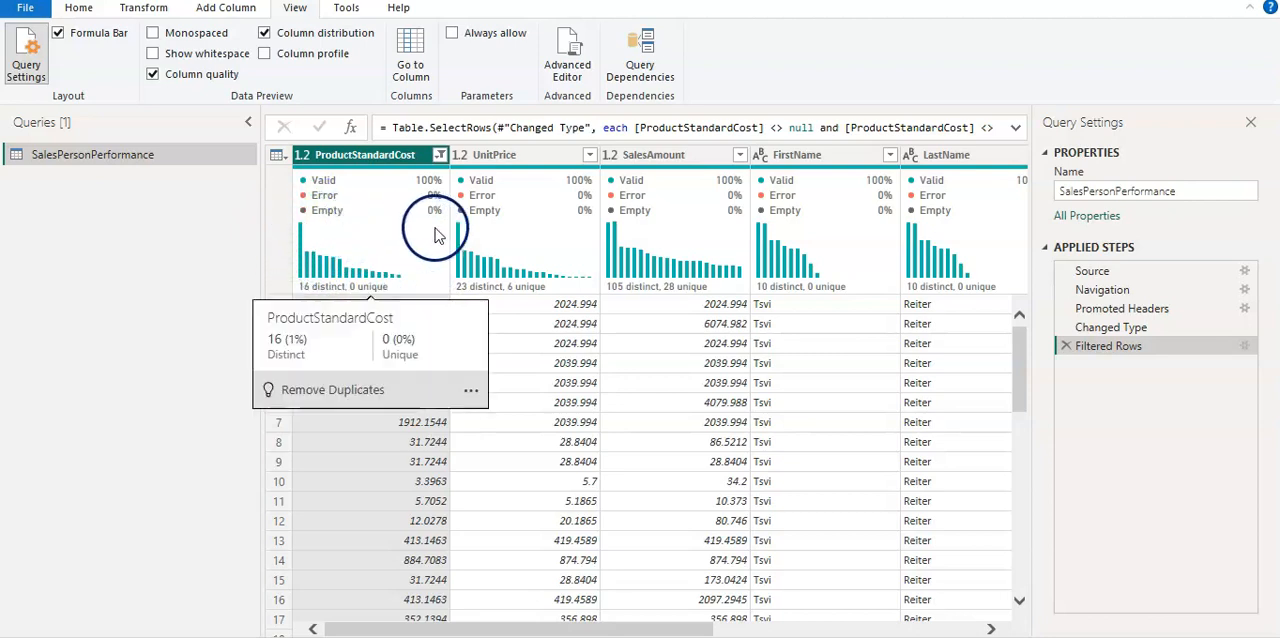
{"action": "mouse_move", "coordinate": [308, 262]}
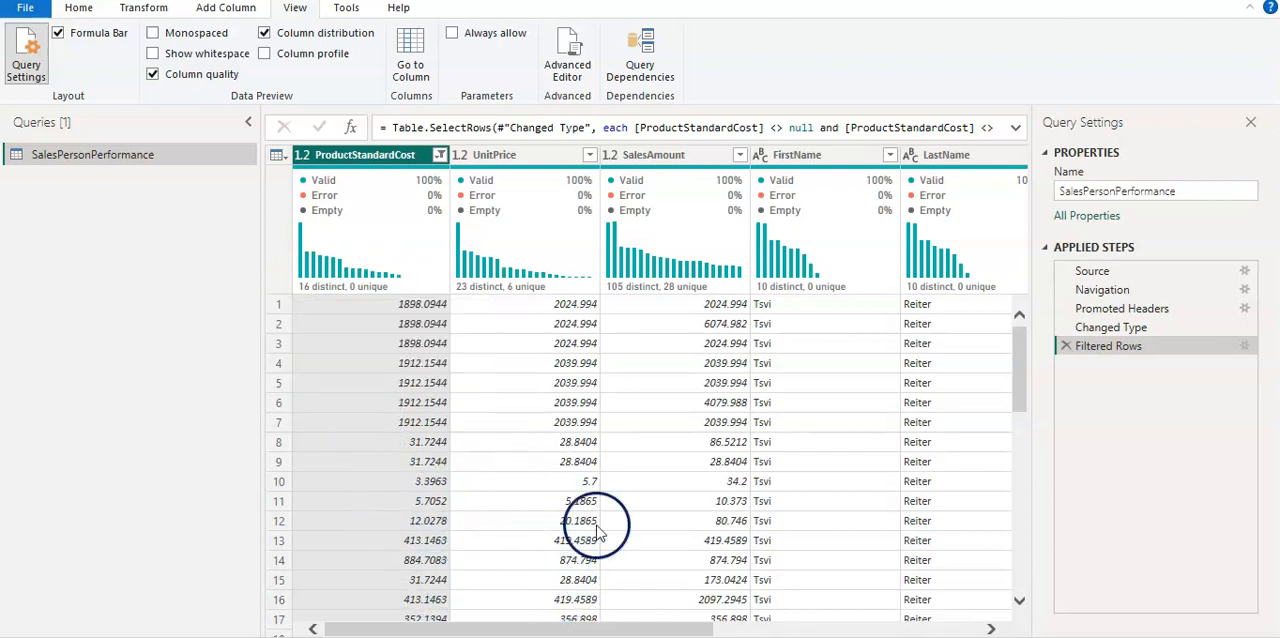
{"action": "mouse_move", "coordinate": [374, 402]}
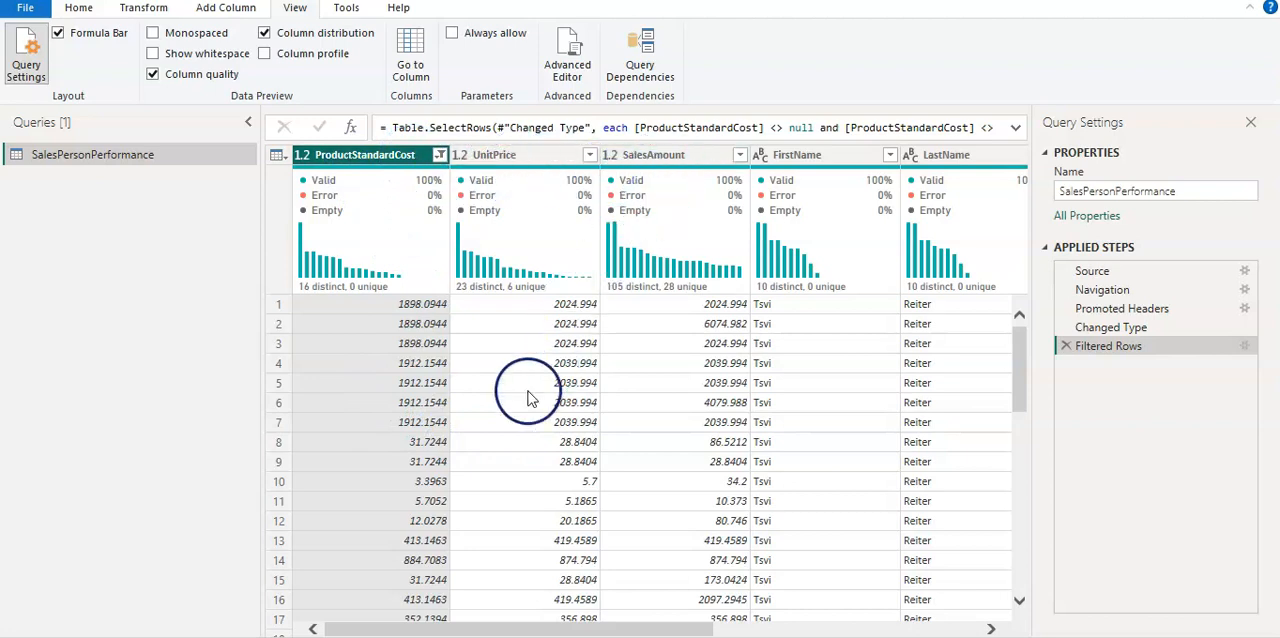
{"action": "mouse_move", "coordinate": [532, 398]}
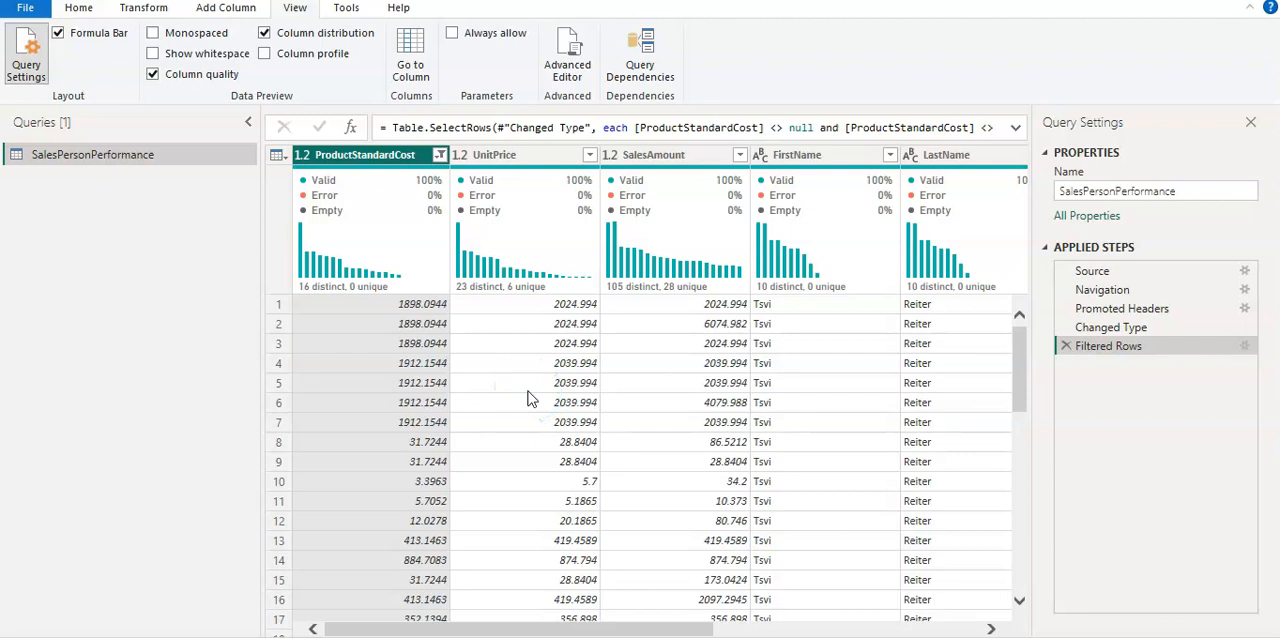
{"action": "mouse_move", "coordinate": [324, 300]}
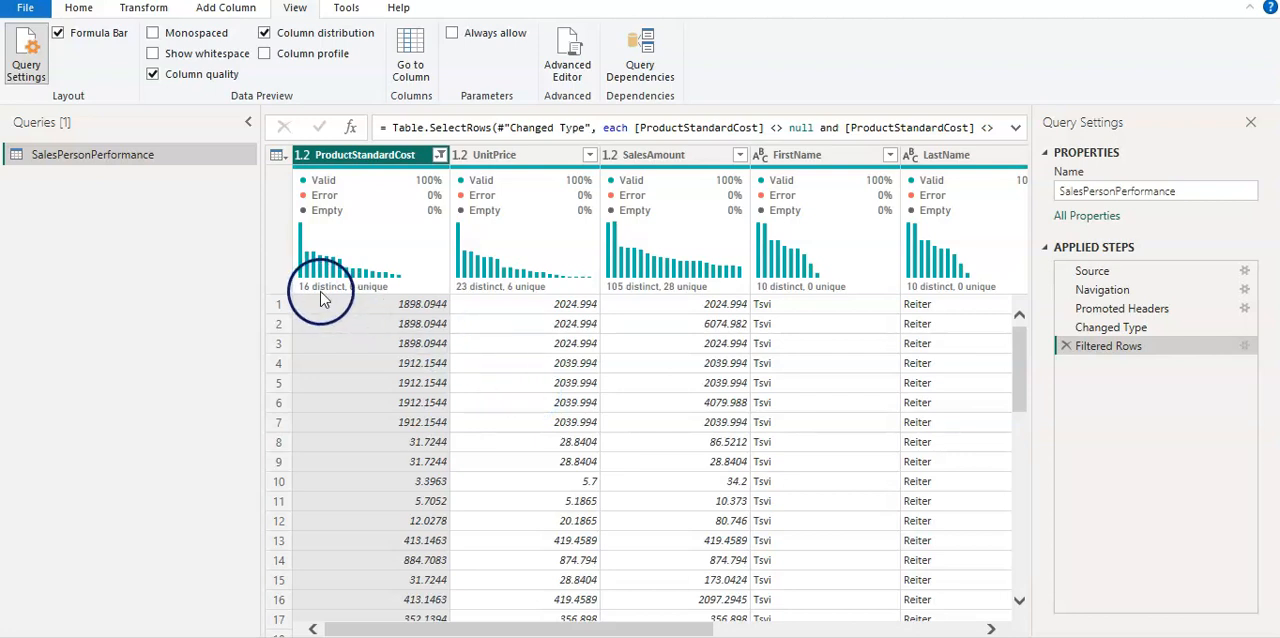
{"action": "mouse_move", "coordinate": [780, 304]}
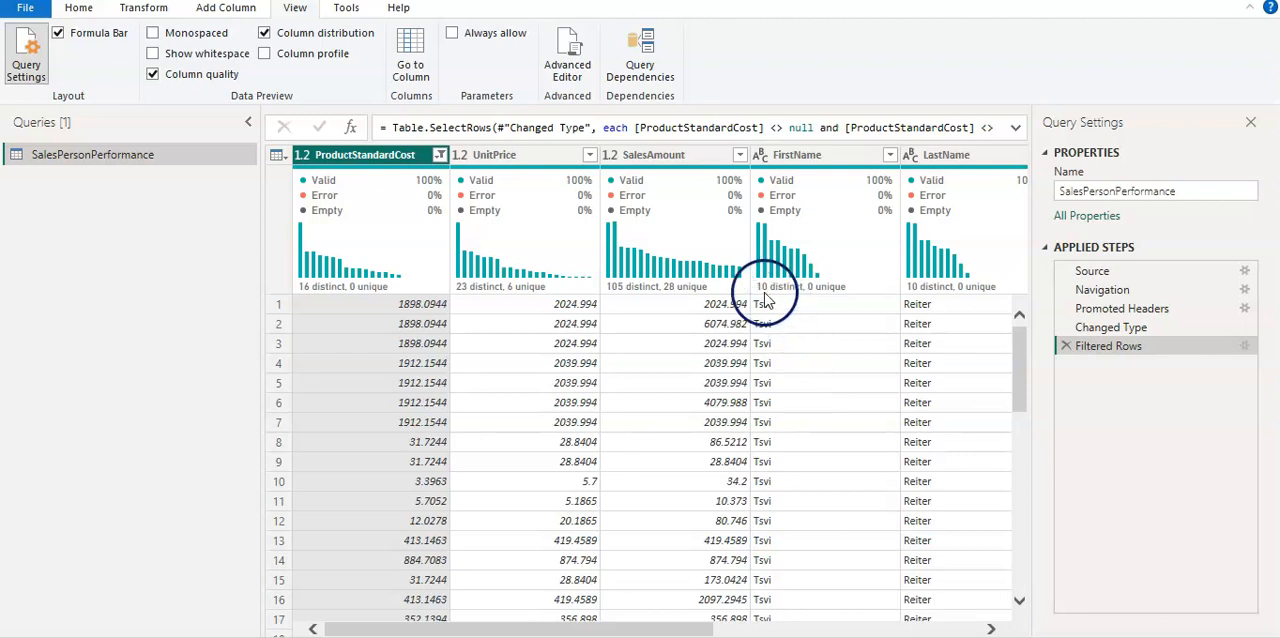
{"action": "mouse_move", "coordinate": [788, 508]}
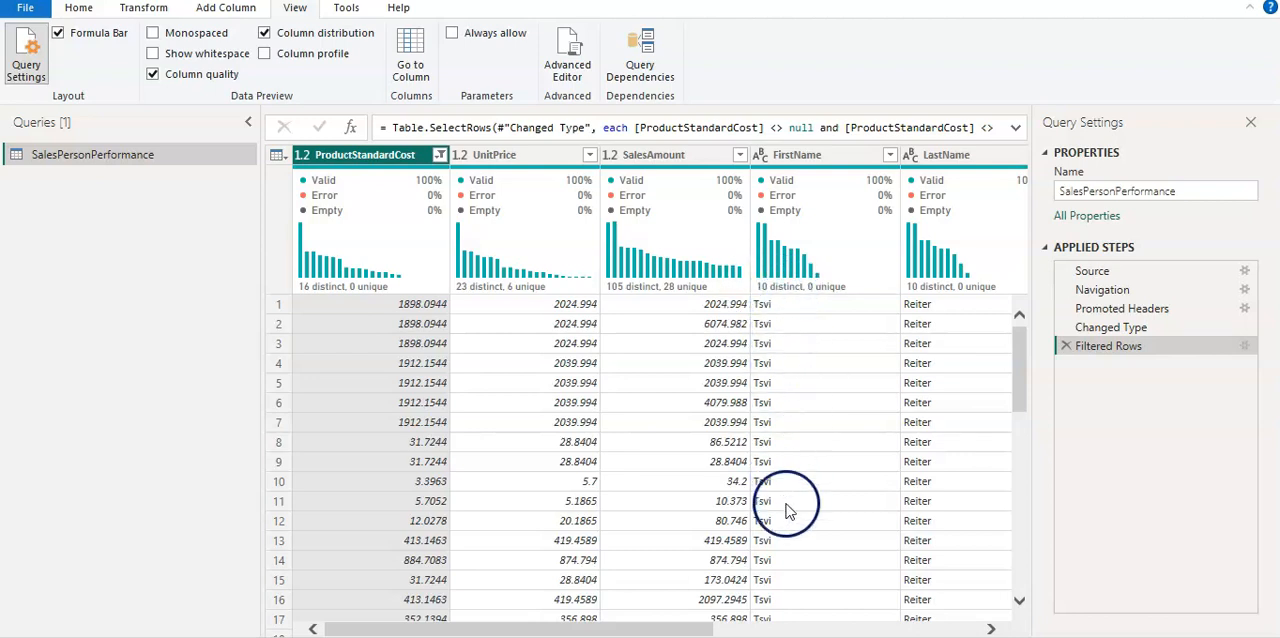
{"action": "mouse_move", "coordinate": [834, 290]}
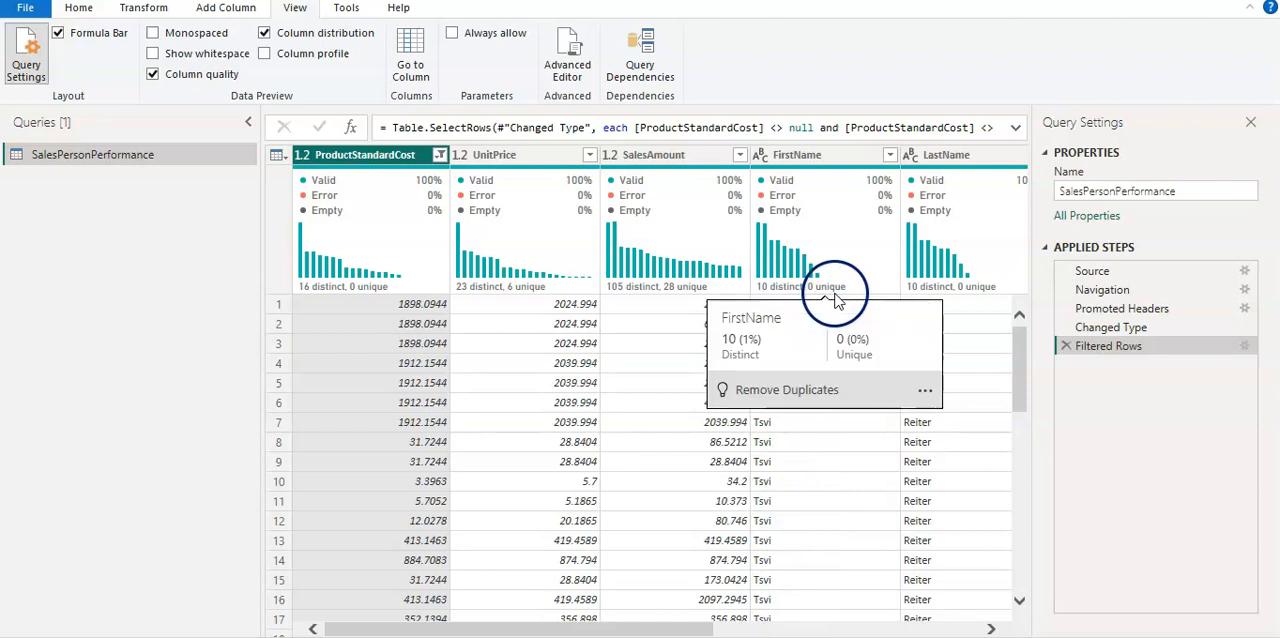
{"action": "mouse_move", "coordinate": [812, 278]}
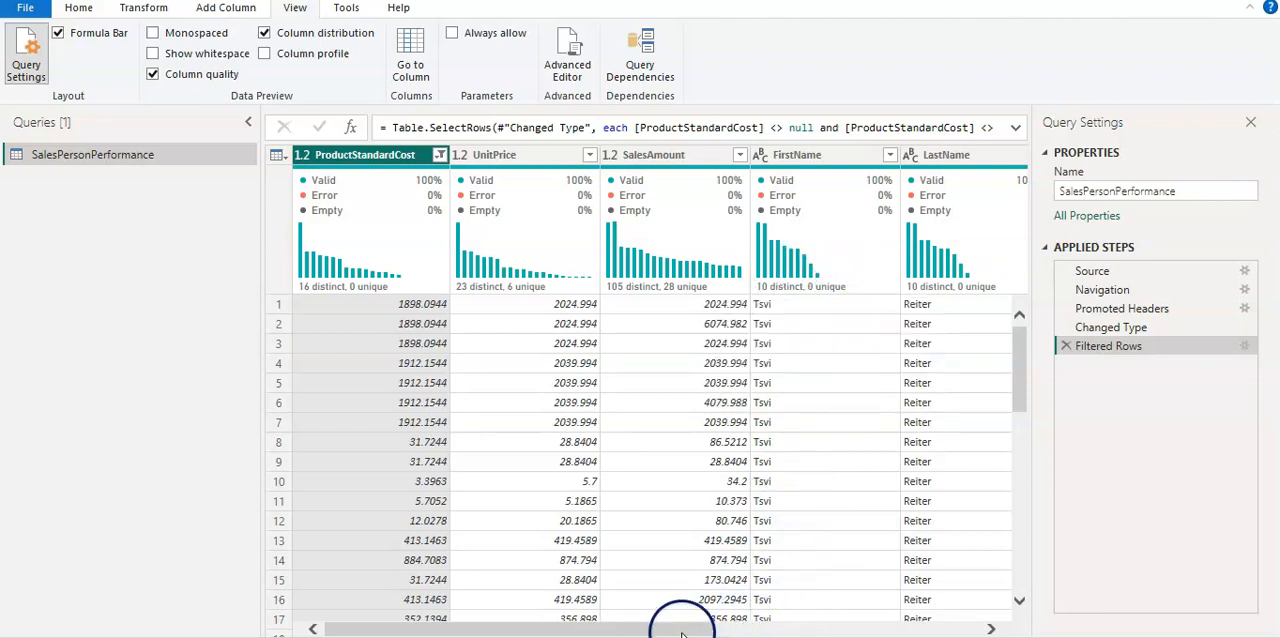
{"action": "mouse_move", "coordinate": [368, 372]}
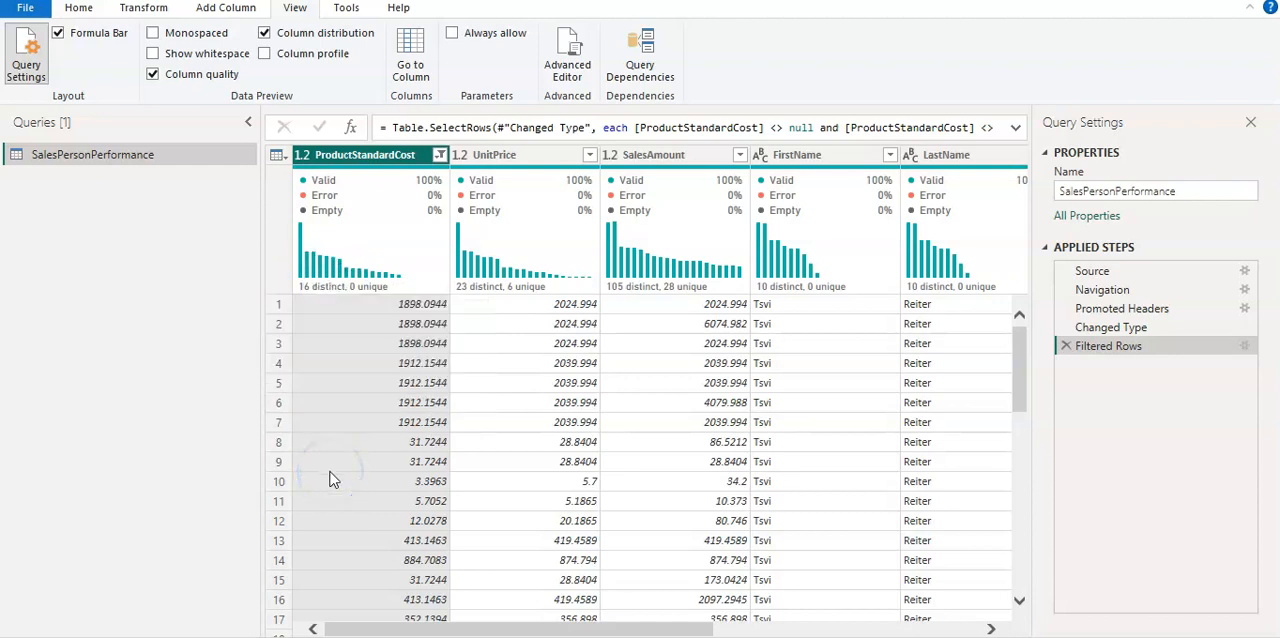
{"action": "mouse_move", "coordinate": [308, 296]}
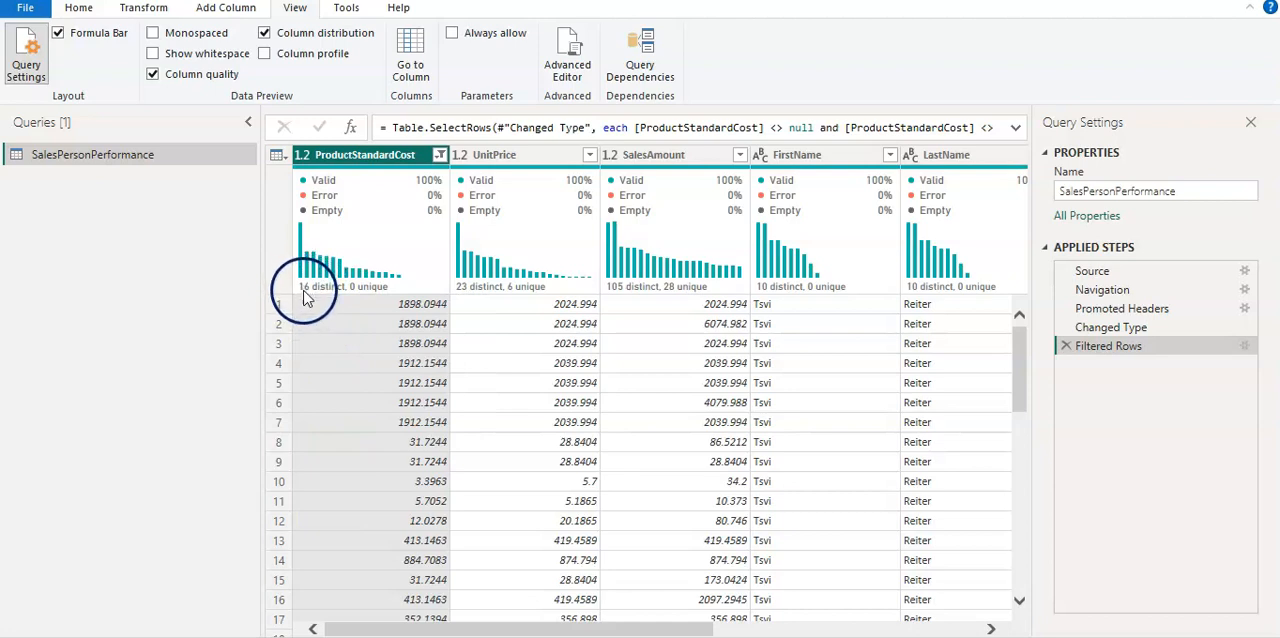
{"action": "mouse_move", "coordinate": [312, 292]}
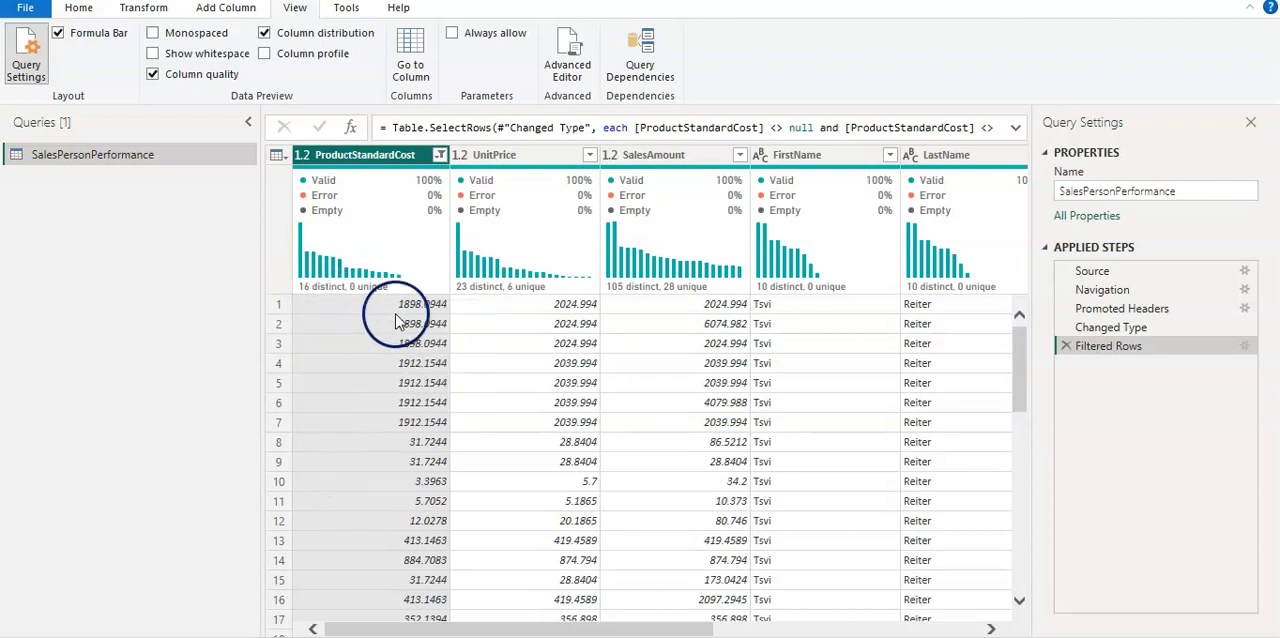
{"action": "mouse_move", "coordinate": [372, 276]}
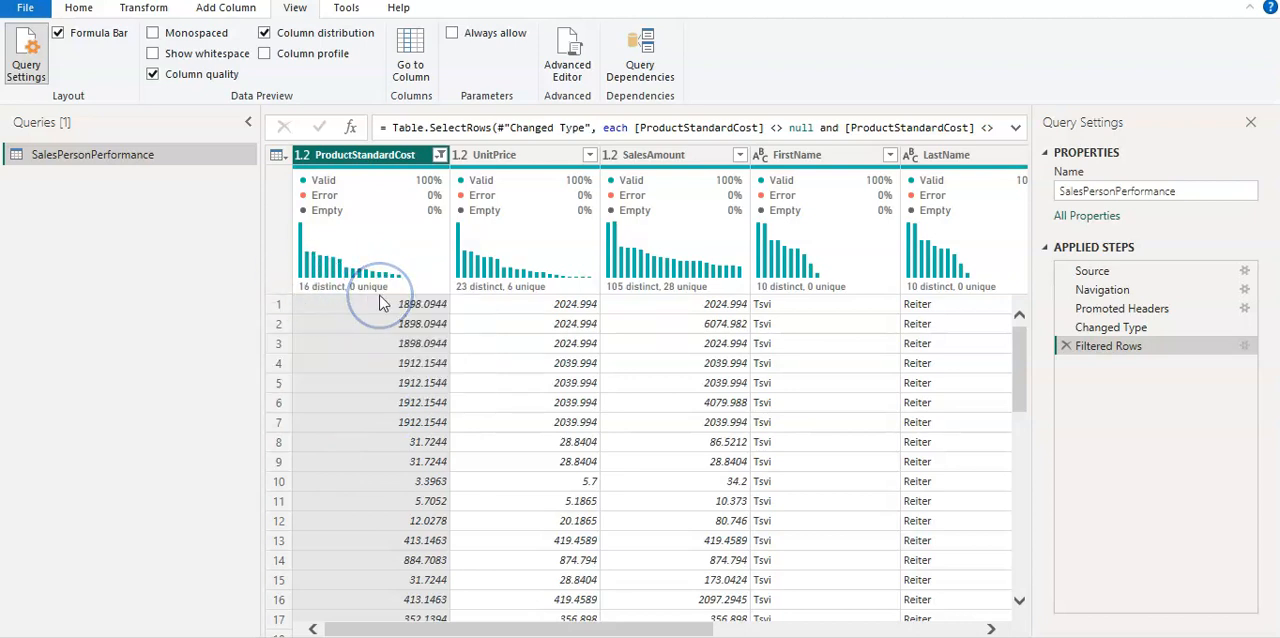
{"action": "mouse_move", "coordinate": [372, 290]}
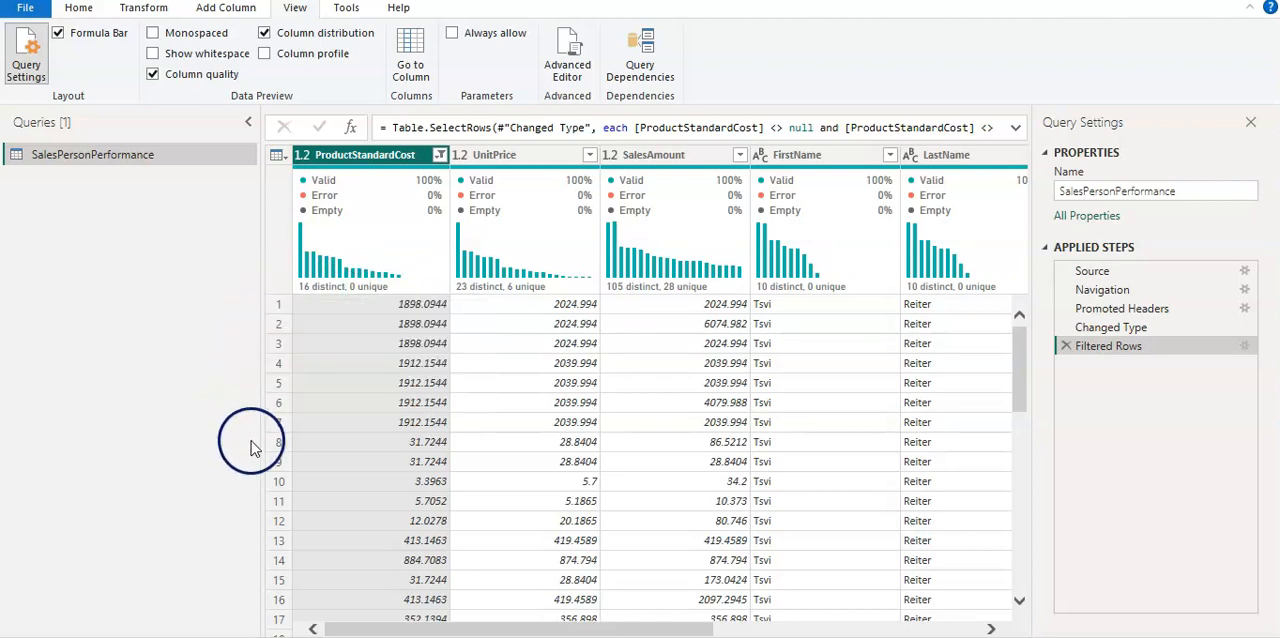
{"action": "mouse_move", "coordinate": [364, 302]}
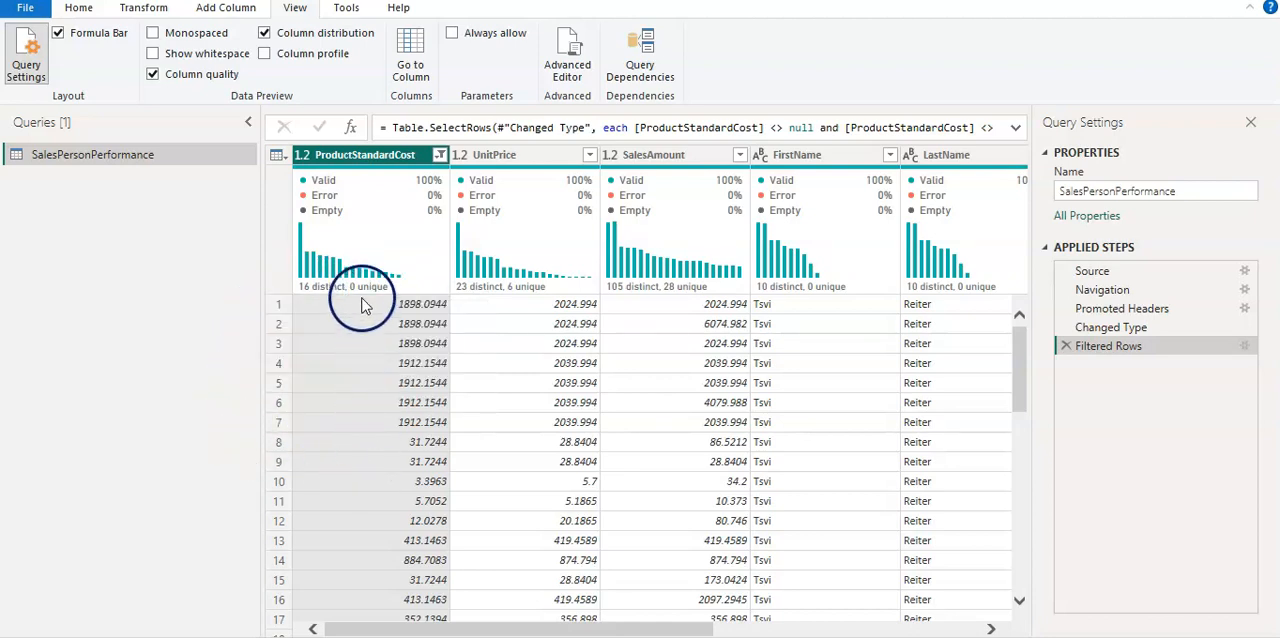
{"action": "mouse_move", "coordinate": [488, 304]}
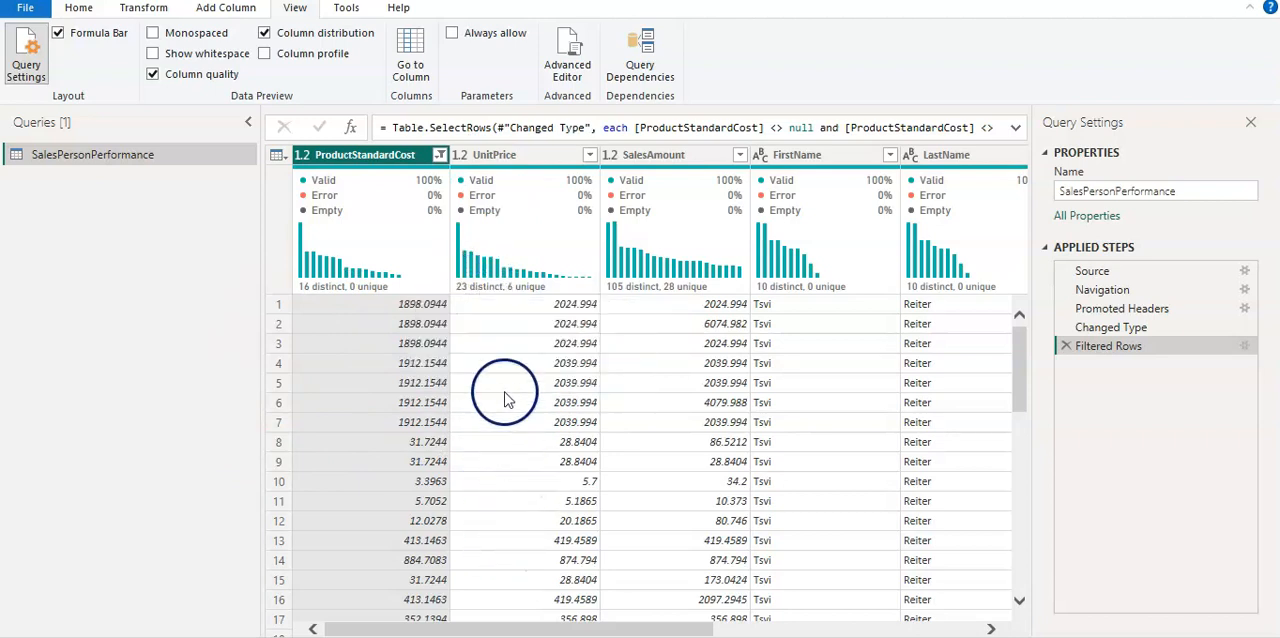
{"action": "mouse_move", "coordinate": [490, 300]}
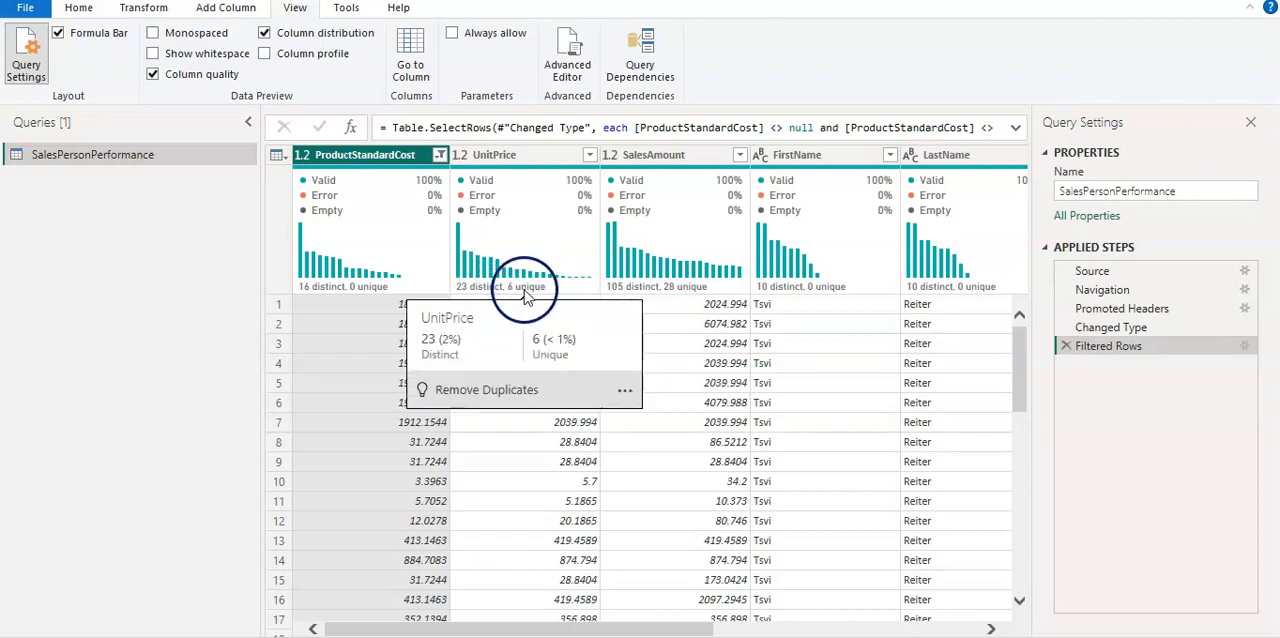
{"action": "mouse_move", "coordinate": [556, 292]}
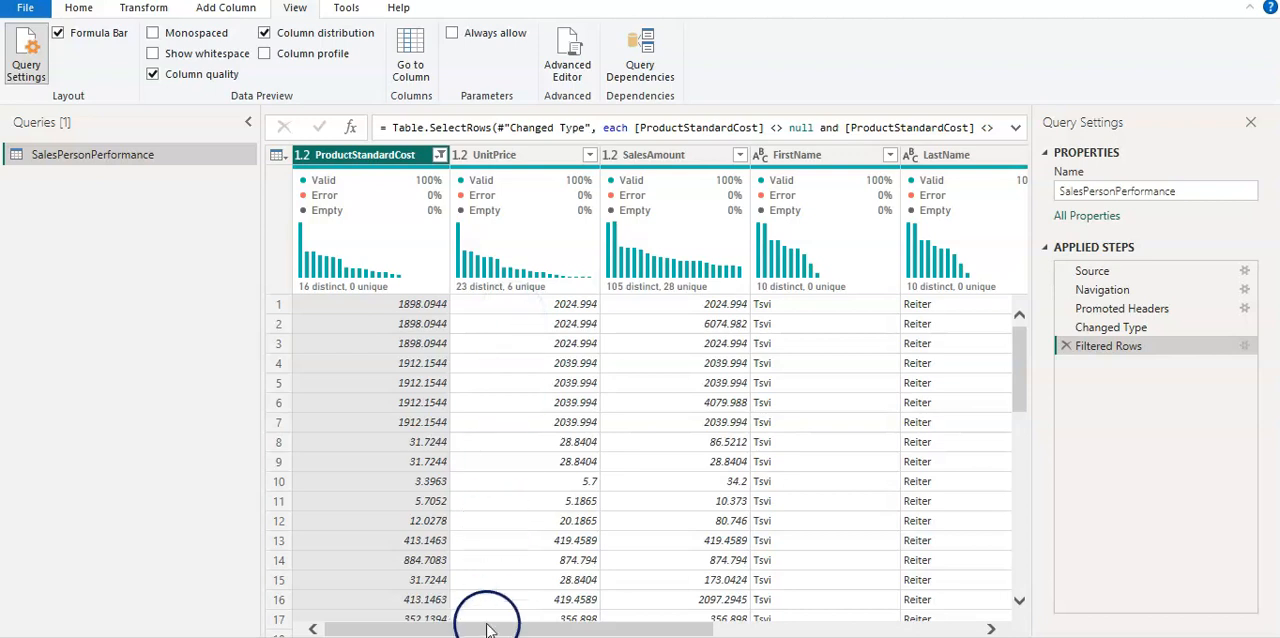
{"action": "mouse_move", "coordinate": [544, 416]}
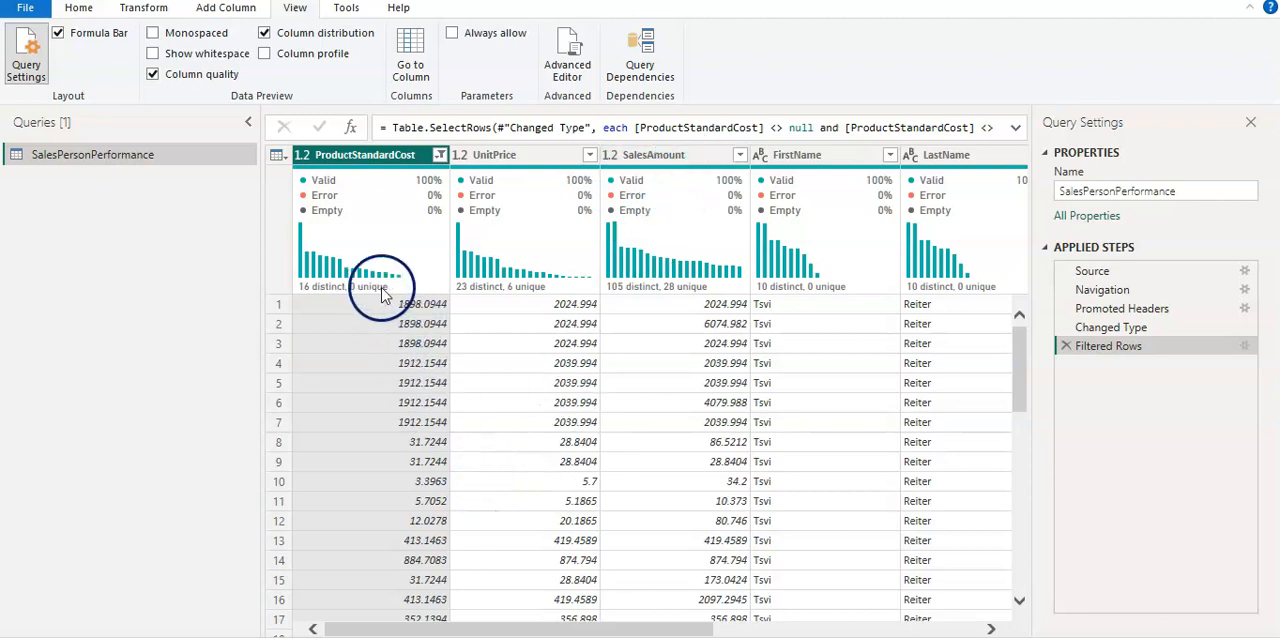
{"action": "mouse_move", "coordinate": [612, 308]}
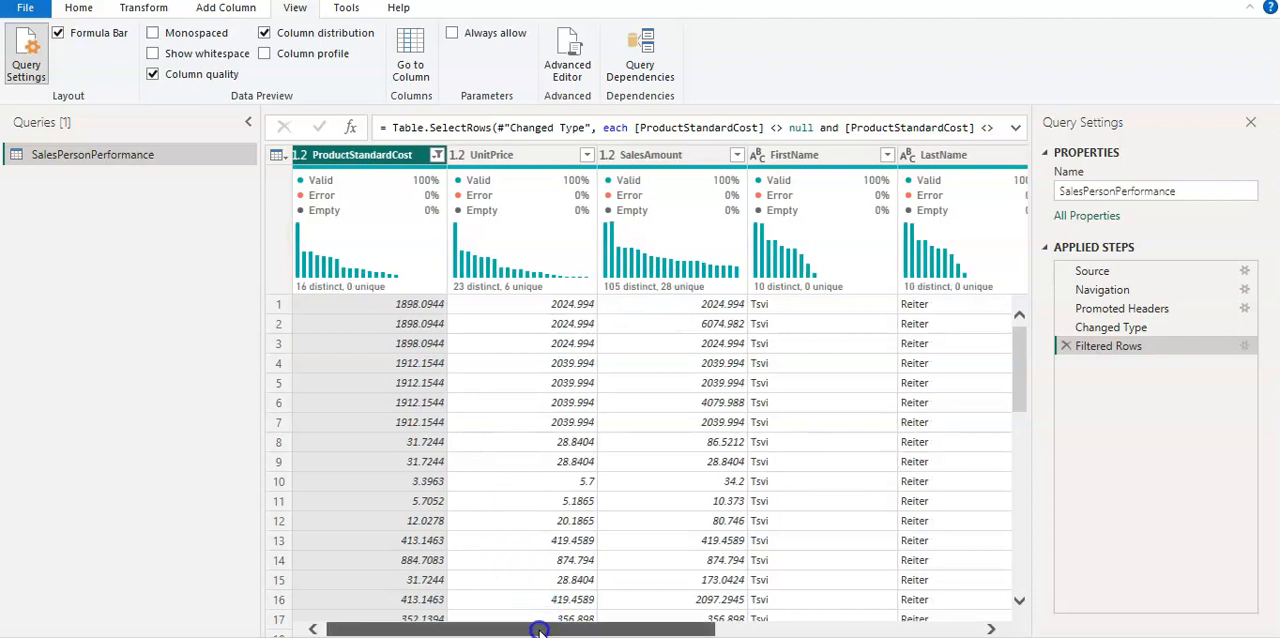
{"action": "left_click_drag", "start_coordinate": [540, 628], "coordinate": [676, 628]}
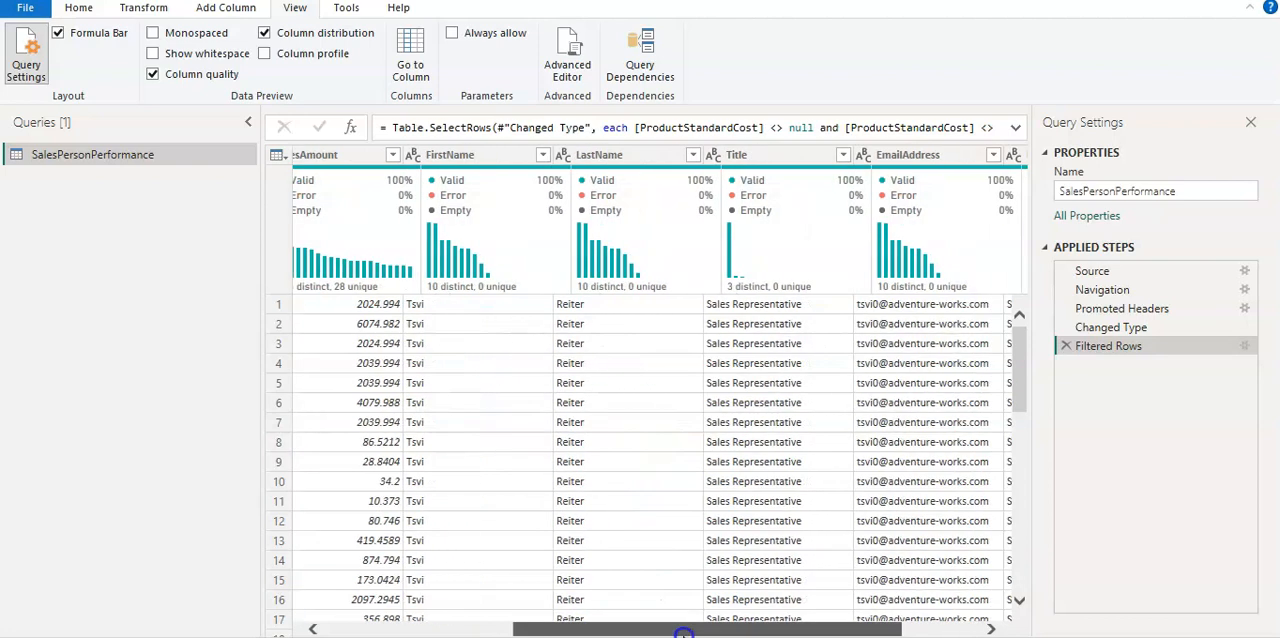
{"action": "scroll", "scroll_direction": "right", "scroll_amount": 3}
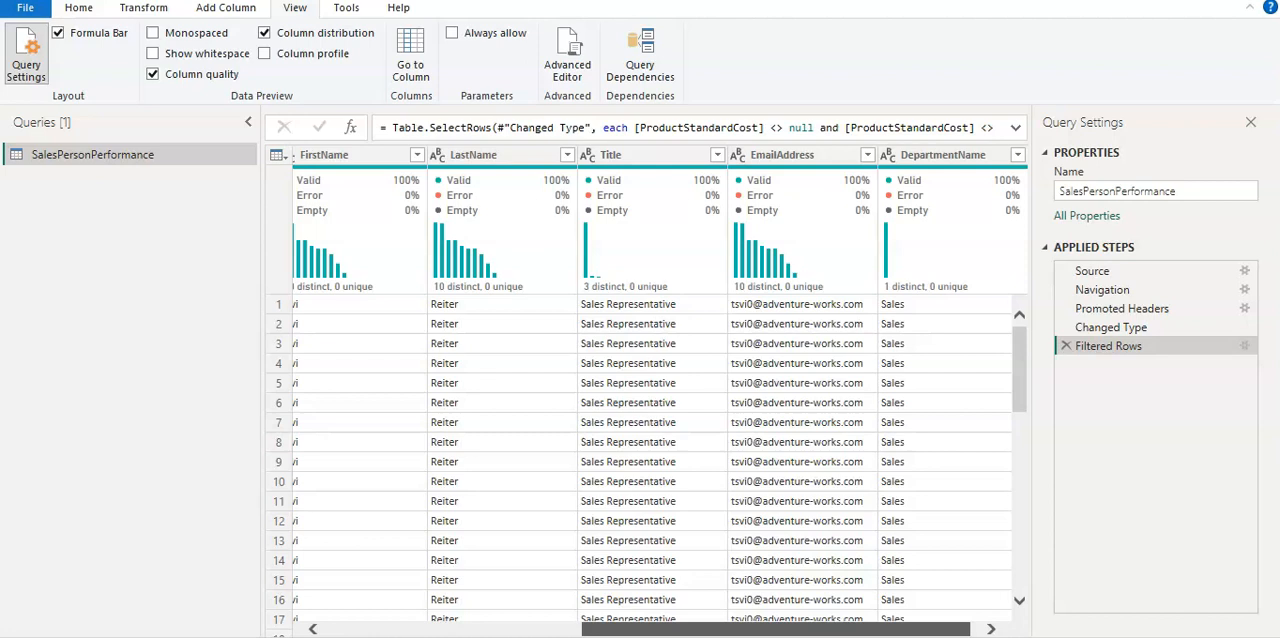
{"action": "left_click", "coordinate": [648, 382]}
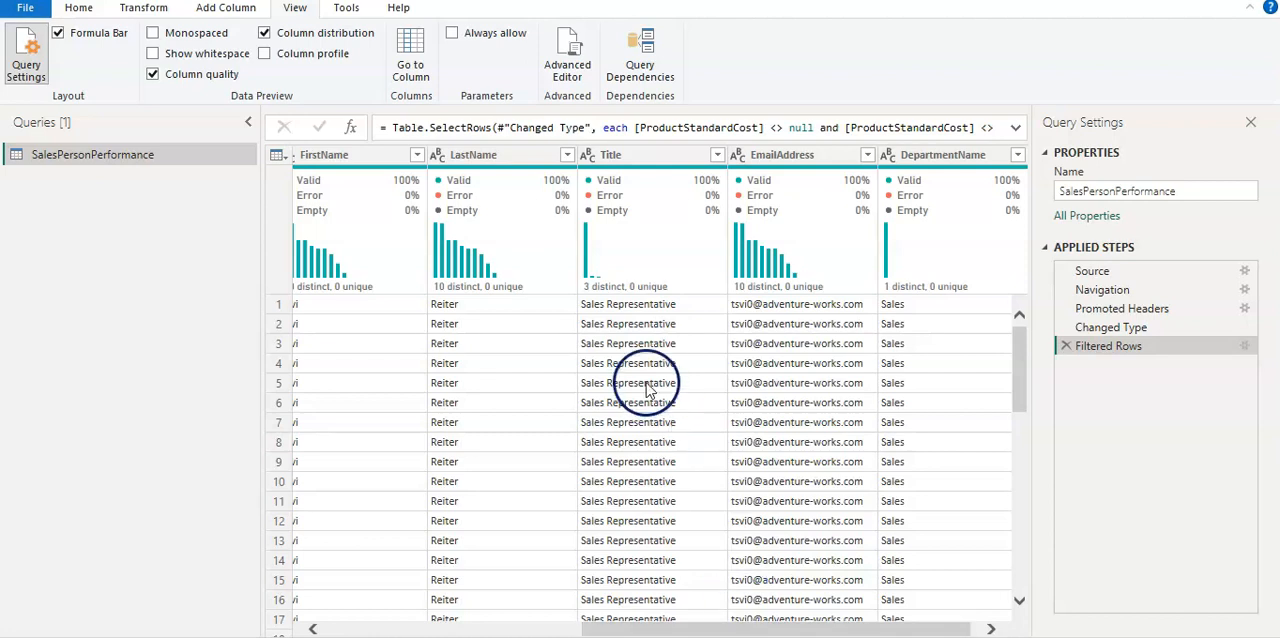
{"action": "mouse_move", "coordinate": [592, 296]}
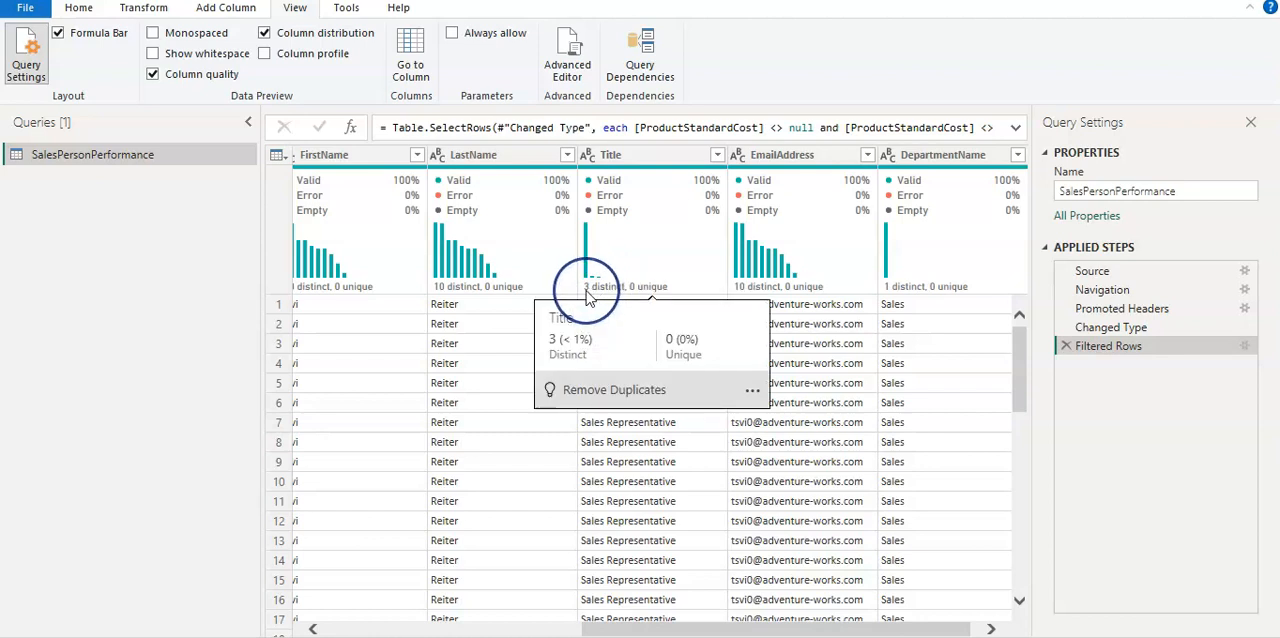
{"action": "mouse_move", "coordinate": [610, 296]}
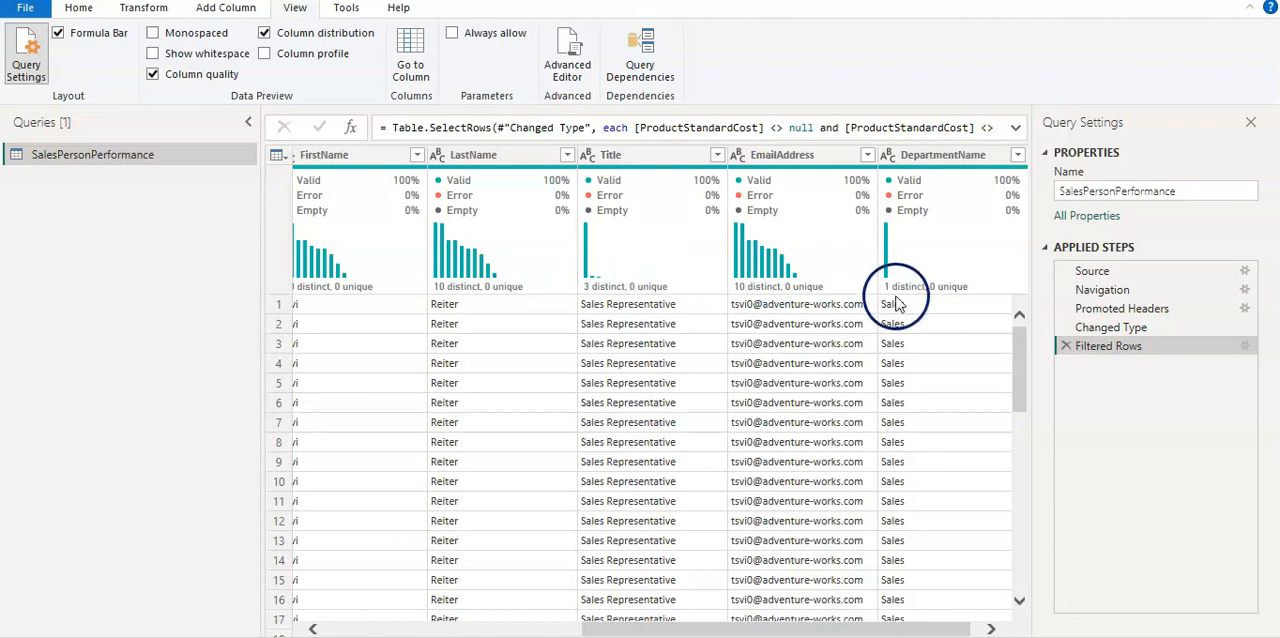
{"action": "mouse_move", "coordinate": [920, 324]}
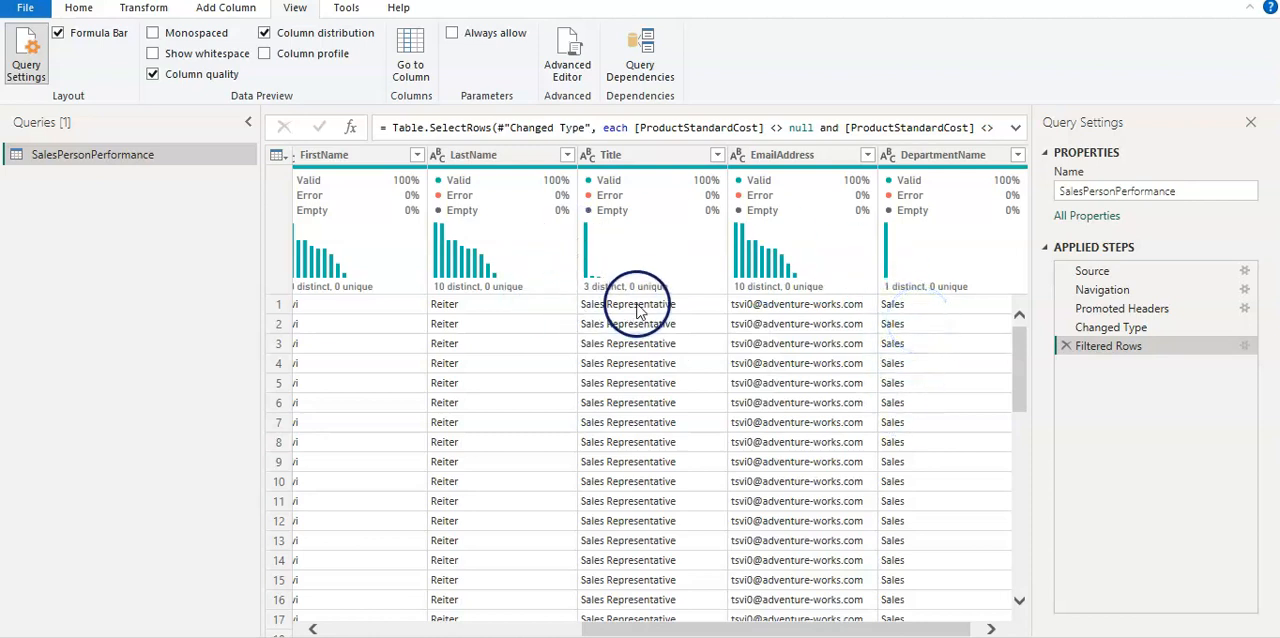
{"action": "mouse_move", "coordinate": [608, 286]}
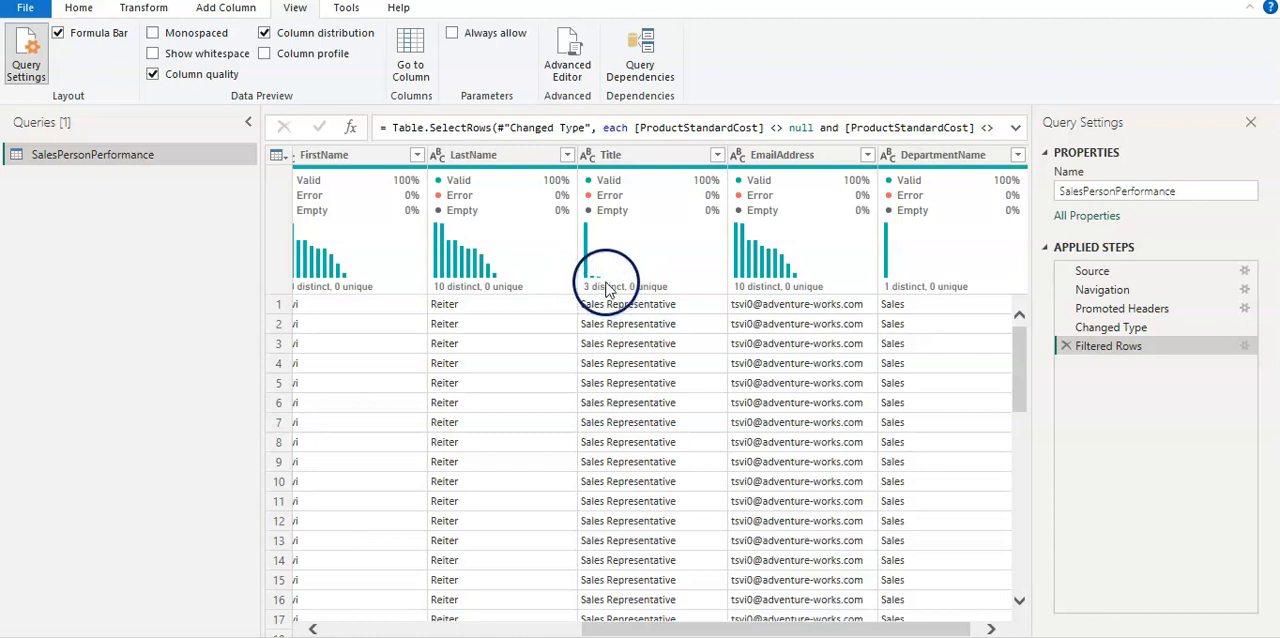
{"action": "mouse_move", "coordinate": [612, 288]}
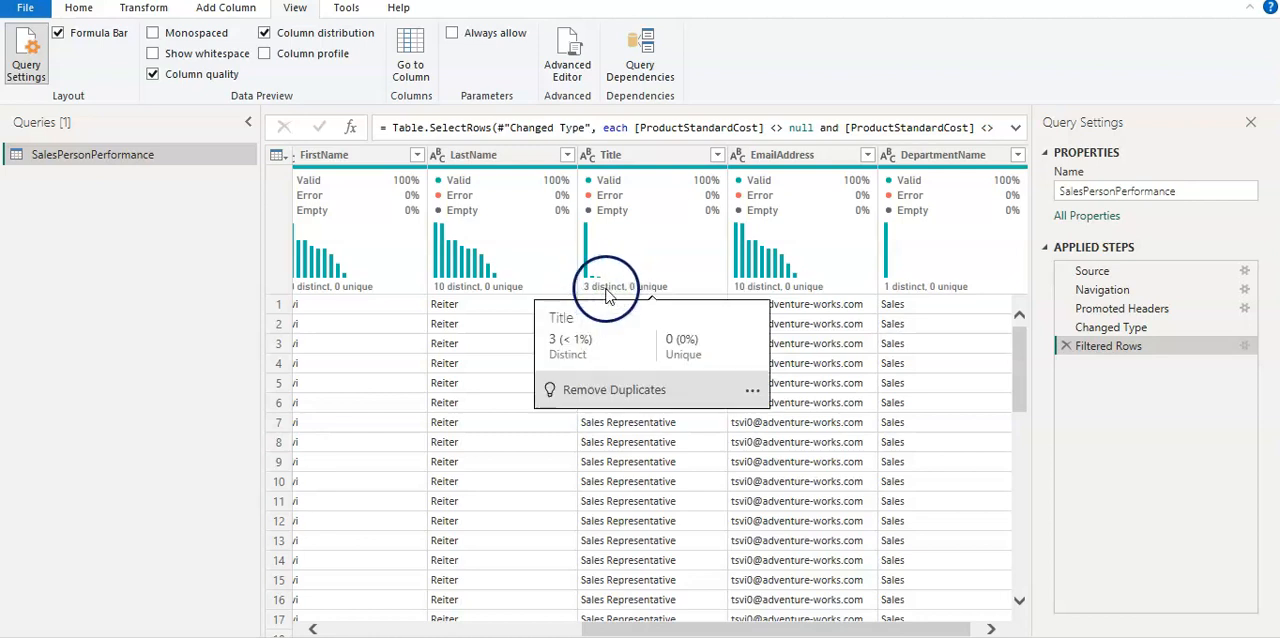
{"action": "mouse_move", "coordinate": [672, 290]}
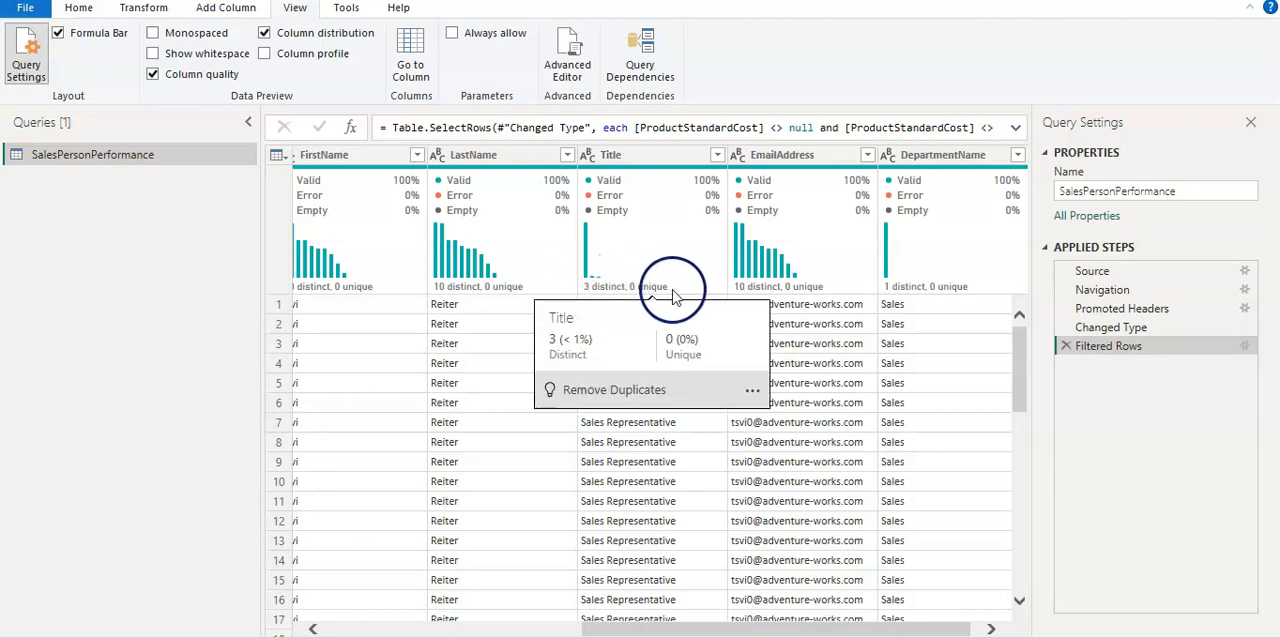
{"action": "mouse_move", "coordinate": [458, 262]}
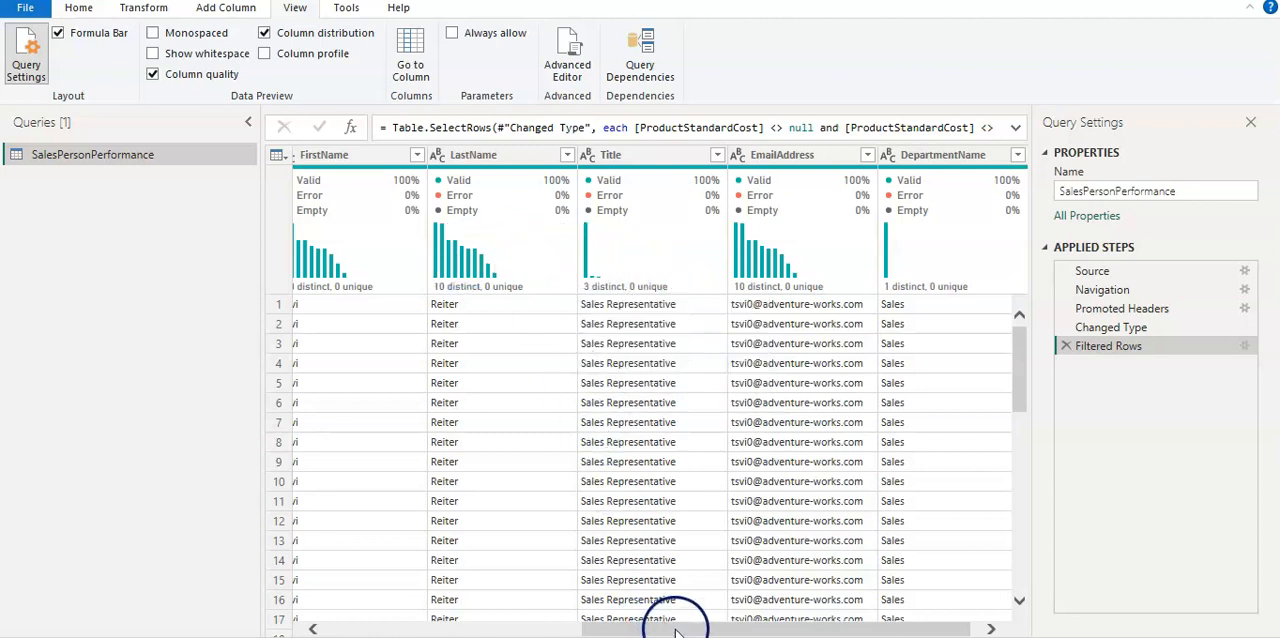
{"action": "left_click_drag", "start_coordinate": [676, 628], "coordinate": [716, 628]}
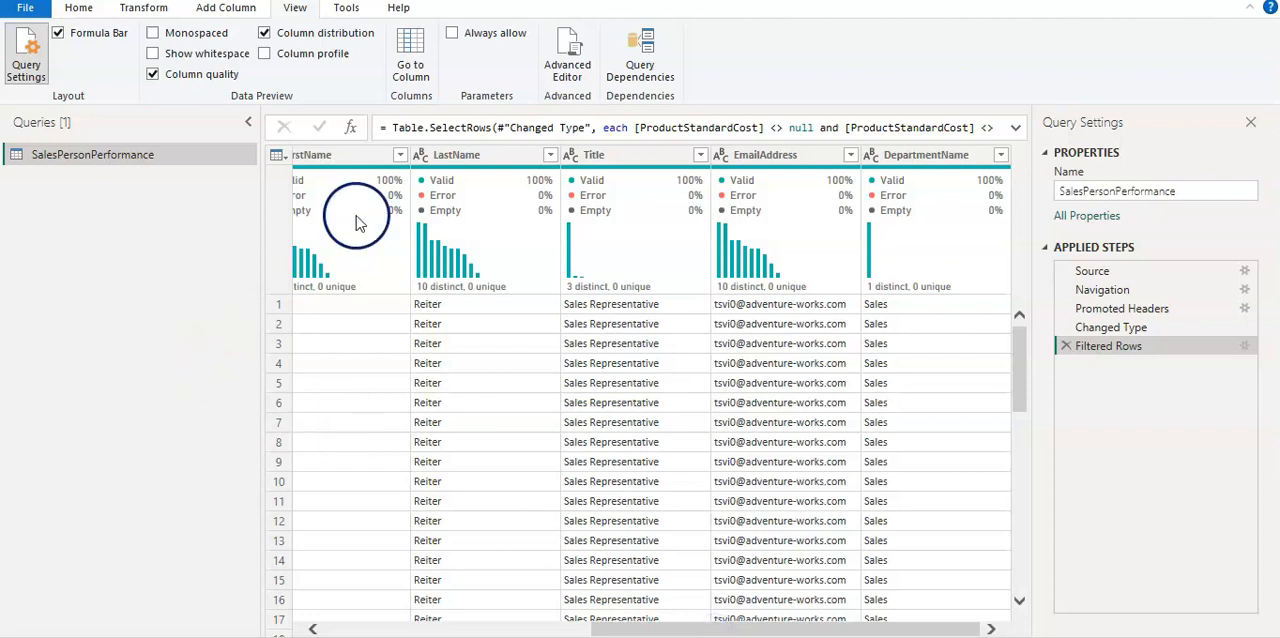
{"action": "mouse_move", "coordinate": [298, 104]}
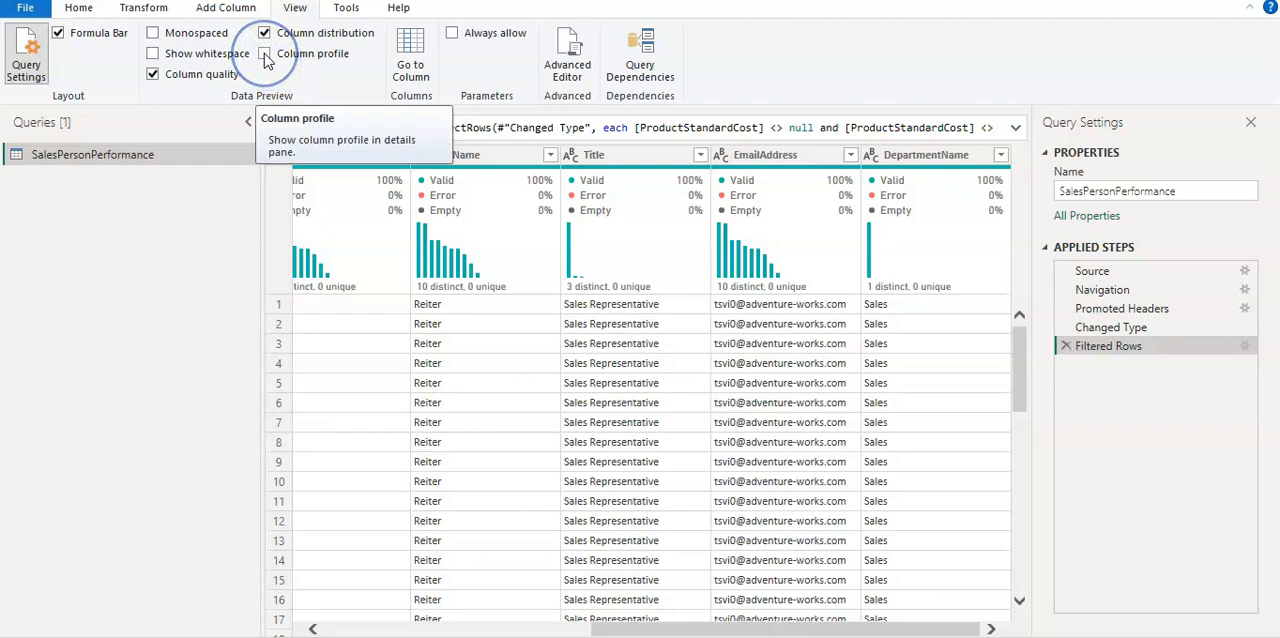
Enable Column profile and review ProductStandardCost statistics: count 998, 16 distinct values.
{"action": "left_click", "coordinate": [264, 54]}
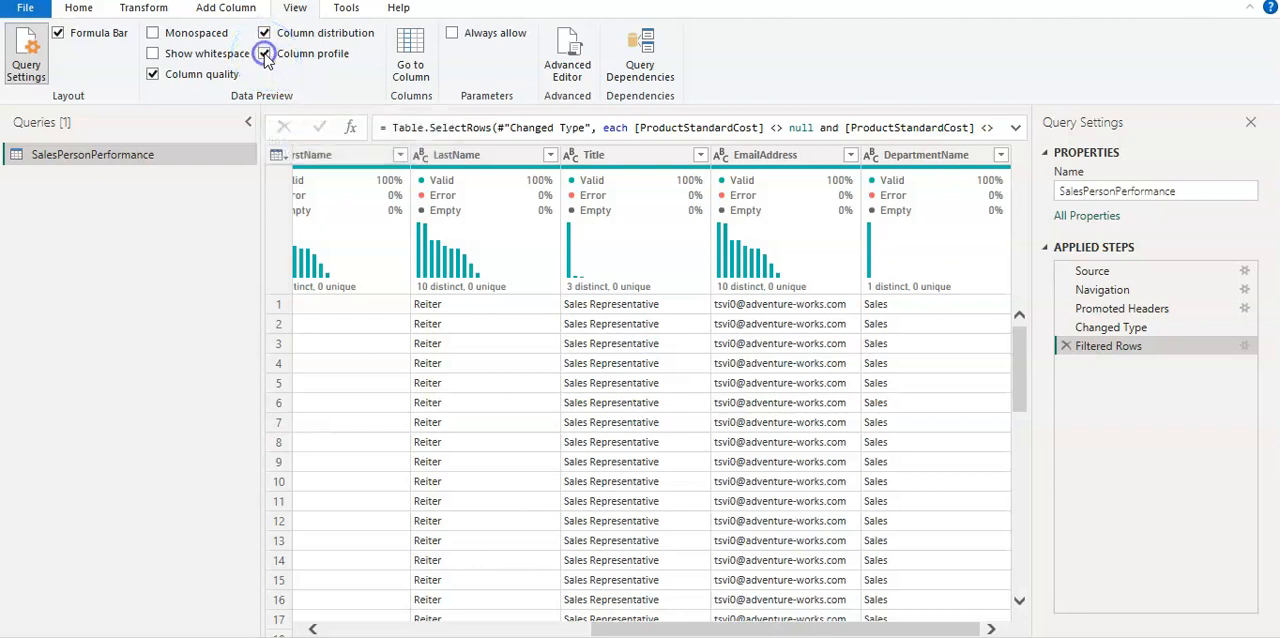
{"action": "left_click", "coordinate": [264, 52]}
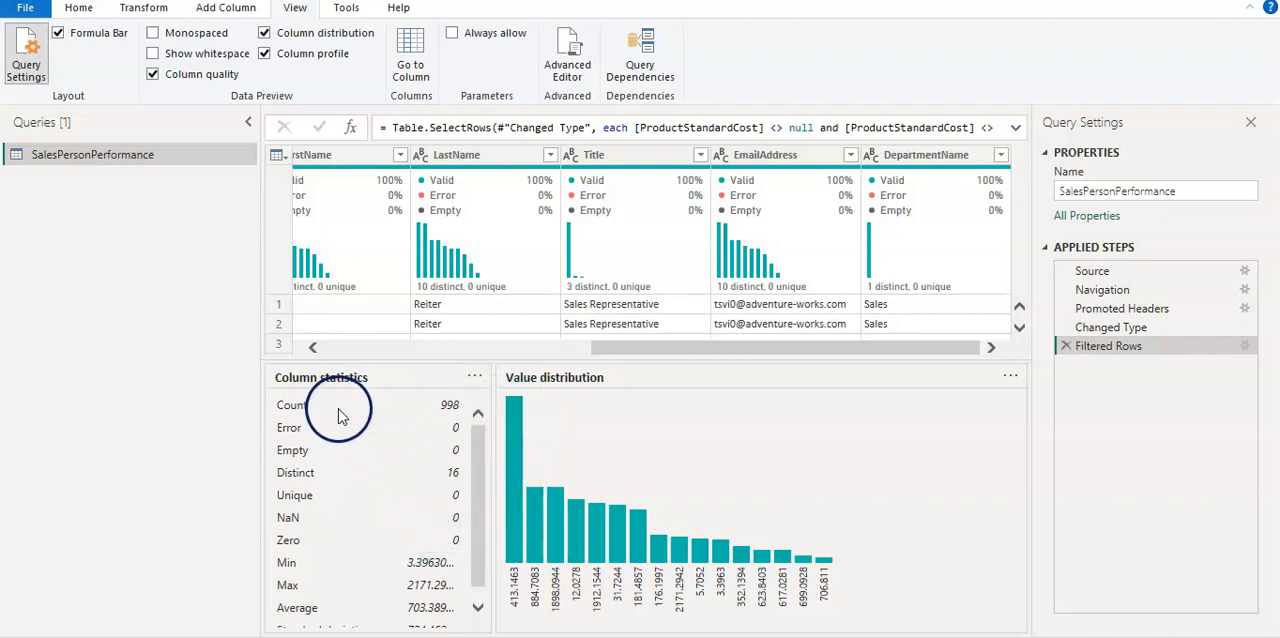
{"action": "mouse_move", "coordinate": [476, 482]}
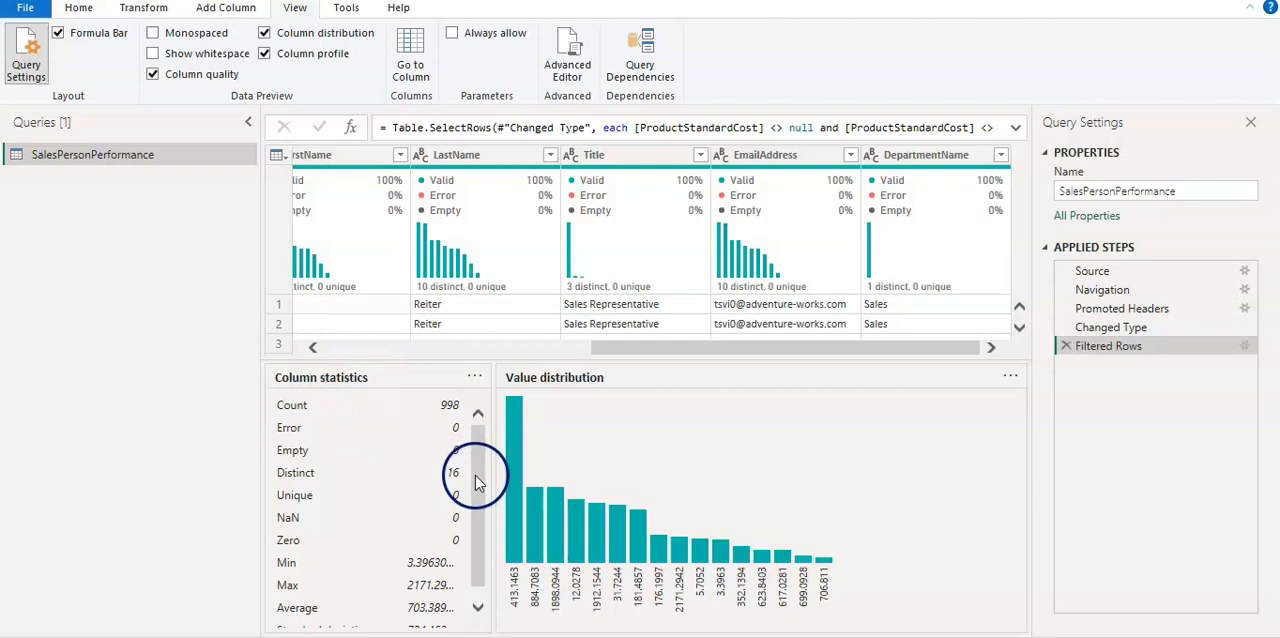
{"action": "scroll", "scroll_direction": "down", "scroll_amount": 3}
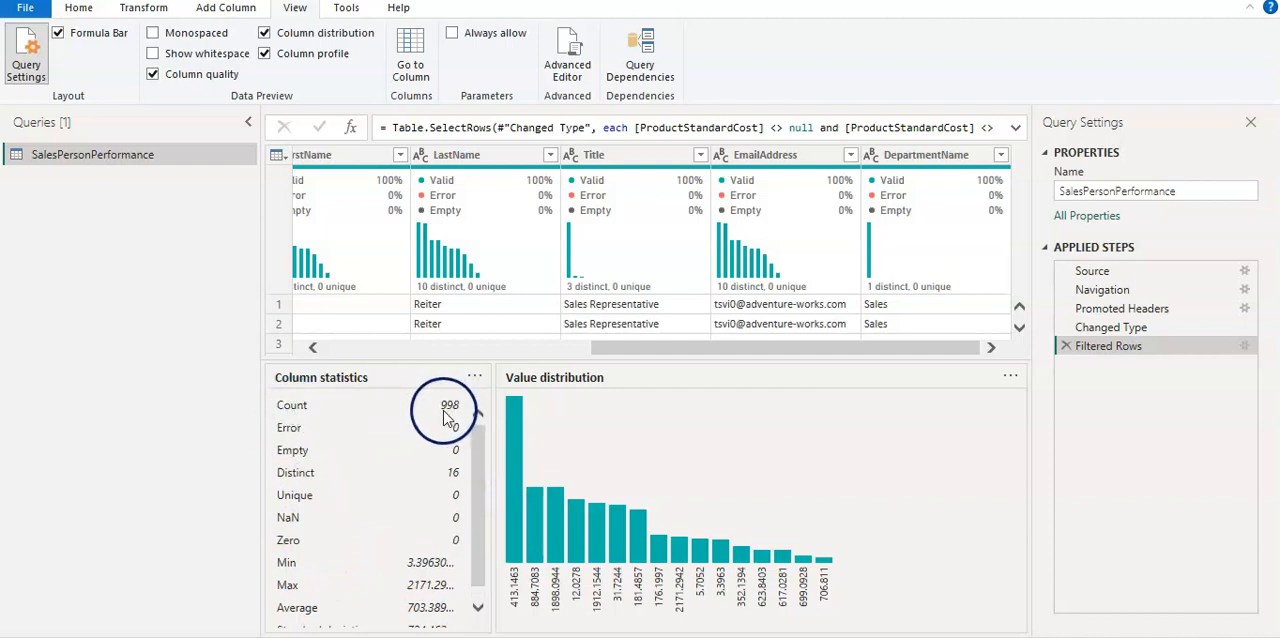
{"action": "mouse_move", "coordinate": [416, 420]}
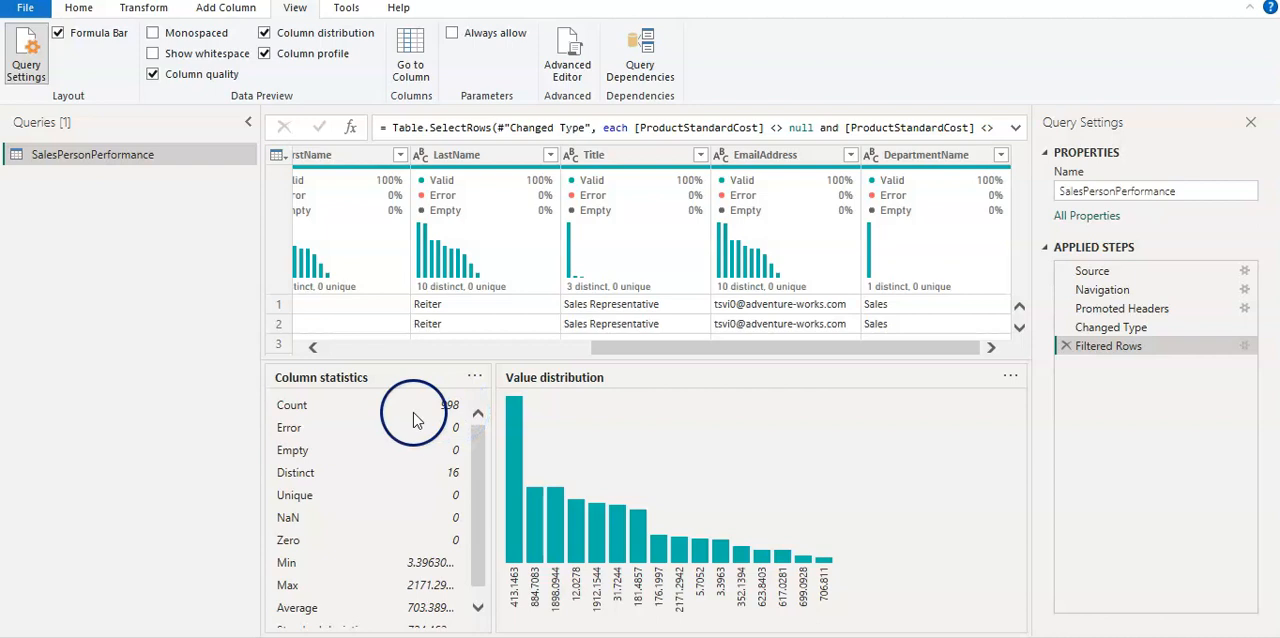
{"action": "mouse_move", "coordinate": [358, 440]}
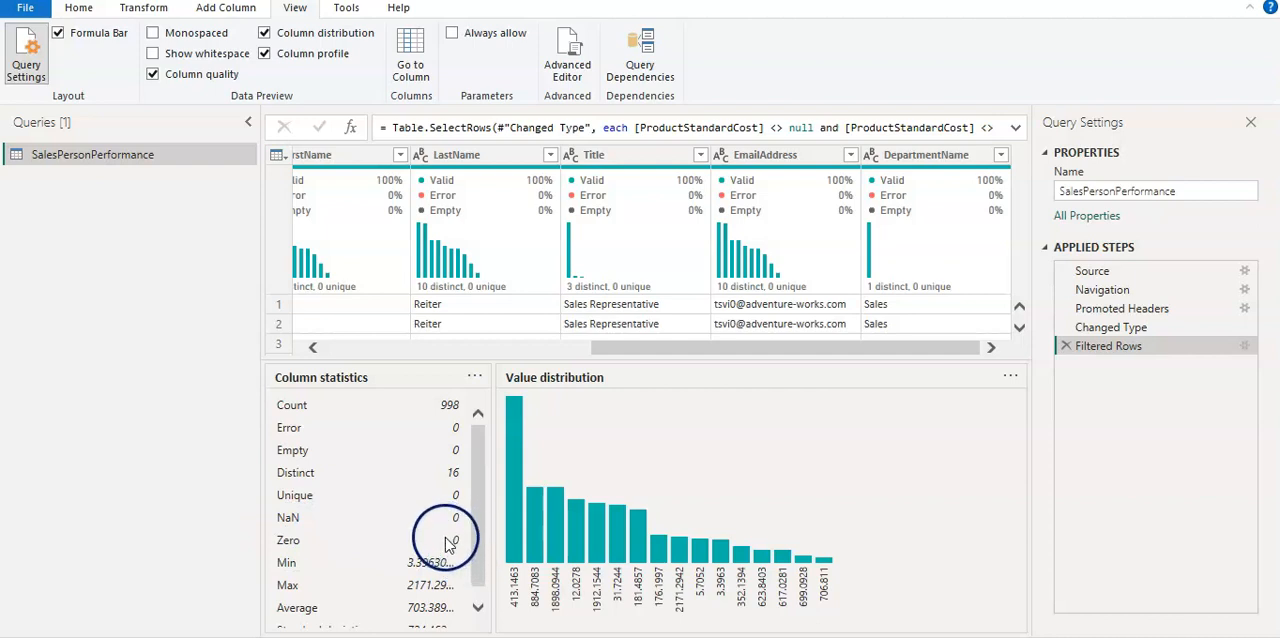
{"action": "mouse_move", "coordinate": [480, 548]}
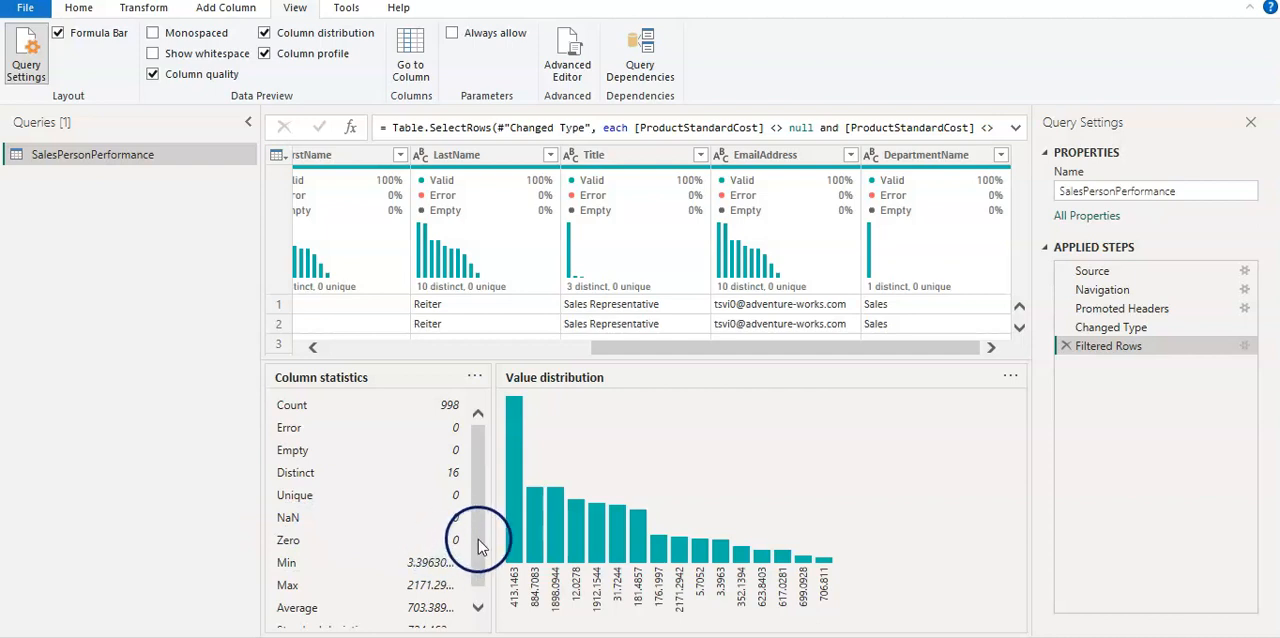
{"action": "scroll", "scroll_direction": "down", "scroll_amount": 3}
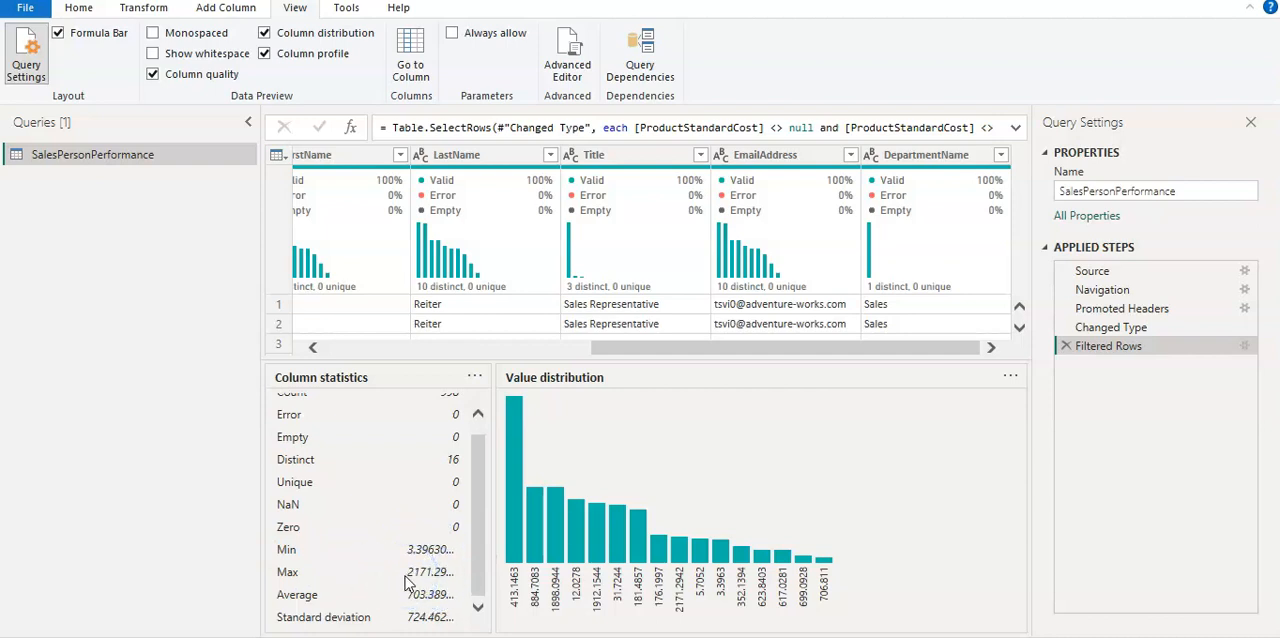
{"action": "mouse_move", "coordinate": [406, 616]}
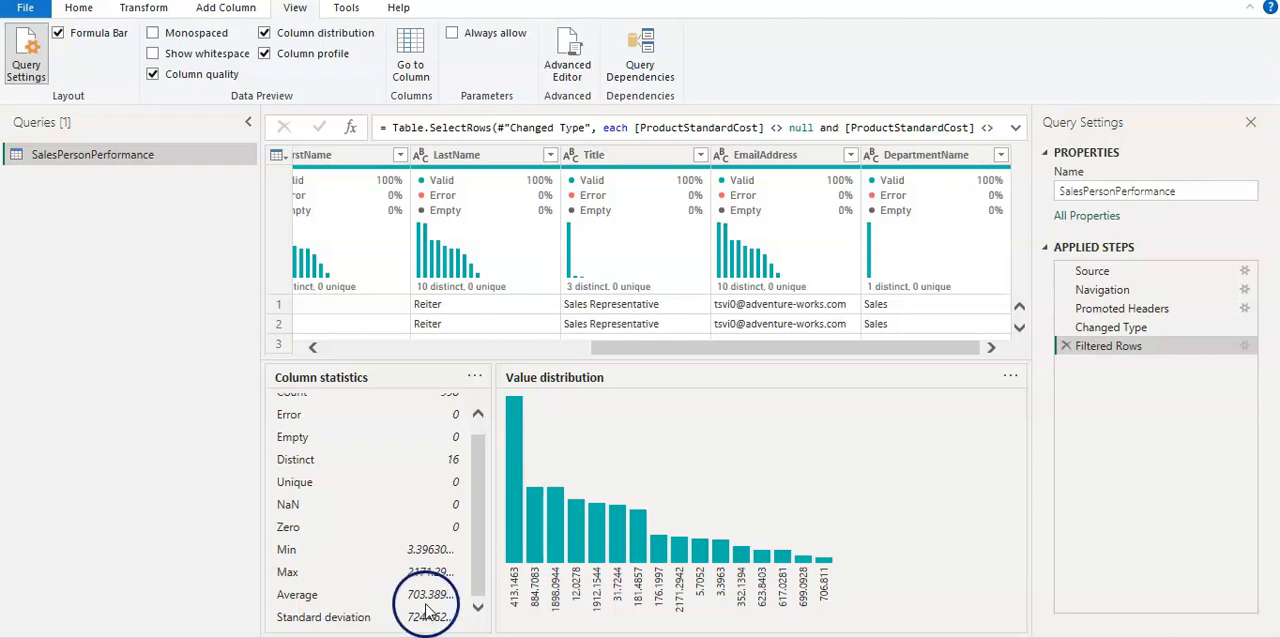
{"action": "mouse_move", "coordinate": [434, 628]}
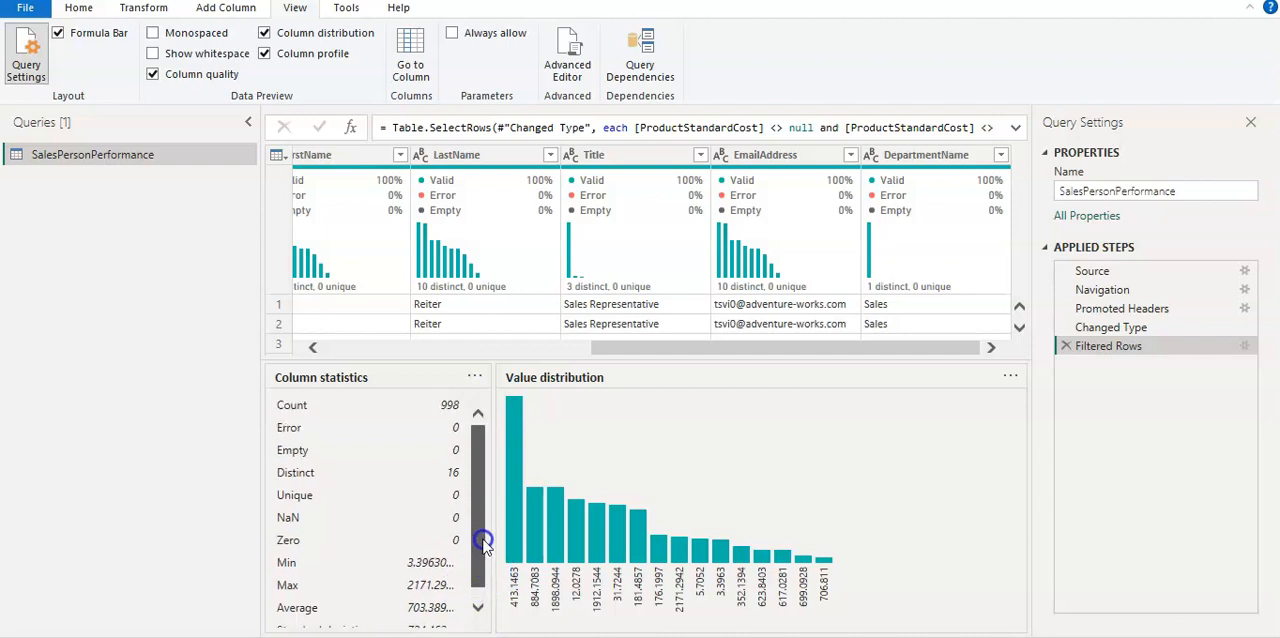
{"action": "mouse_move", "coordinate": [484, 512]}
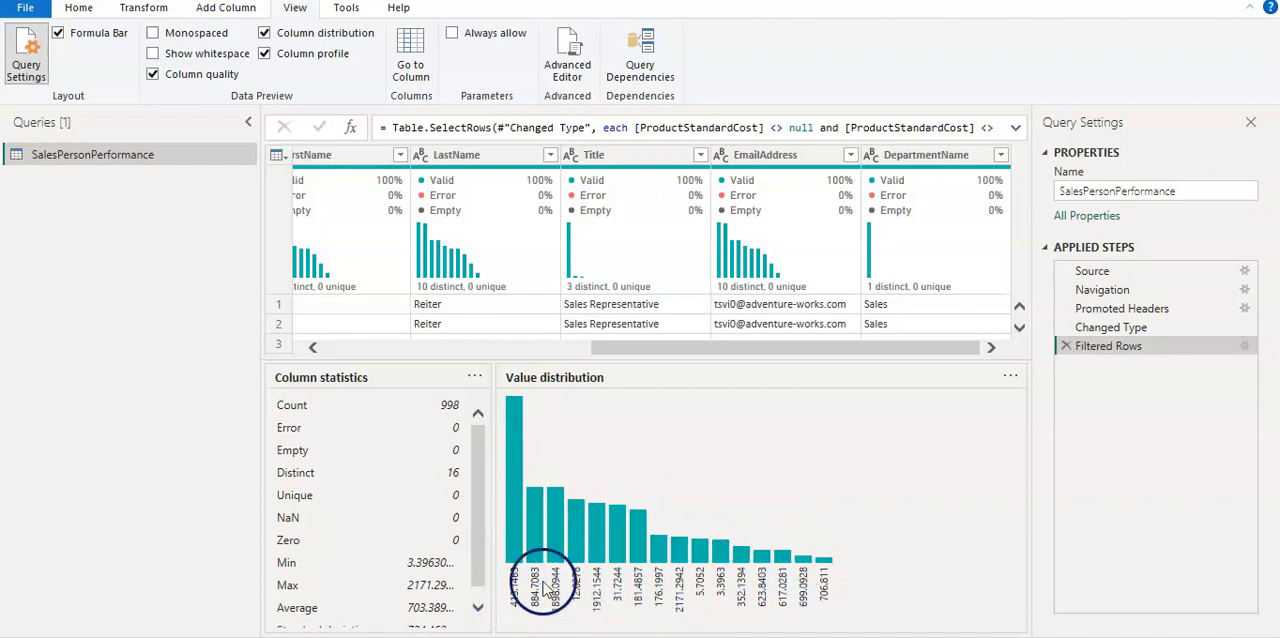
{"action": "mouse_move", "coordinate": [852, 598]}
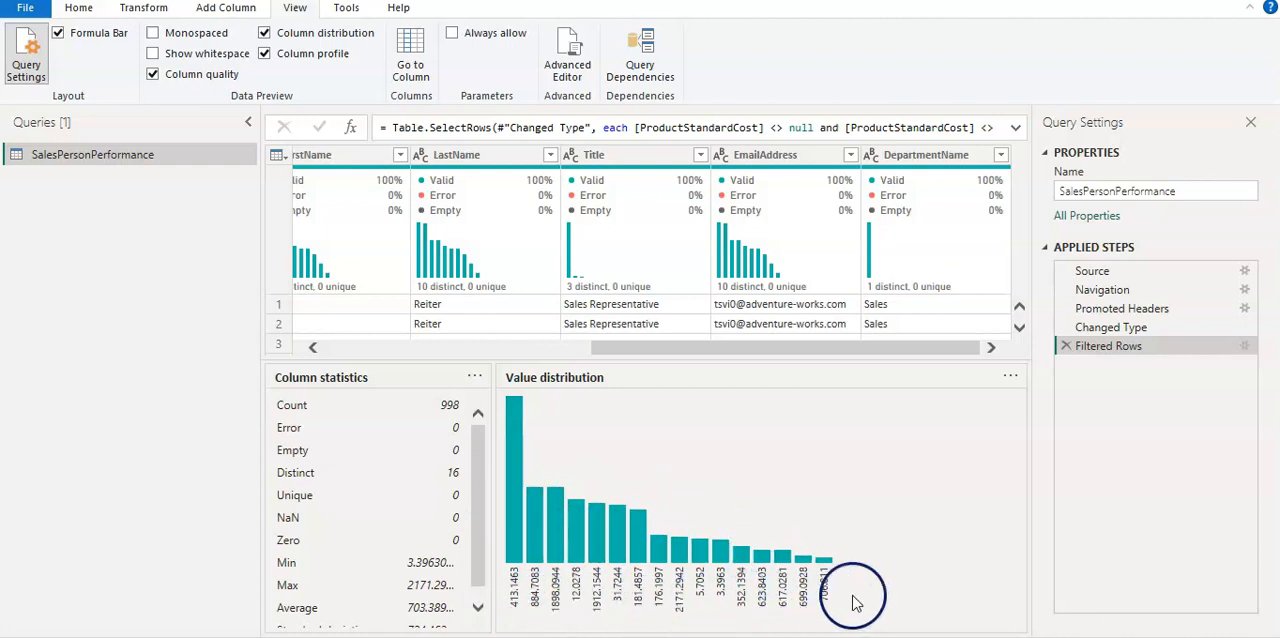
{"action": "mouse_move", "coordinate": [312, 178]}
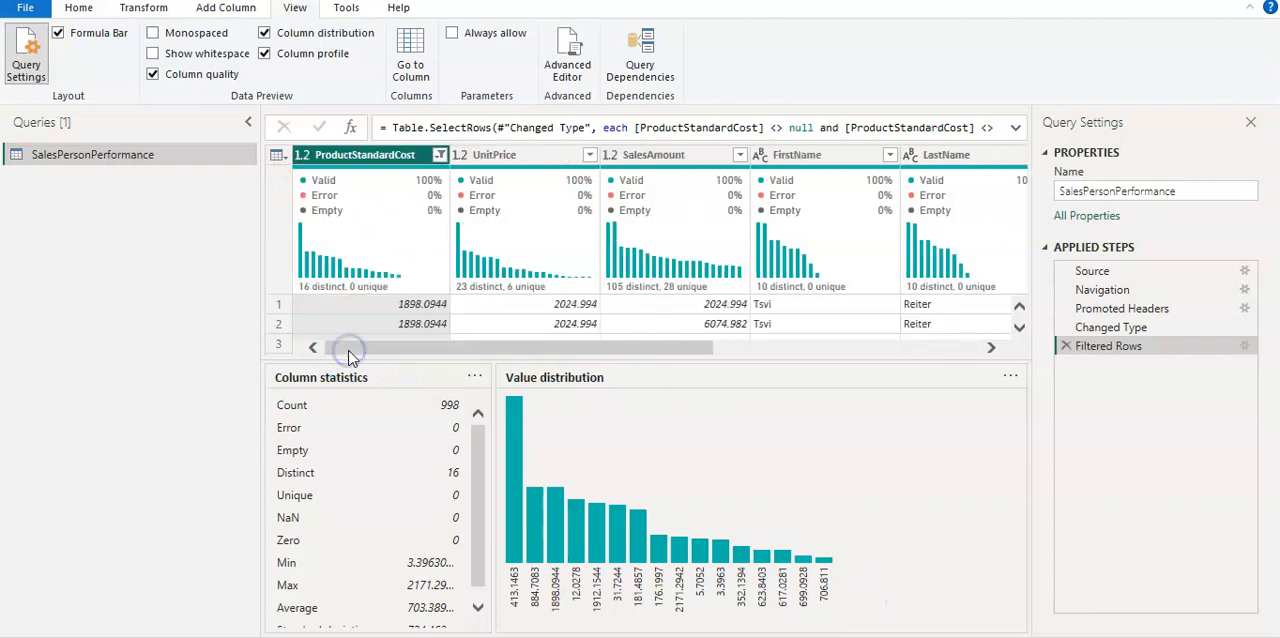
Select the FirstName column to view its profile of 10 distinct first names.
{"action": "left_click", "coordinate": [556, 156]}
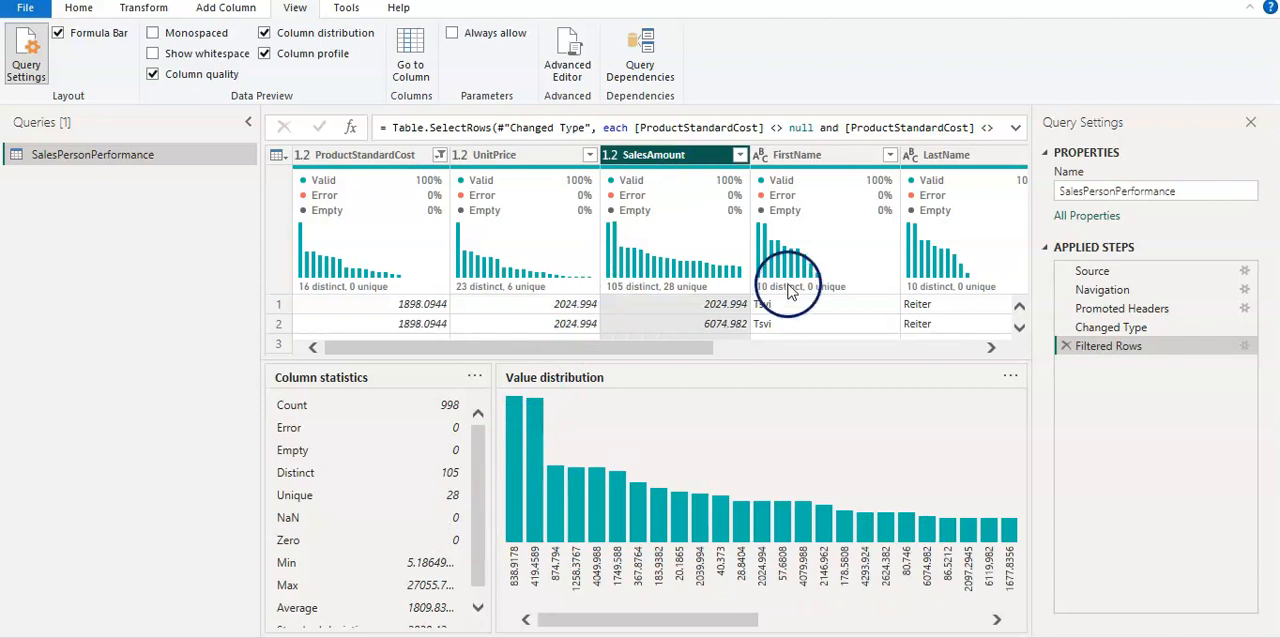
{"action": "left_click", "coordinate": [796, 154]}
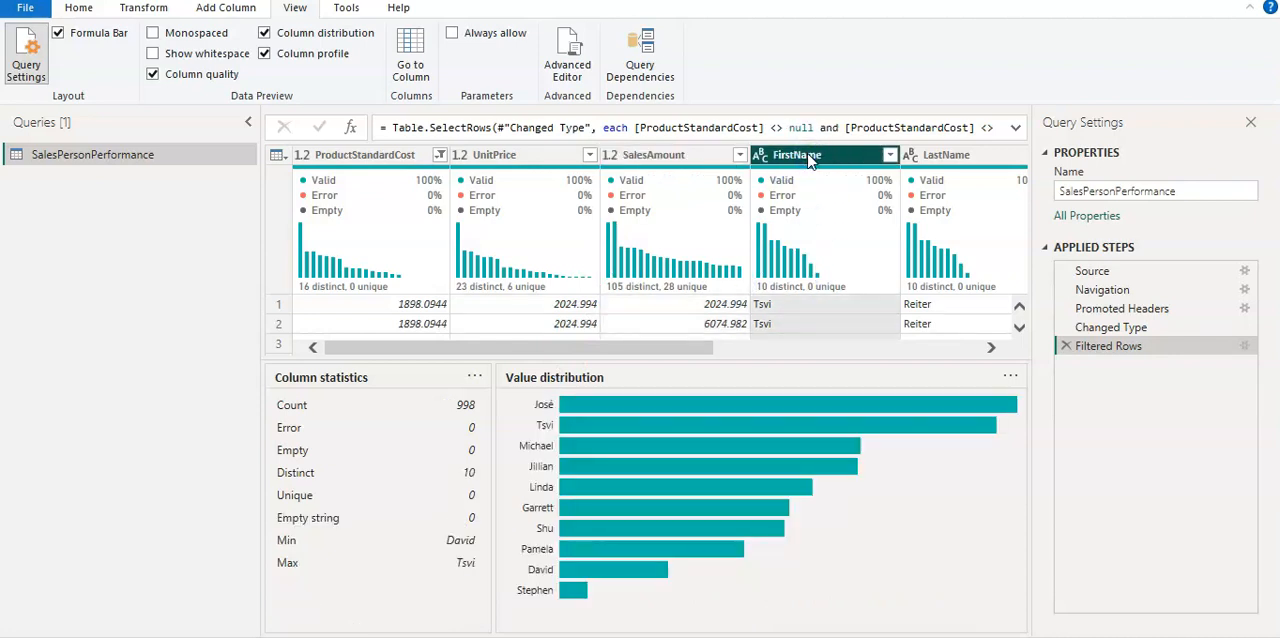
{"action": "mouse_move", "coordinate": [518, 420]}
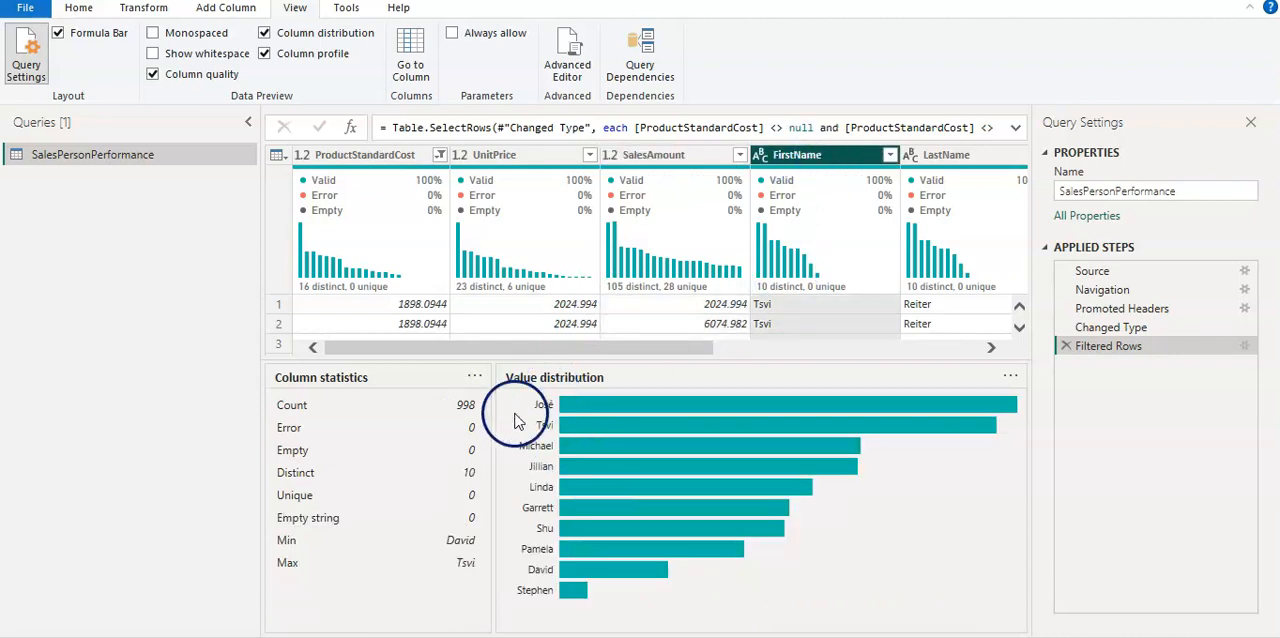
{"action": "mouse_move", "coordinate": [550, 460]}
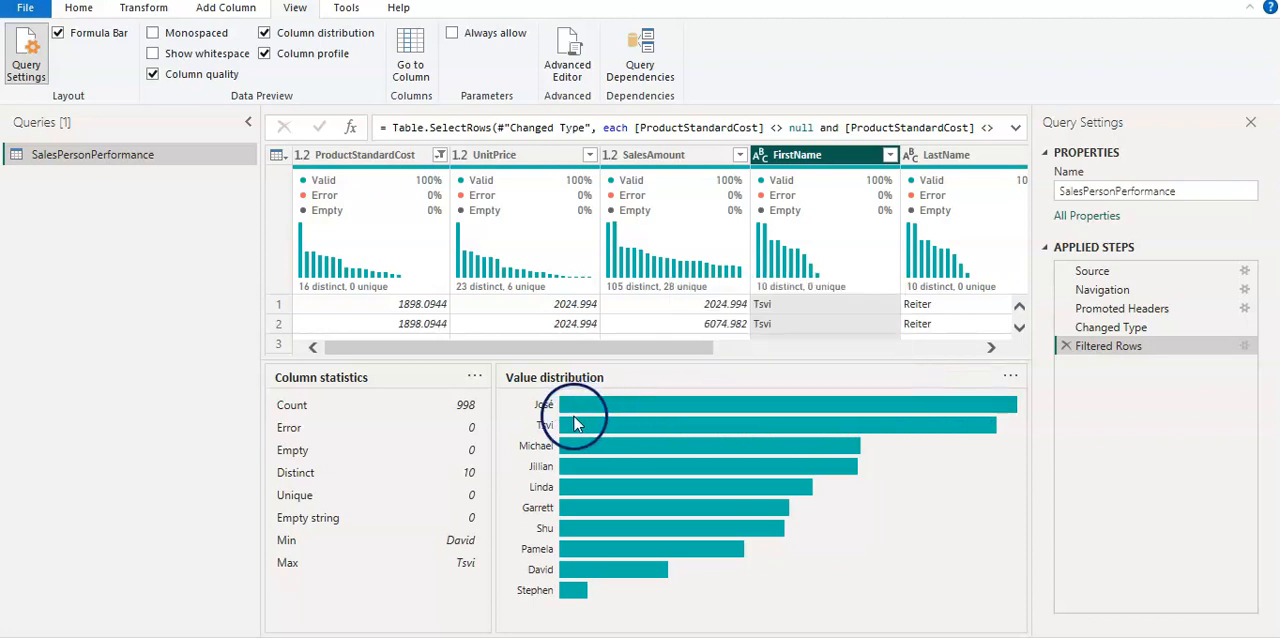
{"action": "mouse_move", "coordinate": [584, 412]}
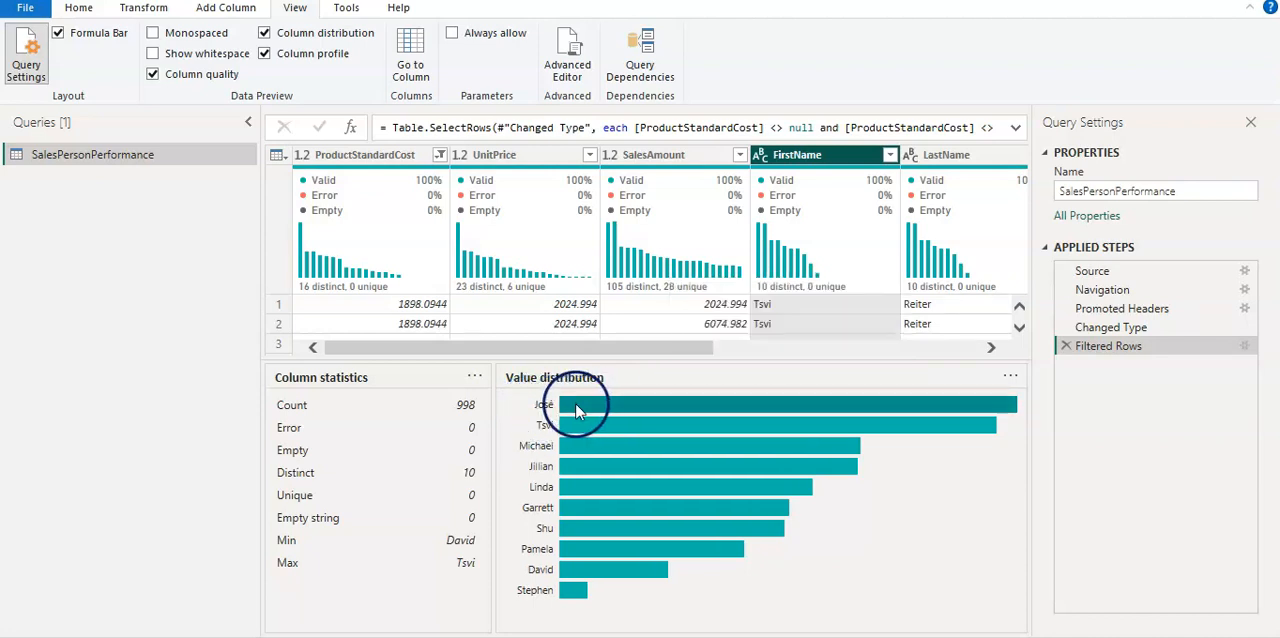
{"action": "mouse_move", "coordinate": [710, 422]}
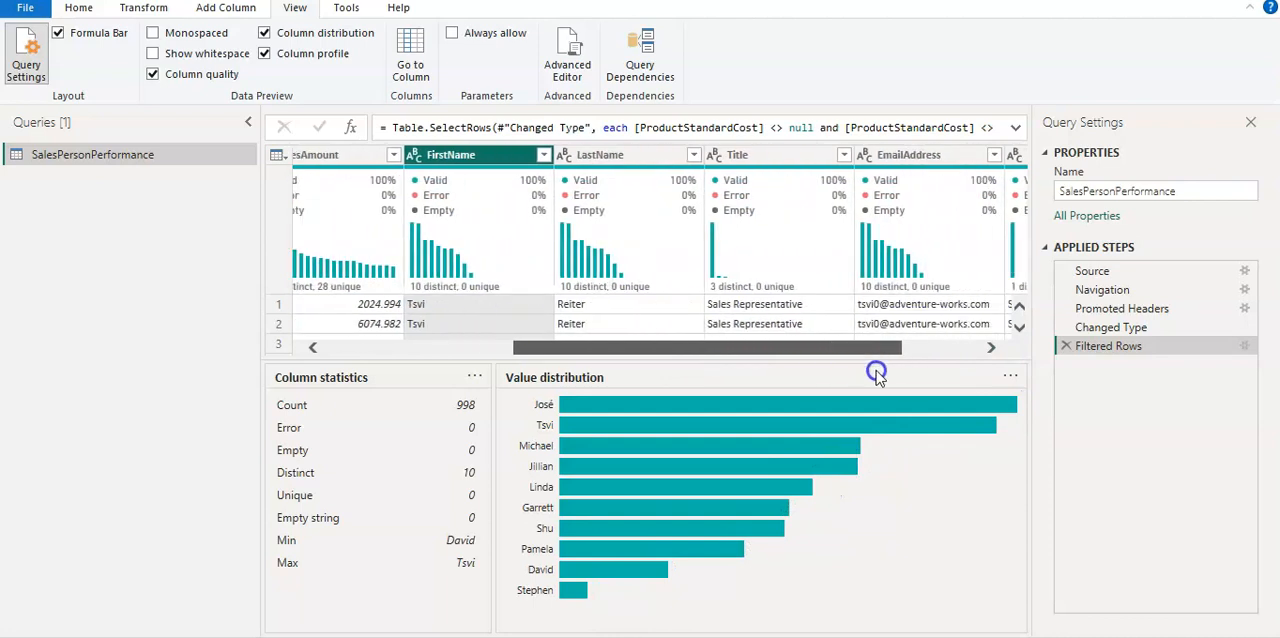
Select the Title column to view its three distinct job titles in the distribution chart.
{"action": "left_click", "coordinate": [740, 154]}
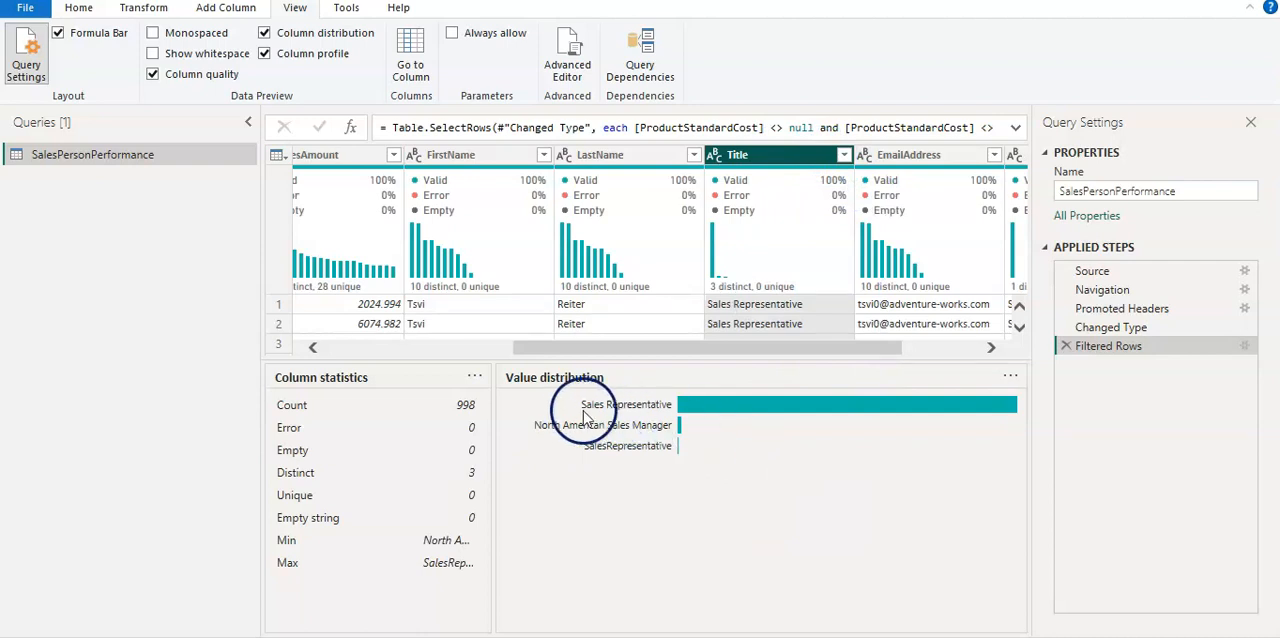
{"action": "mouse_move", "coordinate": [644, 402]}
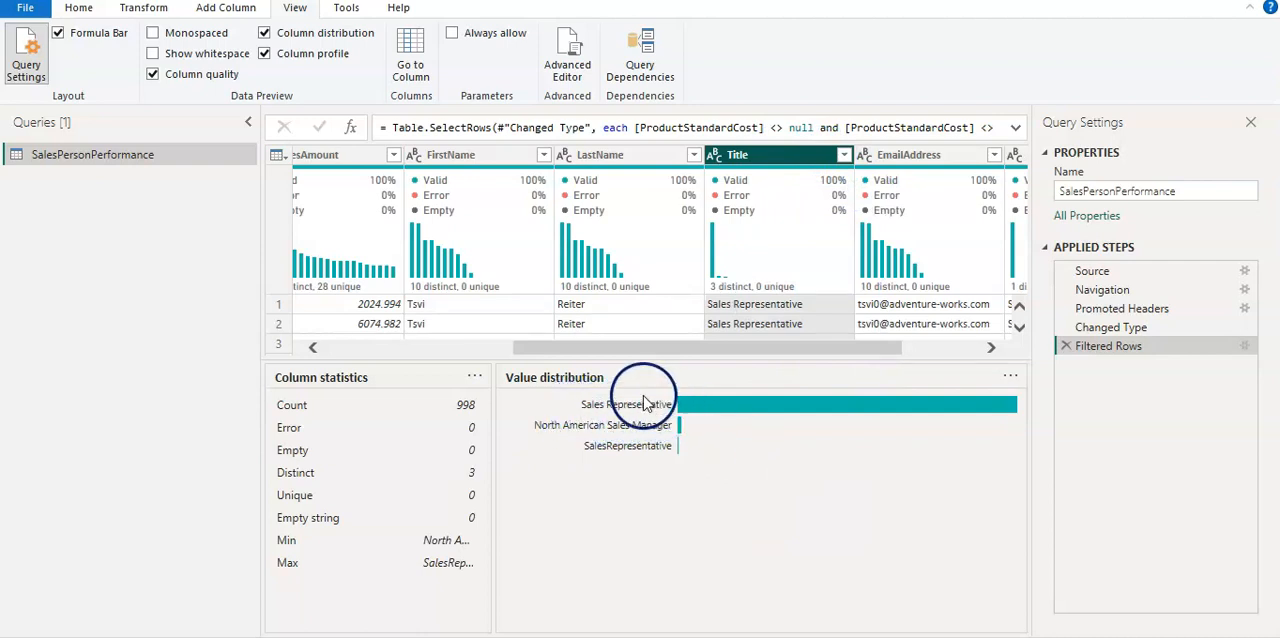
{"action": "mouse_move", "coordinate": [564, 436]}
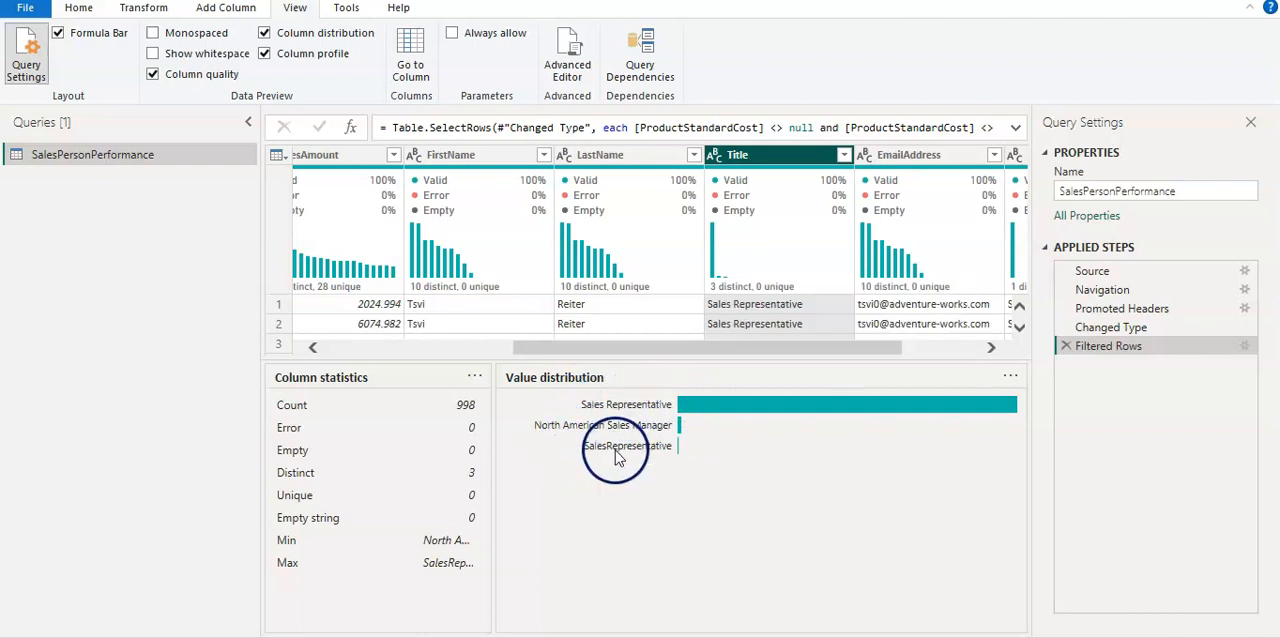
{"action": "mouse_move", "coordinate": [586, 464]}
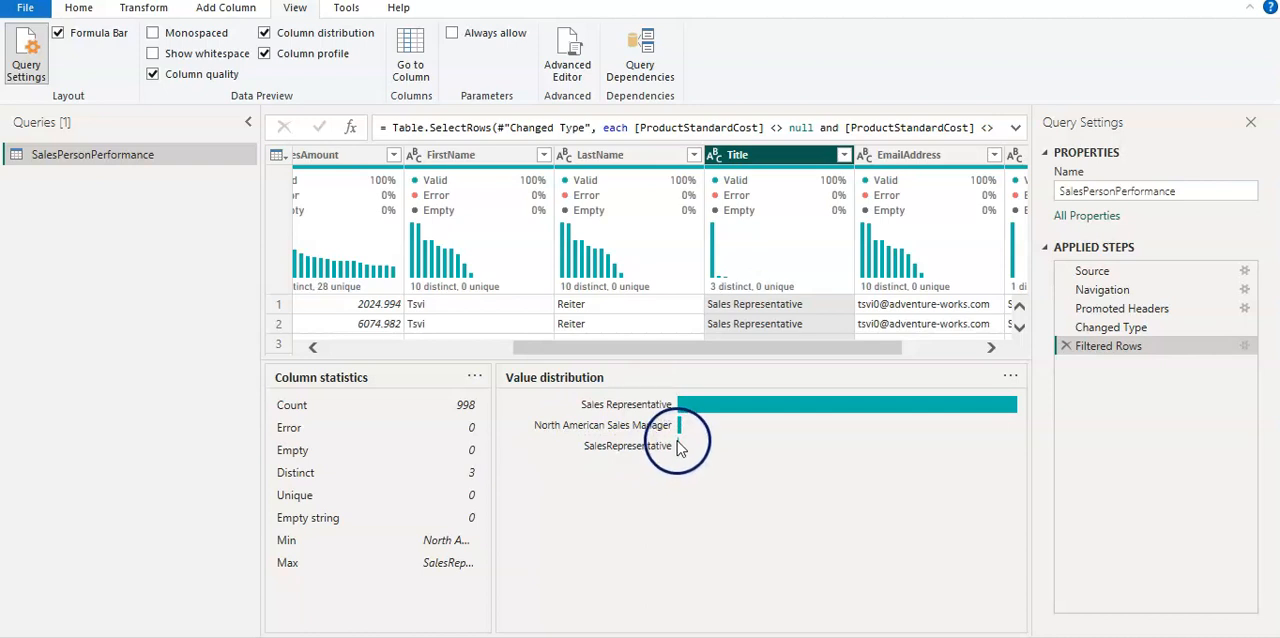
{"action": "mouse_move", "coordinate": [680, 456]}
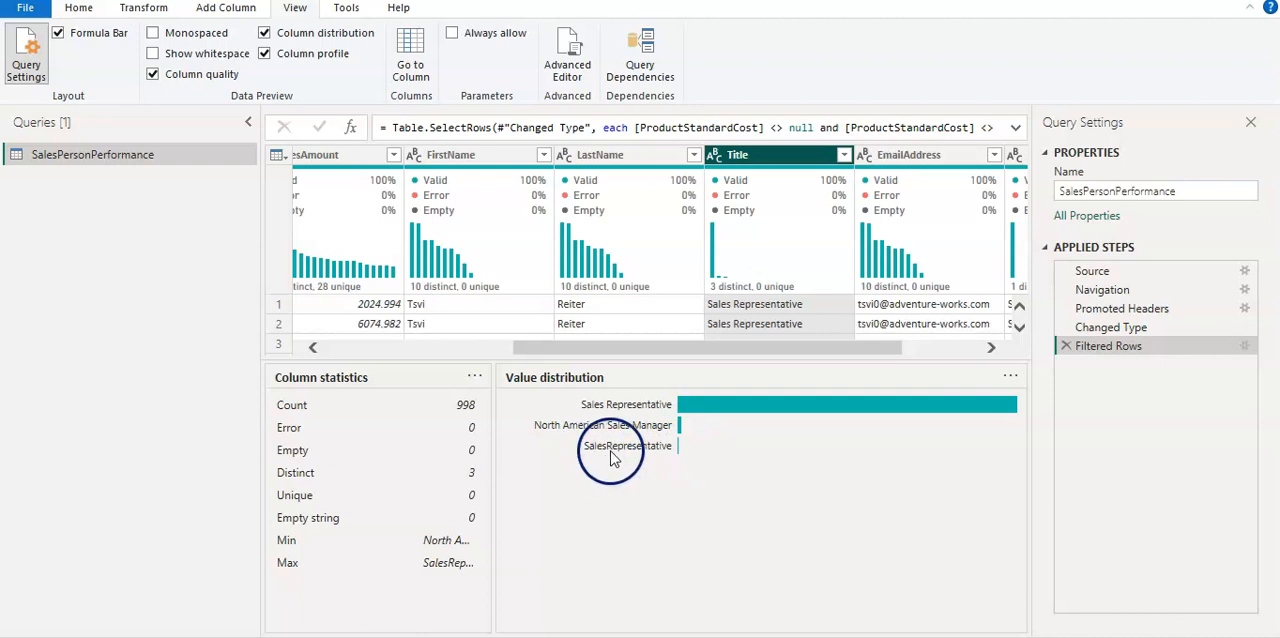
{"action": "mouse_move", "coordinate": [616, 448]}
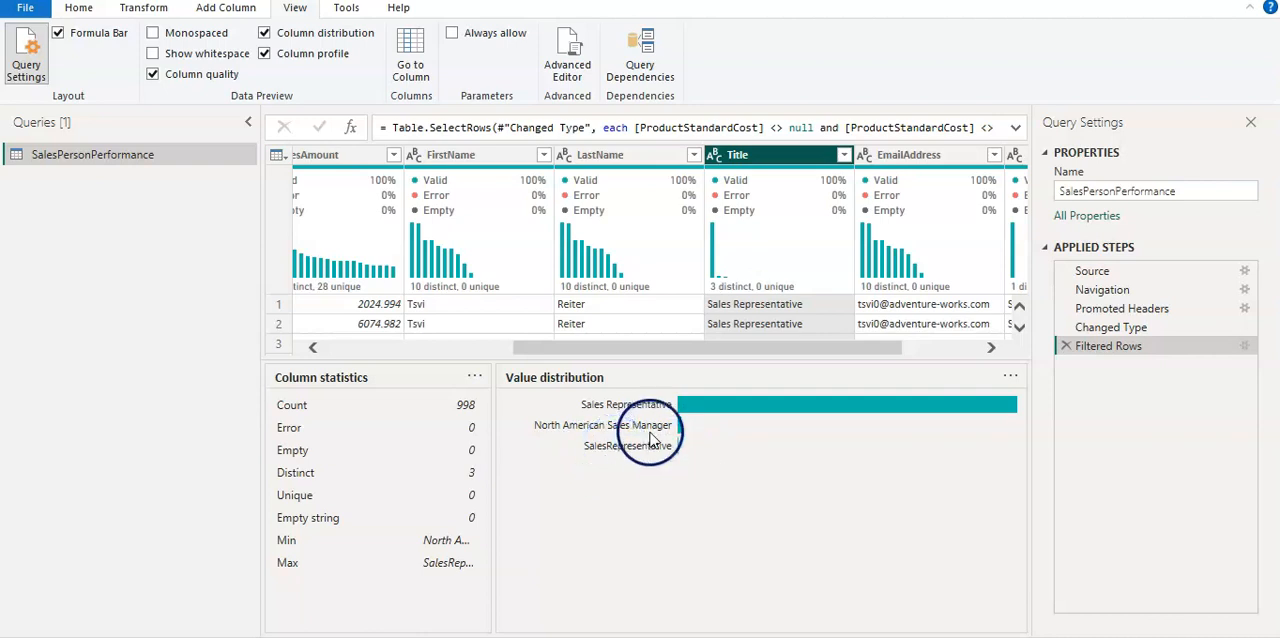
{"action": "mouse_move", "coordinate": [616, 404]}
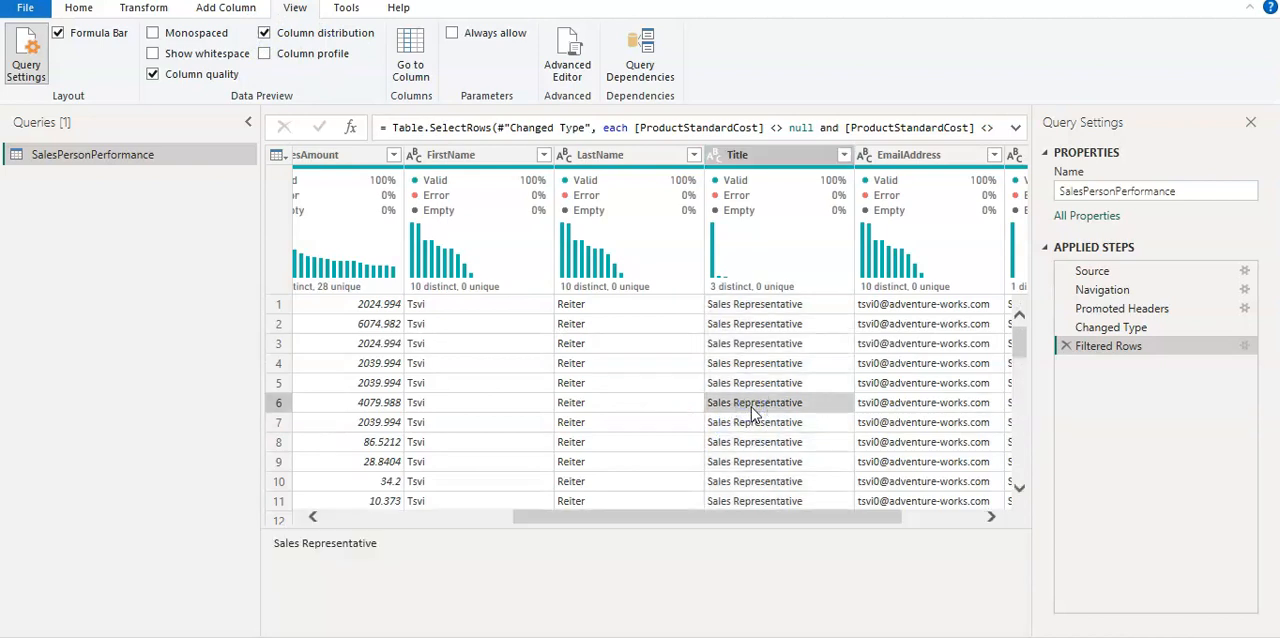
Replace Title value 'SalesRepresentative' with 'Sales Representative' via Replace Values.
{"action": "right_click", "coordinate": [754, 402]}
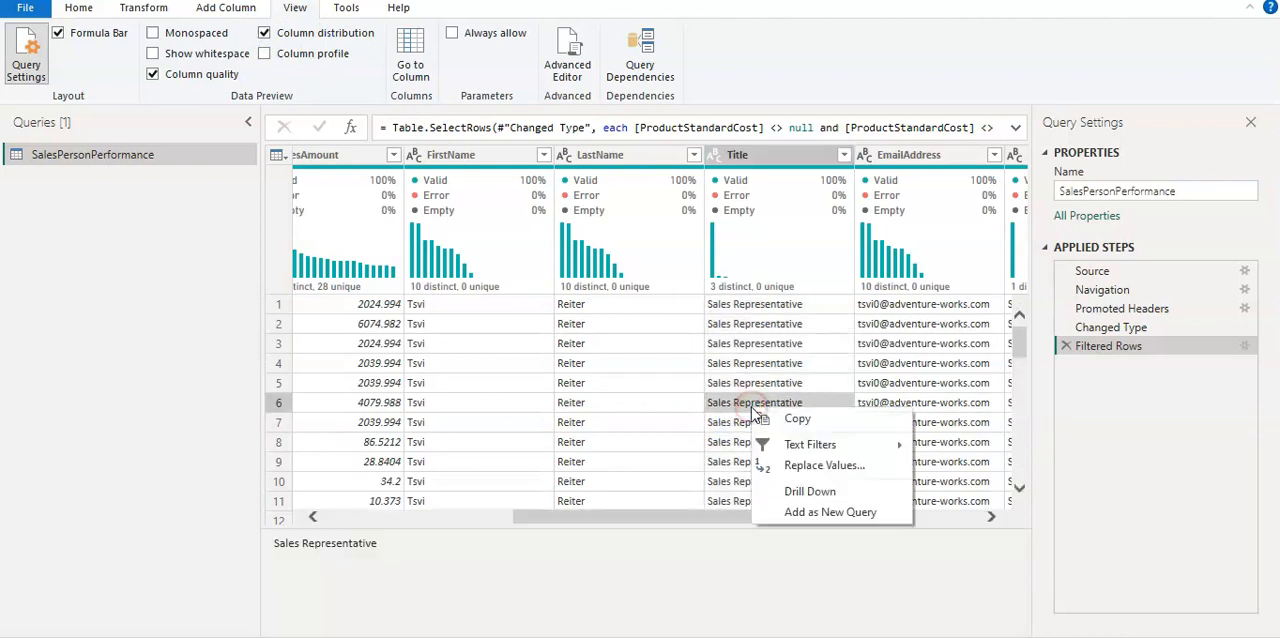
{"action": "mouse_move", "coordinate": [824, 464]}
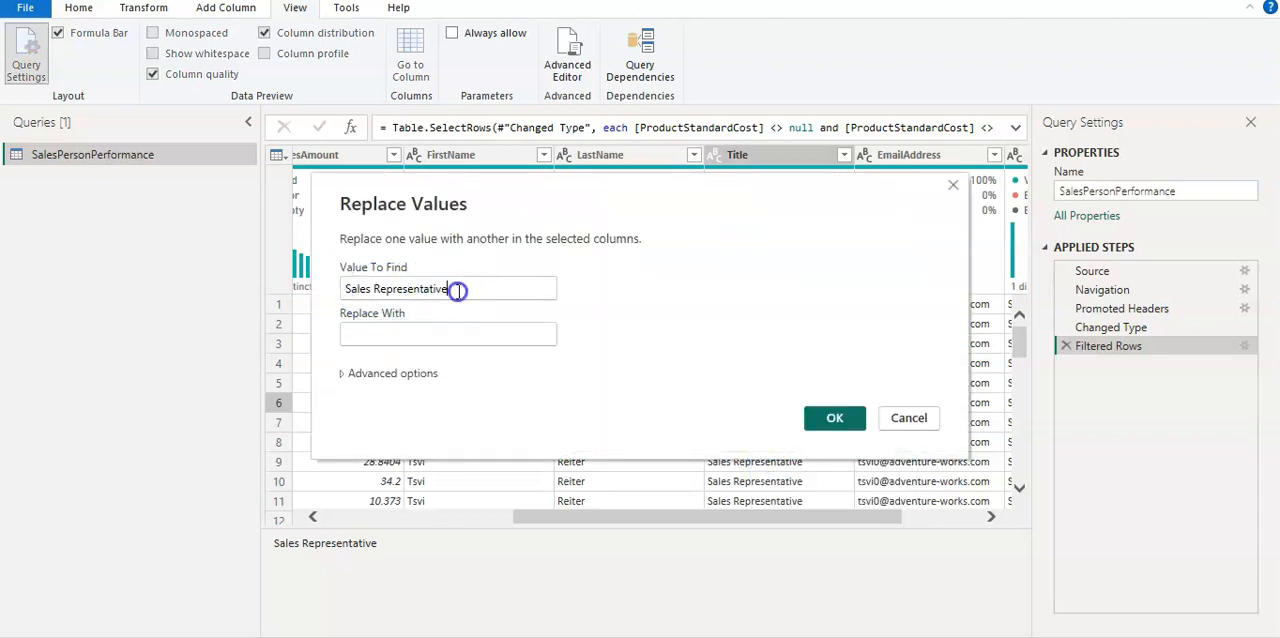
{"action": "left_click", "coordinate": [452, 288]}
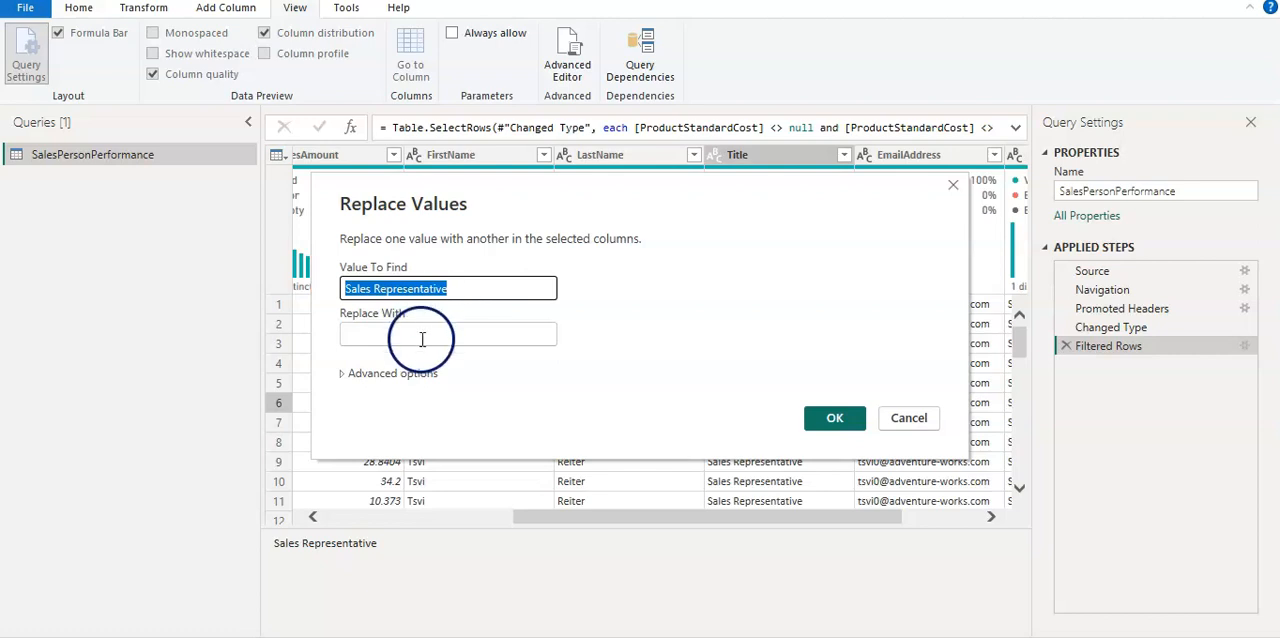
{"action": "type", "text": "Sales Representative"}
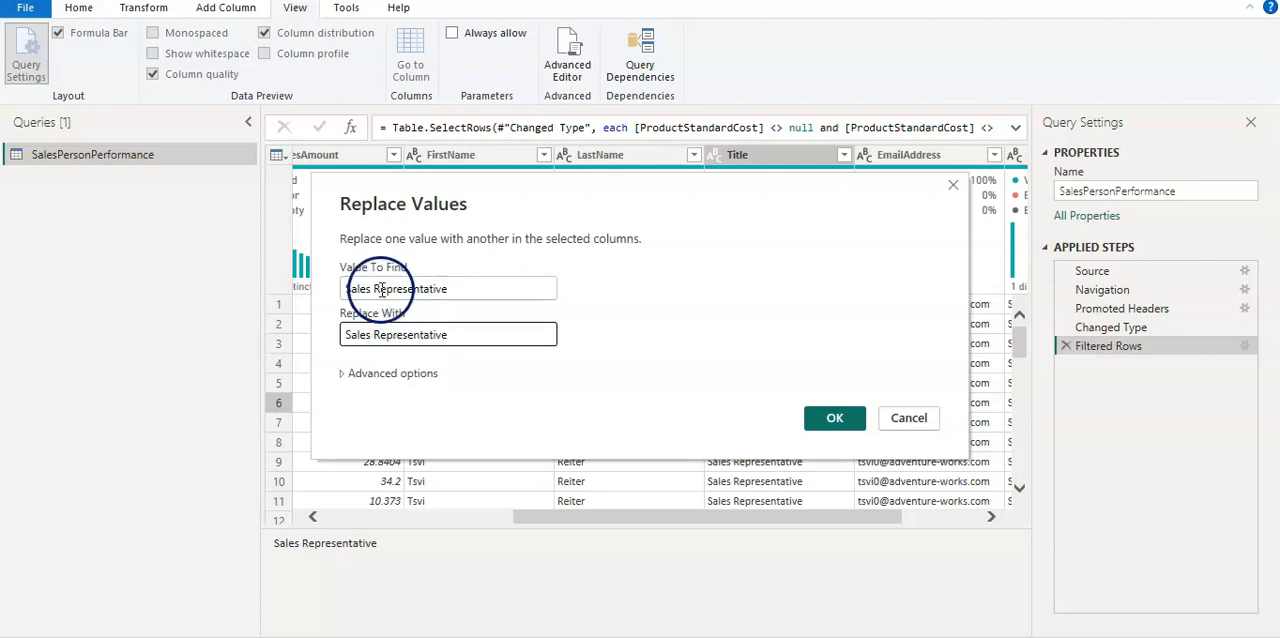
{"action": "left_click", "coordinate": [376, 288]}
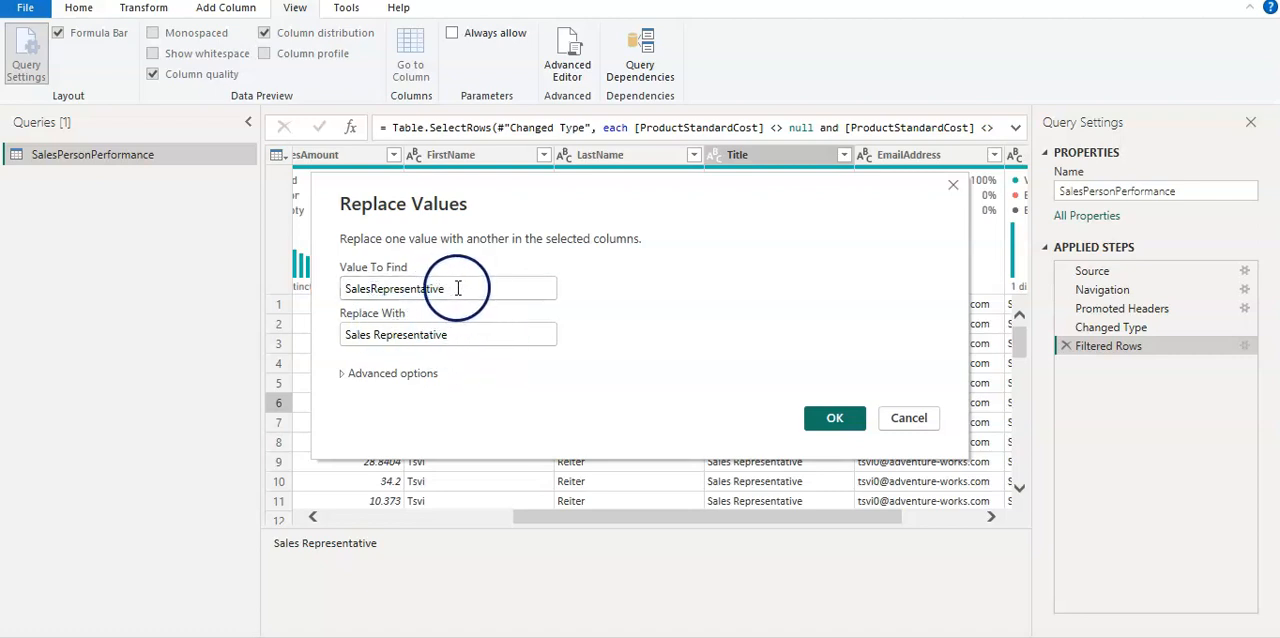
{"action": "mouse_move", "coordinate": [490, 260]}
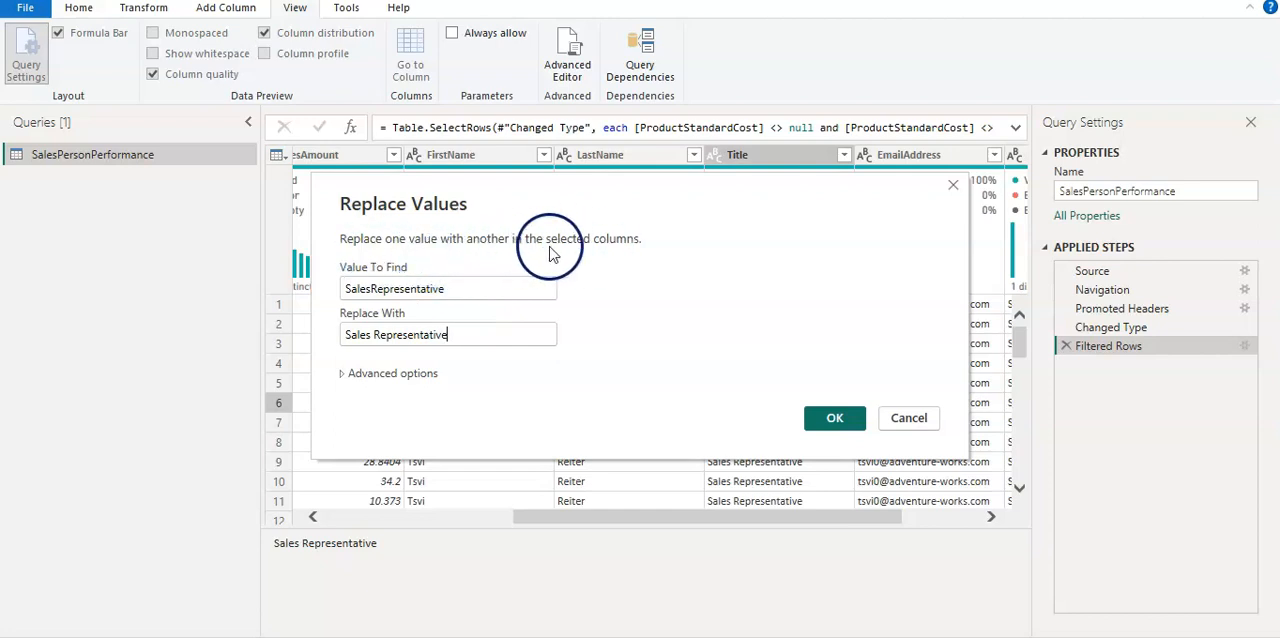
{"action": "mouse_move", "coordinate": [552, 254]}
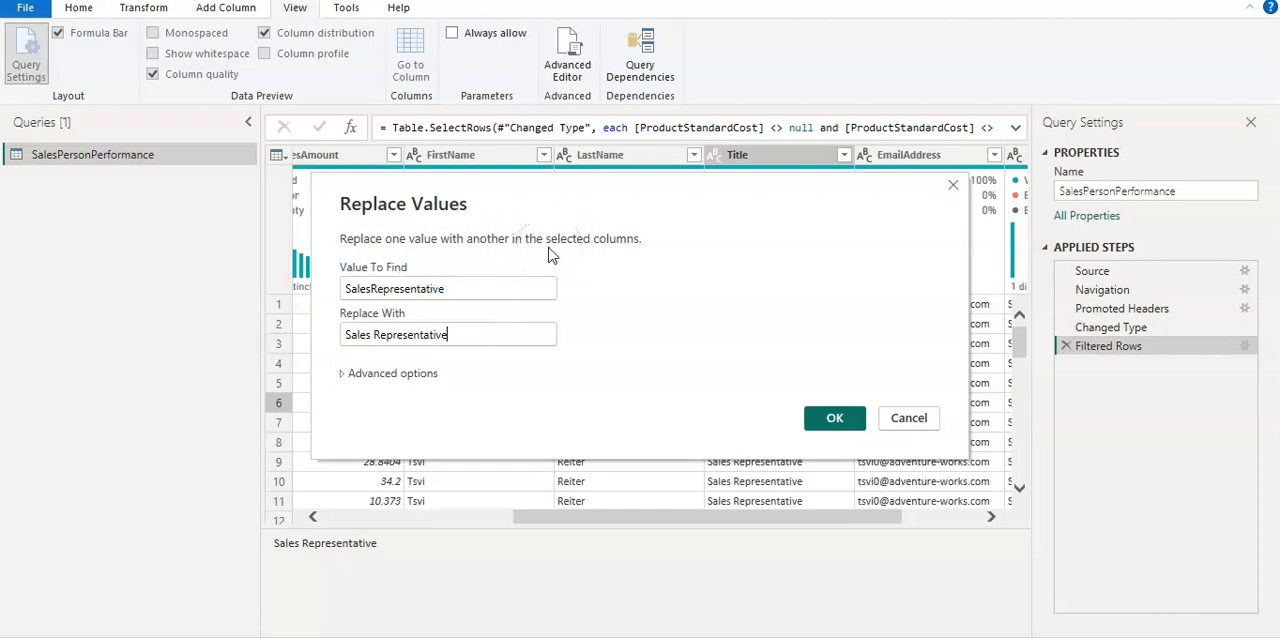
{"action": "left_click", "coordinate": [396, 288]}
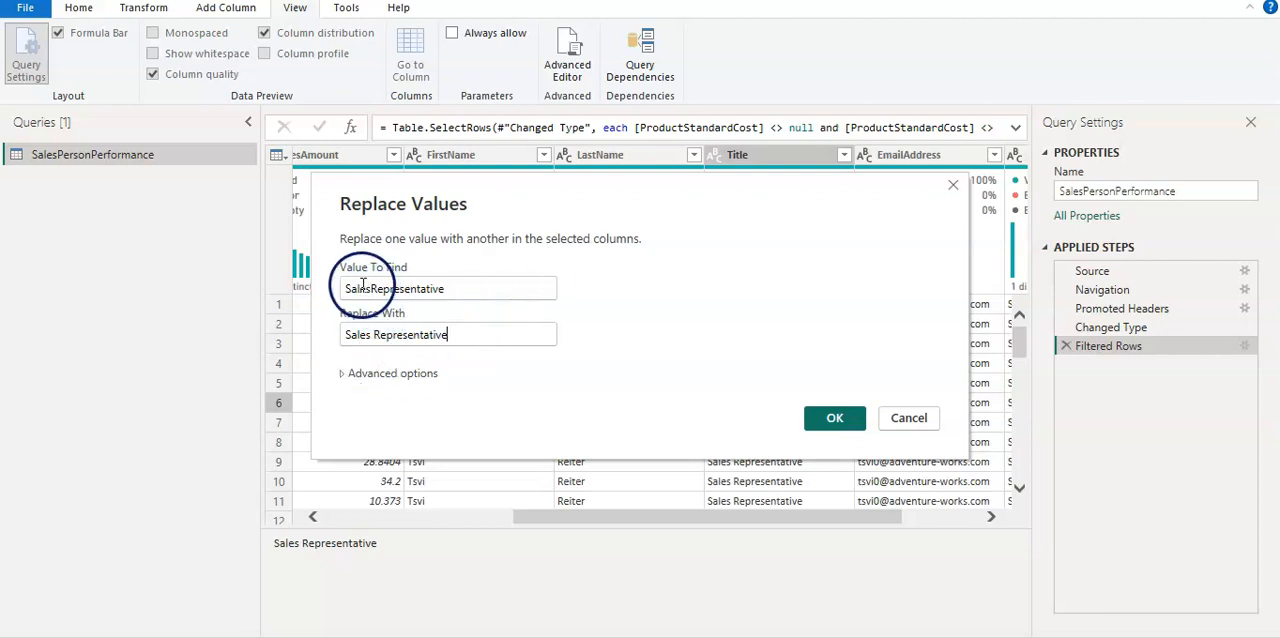
{"action": "mouse_move", "coordinate": [676, 404]}
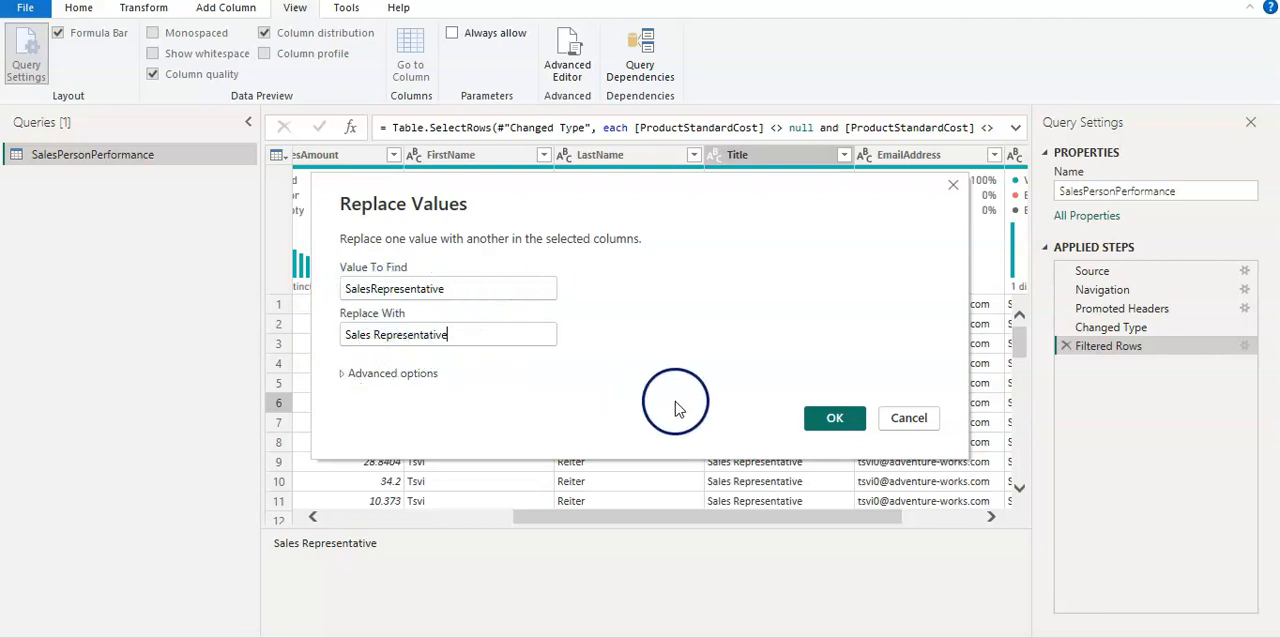
{"action": "left_click", "coordinate": [834, 418]}
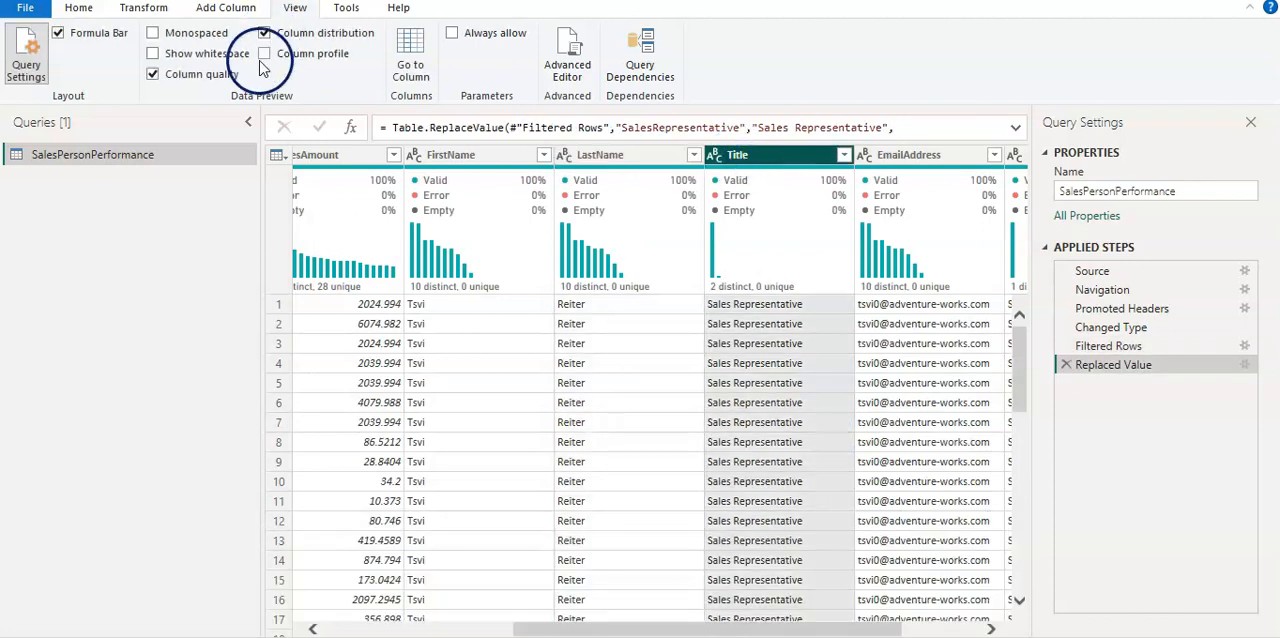
Re-enable Column profile, confirm Title has 2 distinct values, then profile DepartmentName showing only 'Sales'.
{"action": "left_click", "coordinate": [264, 52]}
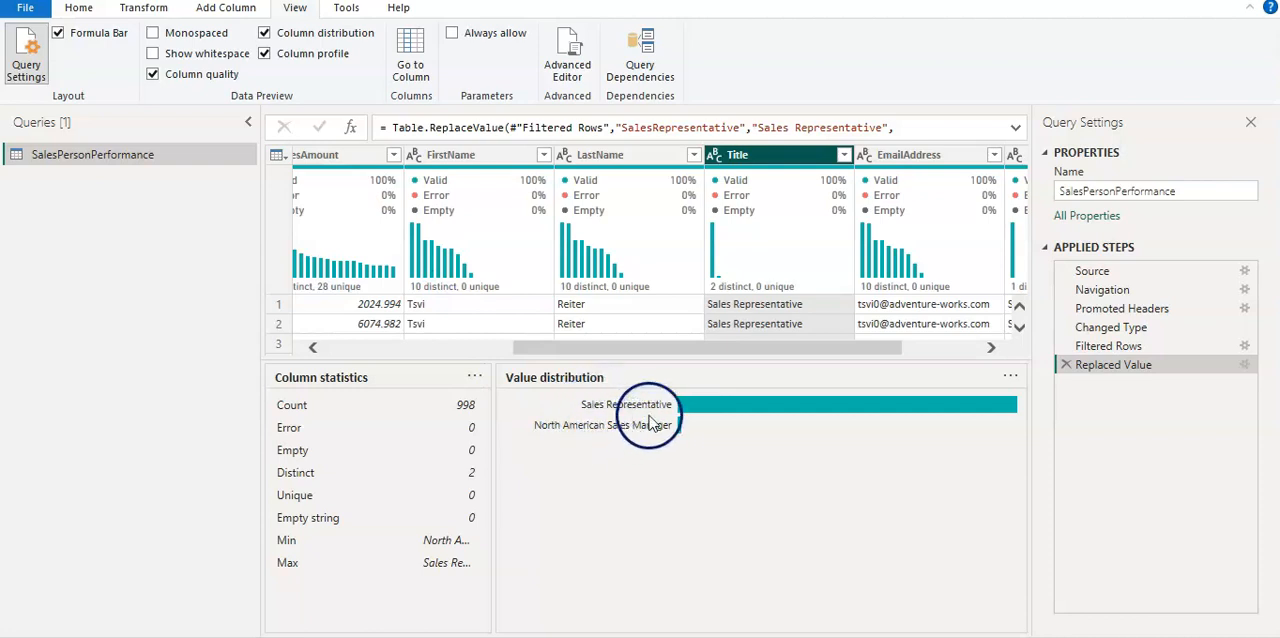
{"action": "mouse_move", "coordinate": [544, 438]}
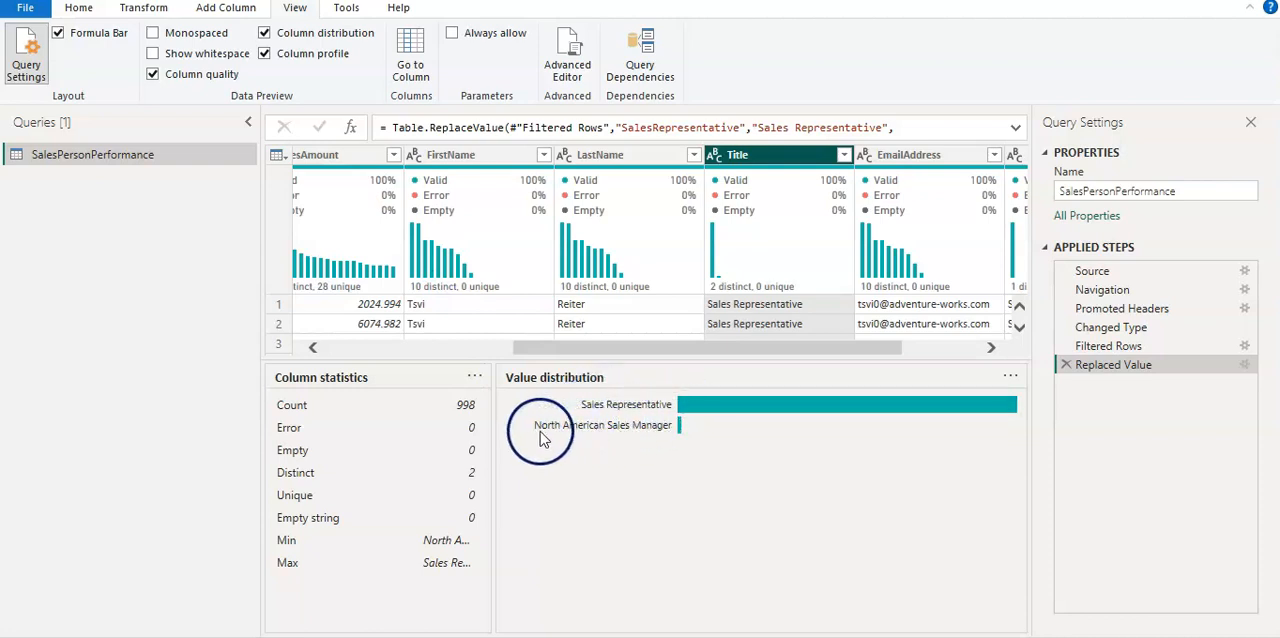
{"action": "mouse_move", "coordinate": [656, 432]}
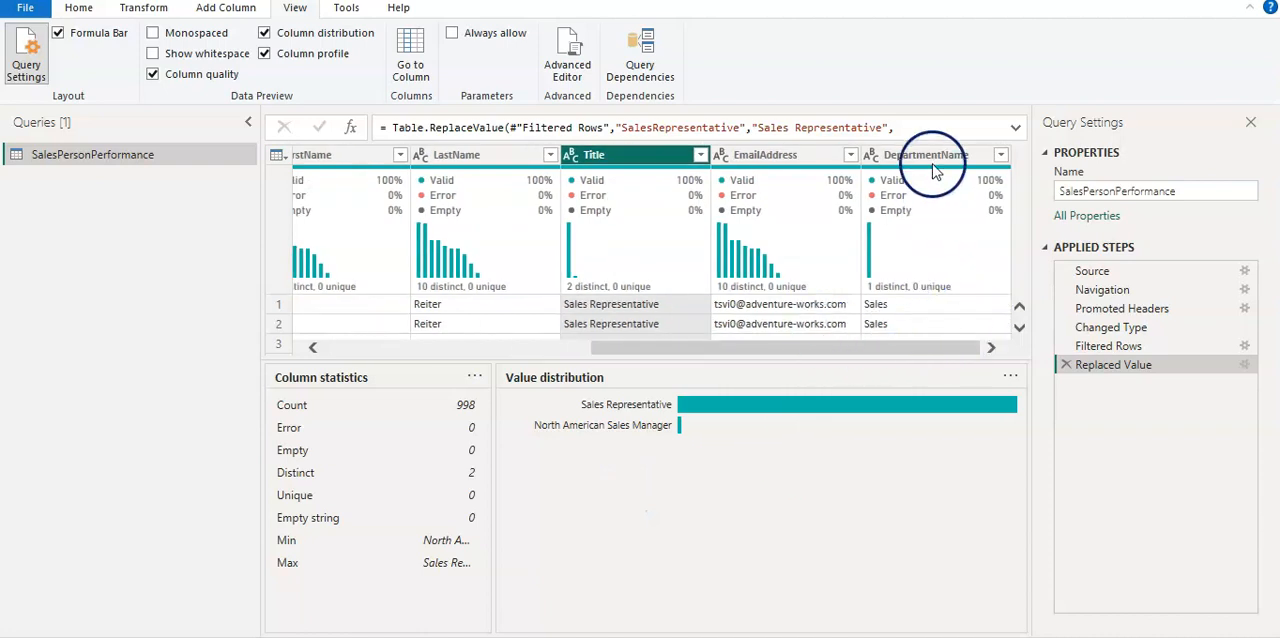
{"action": "left_click", "coordinate": [928, 154]}
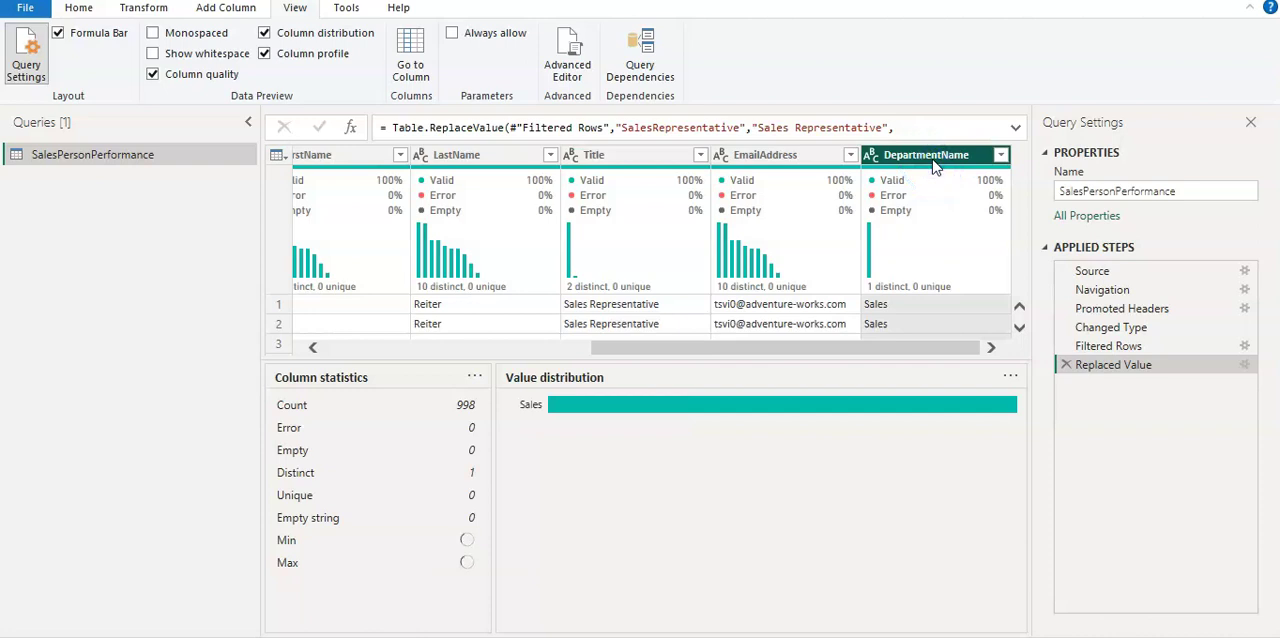